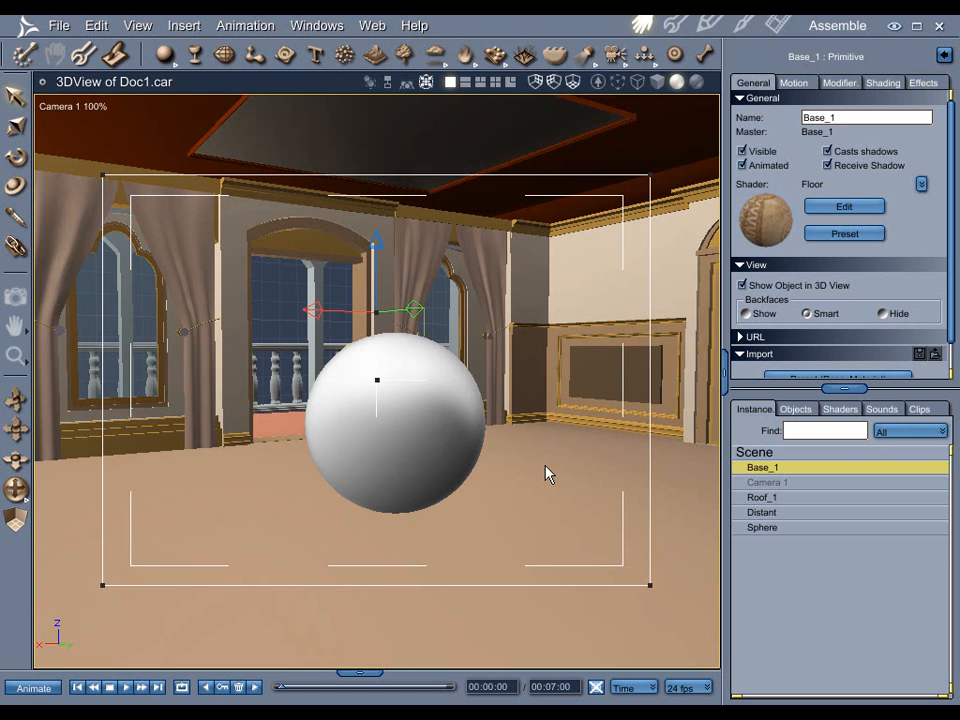
pyautogui.moveTo(500, 458)
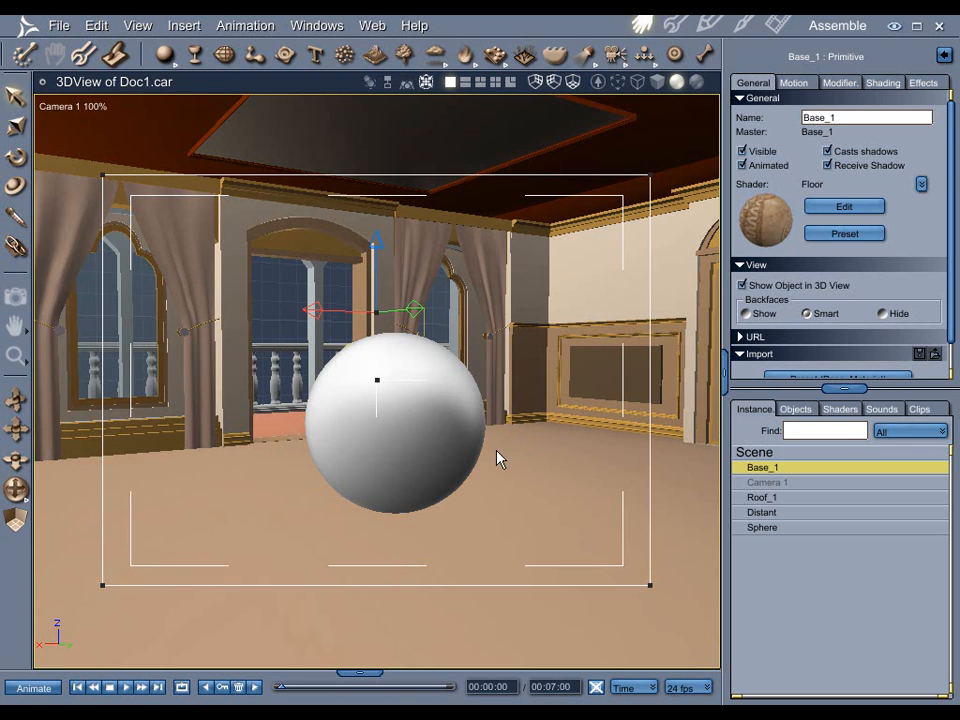
pyautogui.moveTo(512, 450)
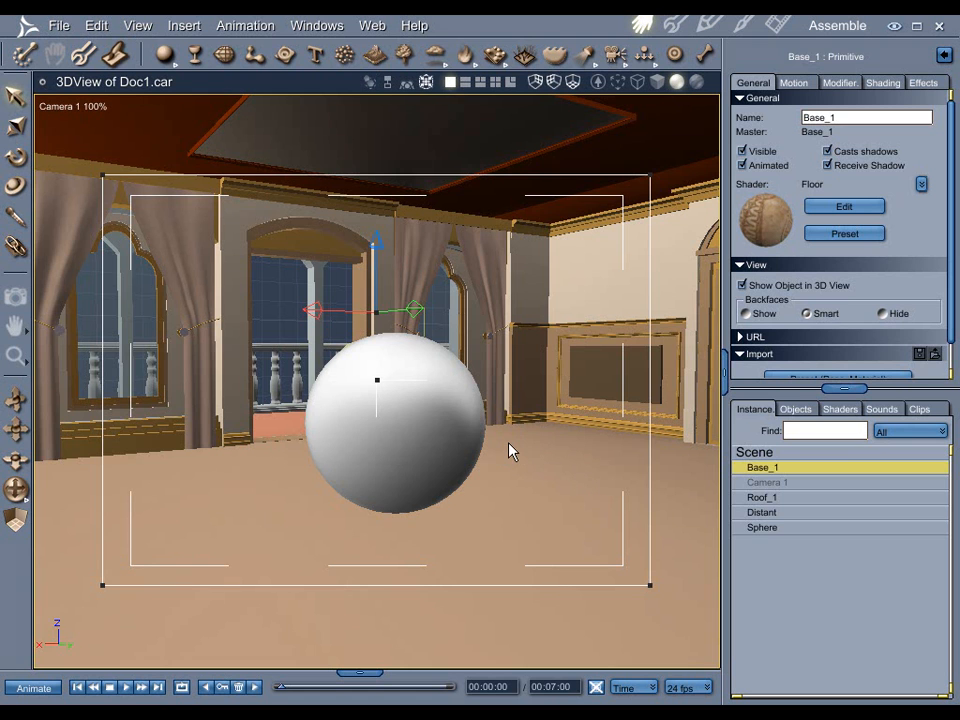
pyautogui.moveTo(540, 410)
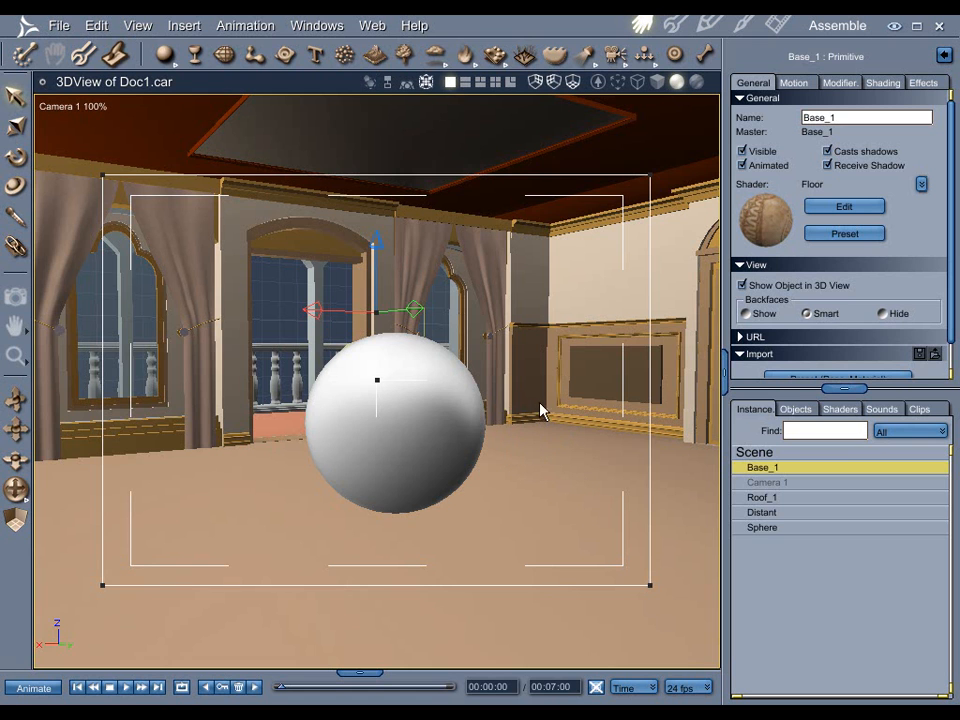
pyautogui.moveTo(536, 462)
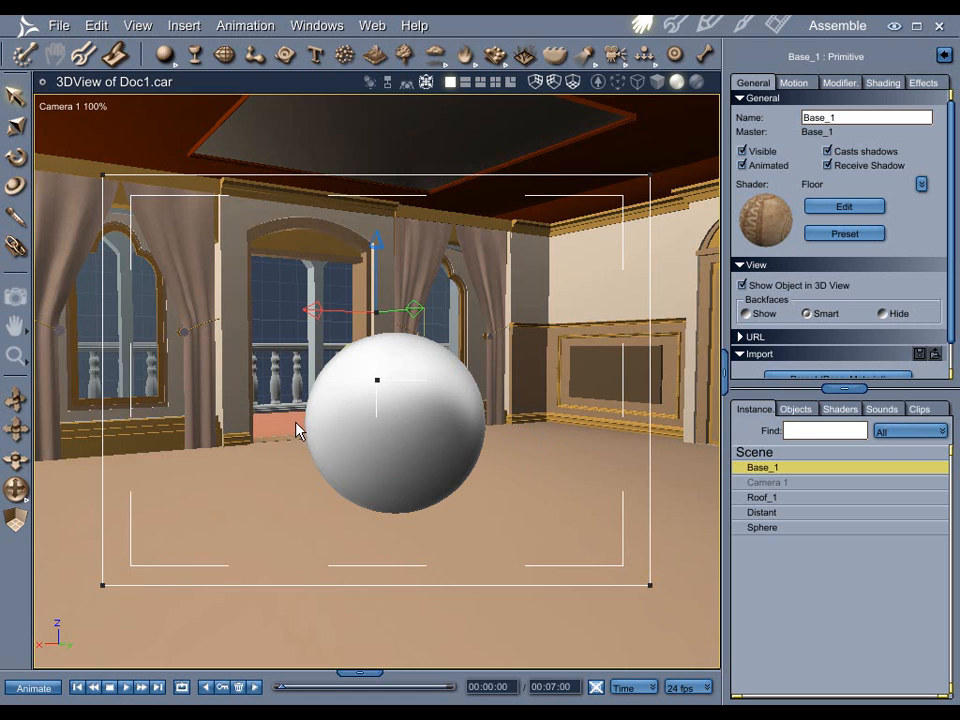
pyautogui.moveTo(294, 398)
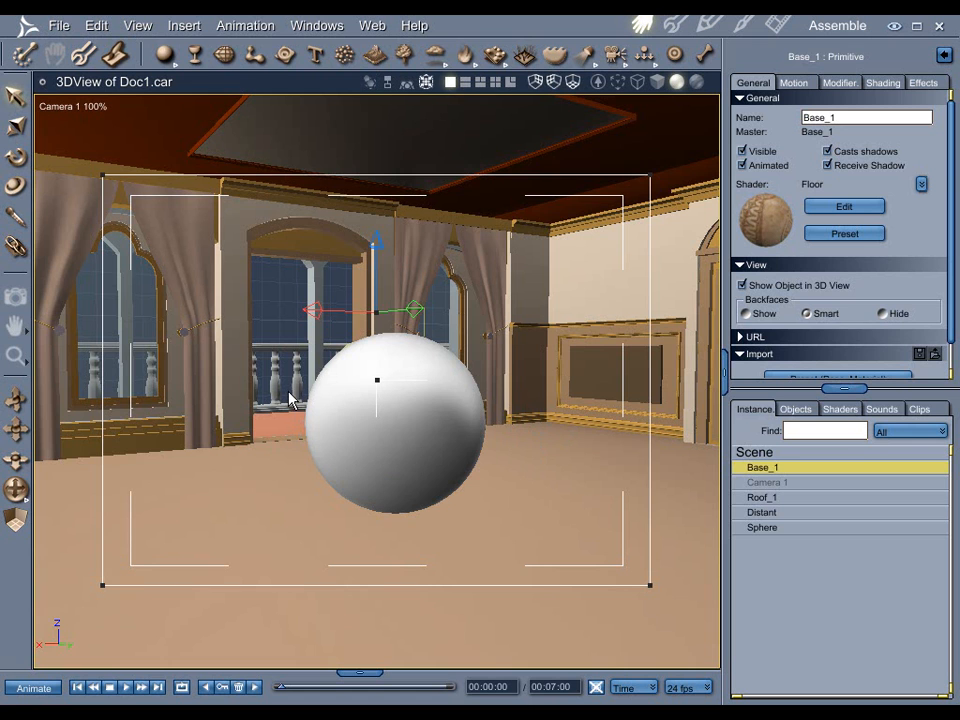
pyautogui.moveTo(348, 418)
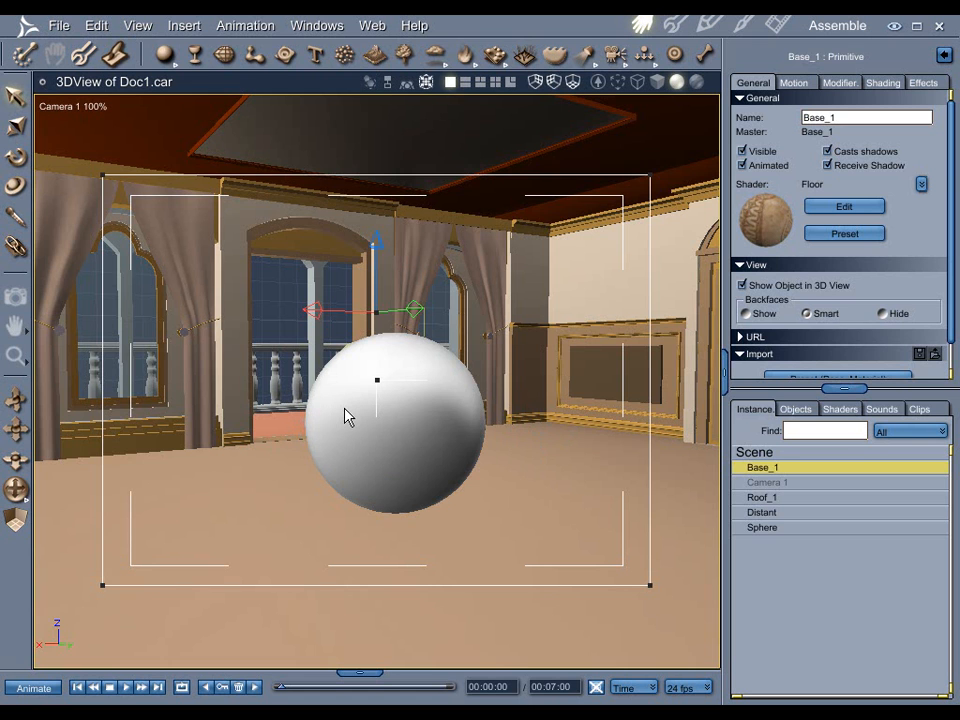
pyautogui.moveTo(424, 410)
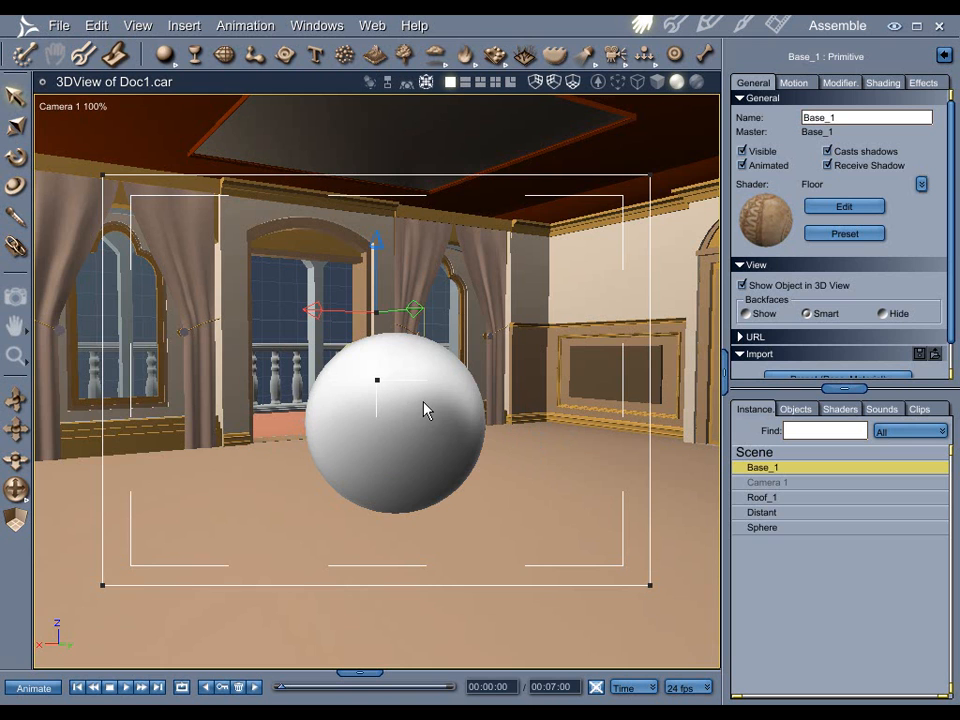
pyautogui.moveTo(512, 388)
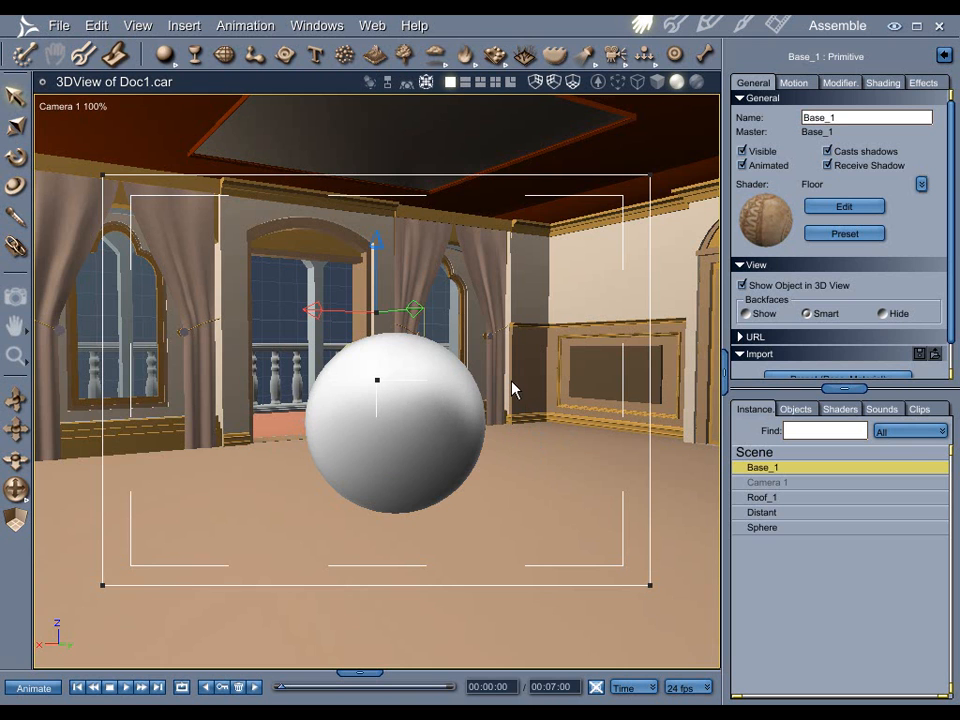
pyautogui.moveTo(528, 388)
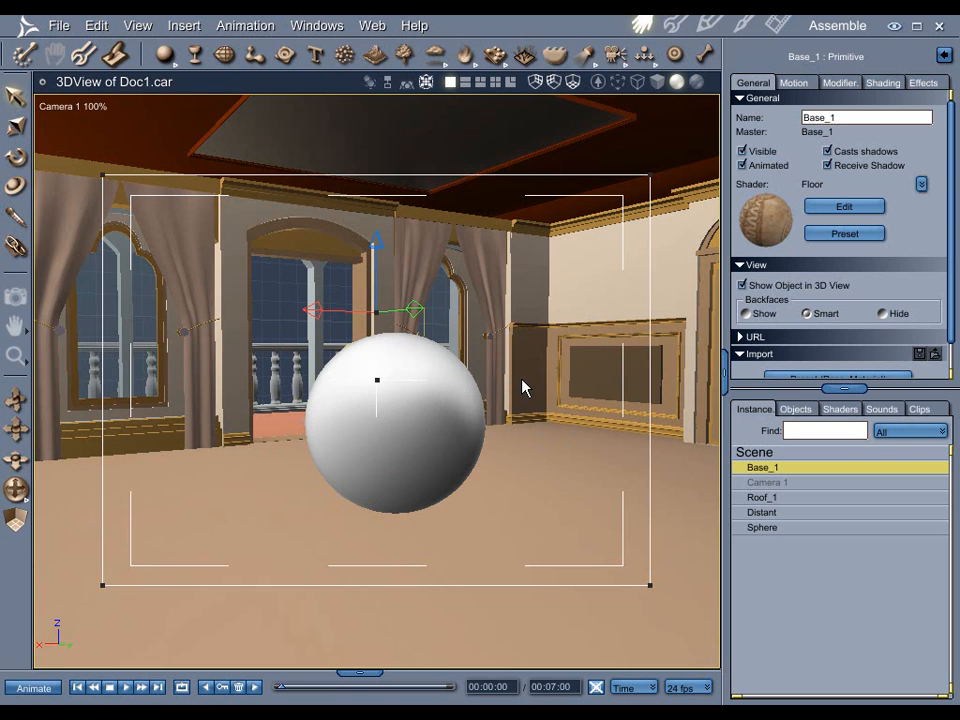
pyautogui.moveTo(492, 382)
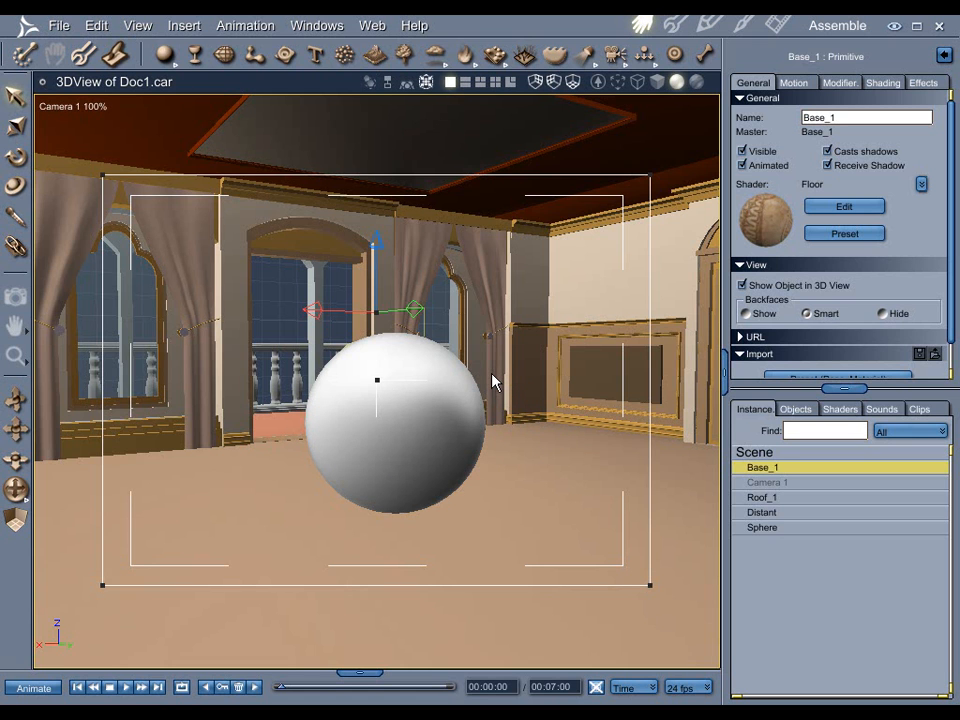
pyautogui.moveTo(500, 414)
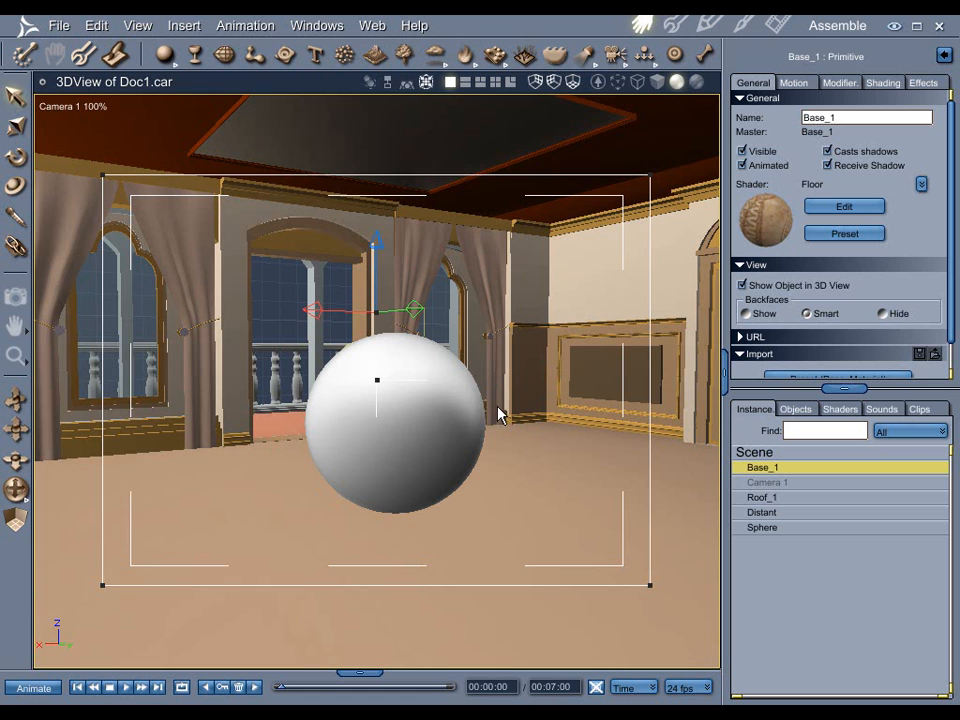
pyautogui.moveTo(470, 408)
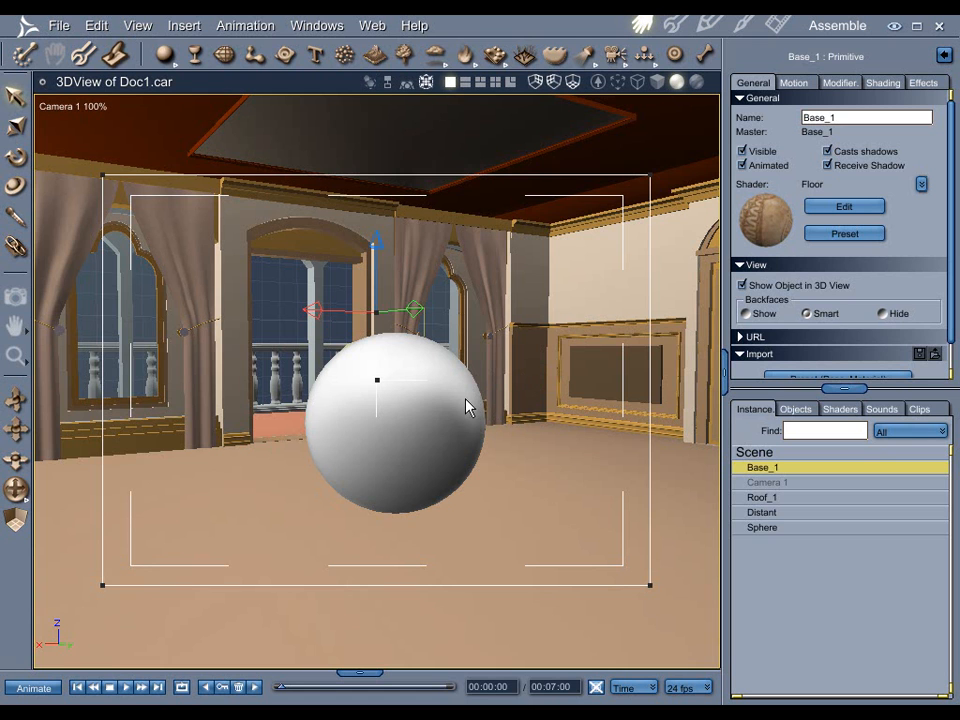
pyautogui.moveTo(530, 396)
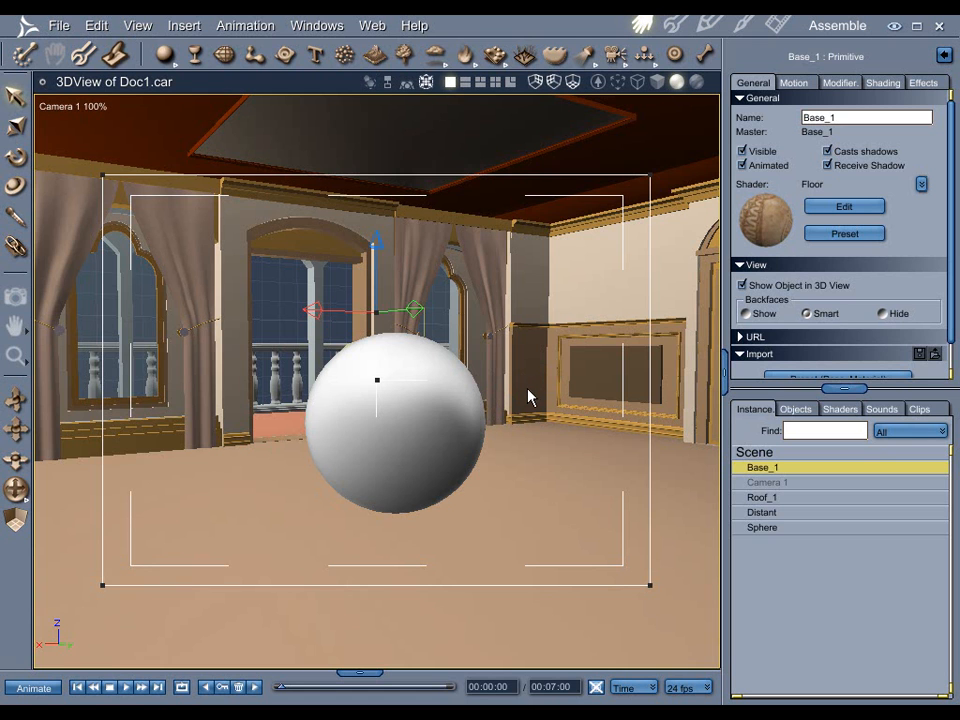
pyautogui.moveTo(500, 476)
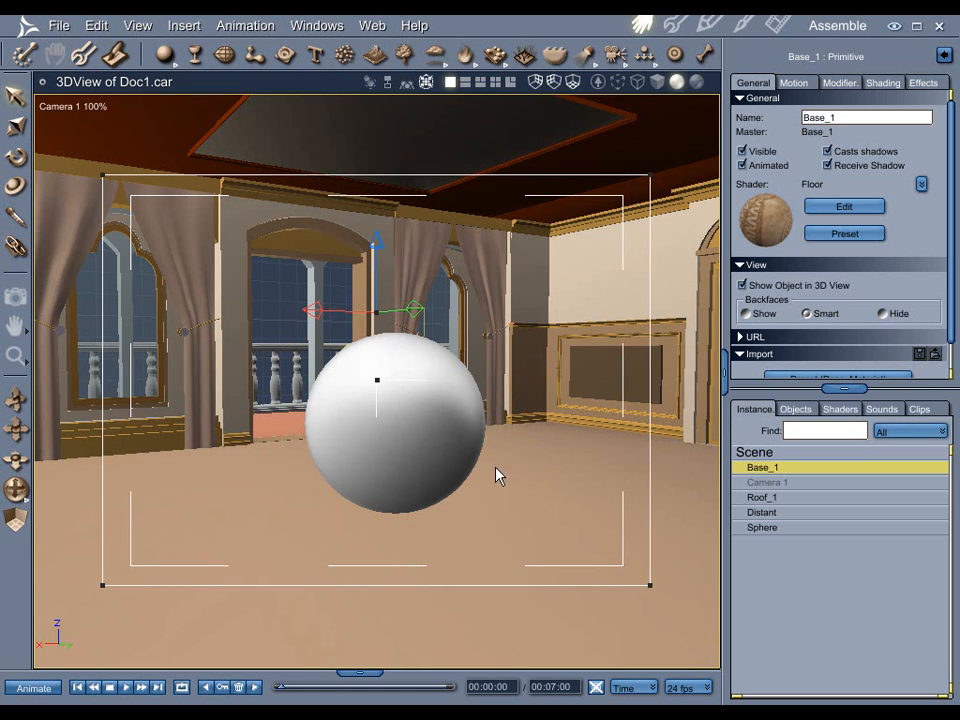
pyautogui.moveTo(512, 472)
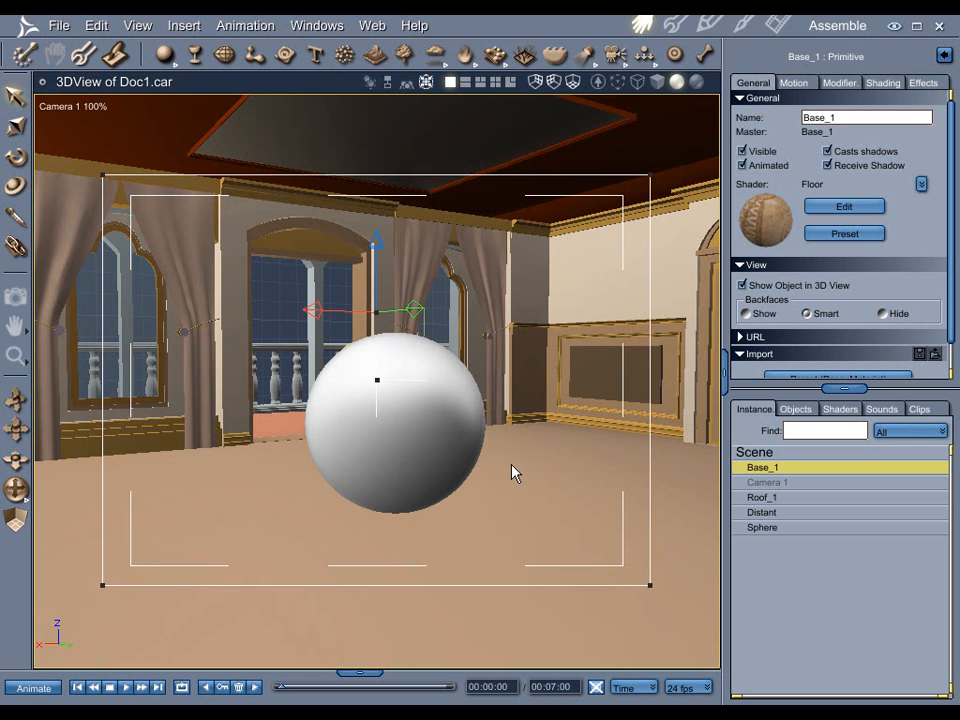
pyautogui.moveTo(528, 450)
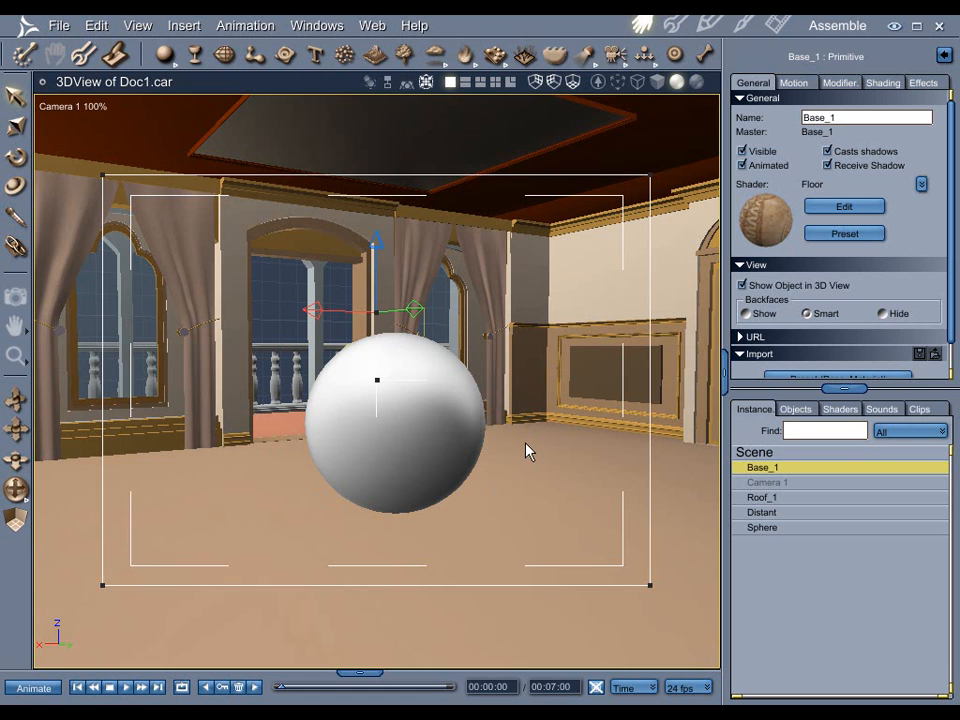
pyautogui.moveTo(630, 470)
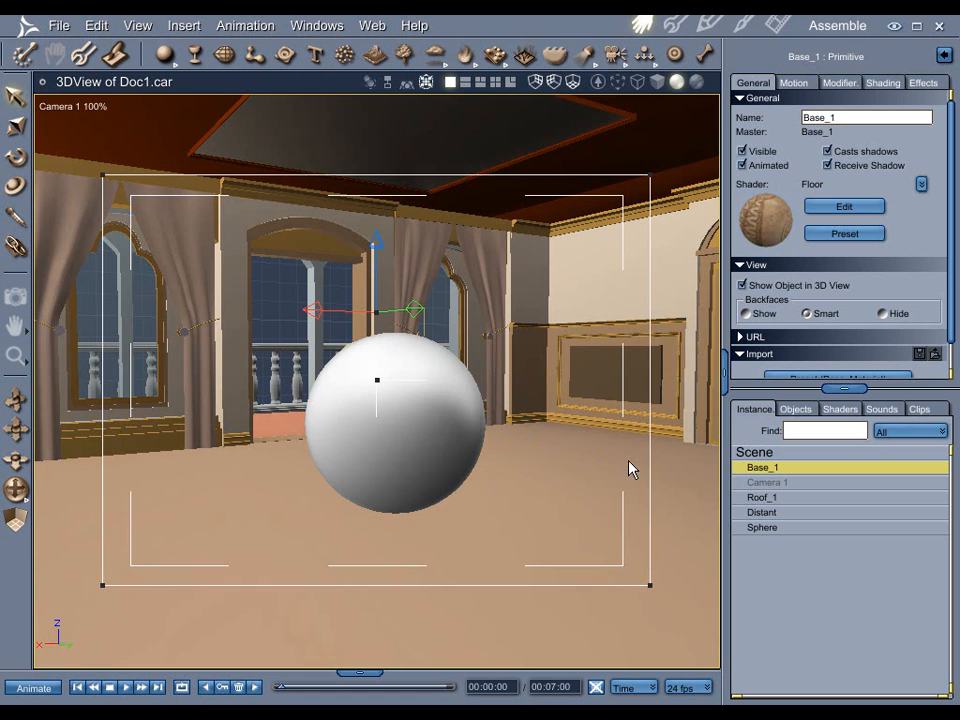
pyautogui.moveTo(480, 332)
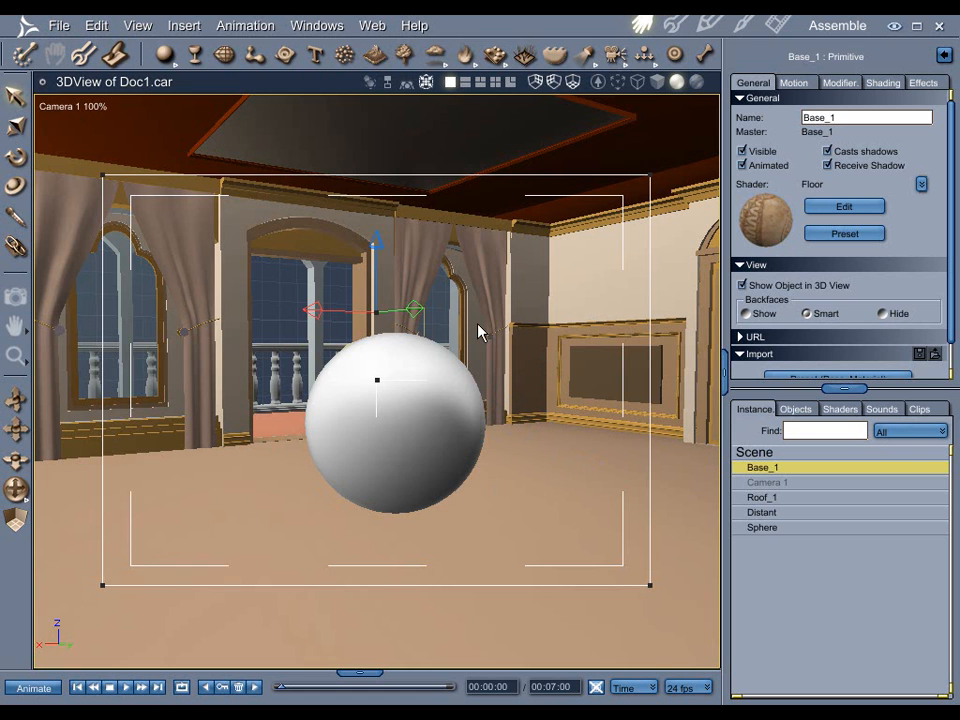
pyautogui.moveTo(510, 310)
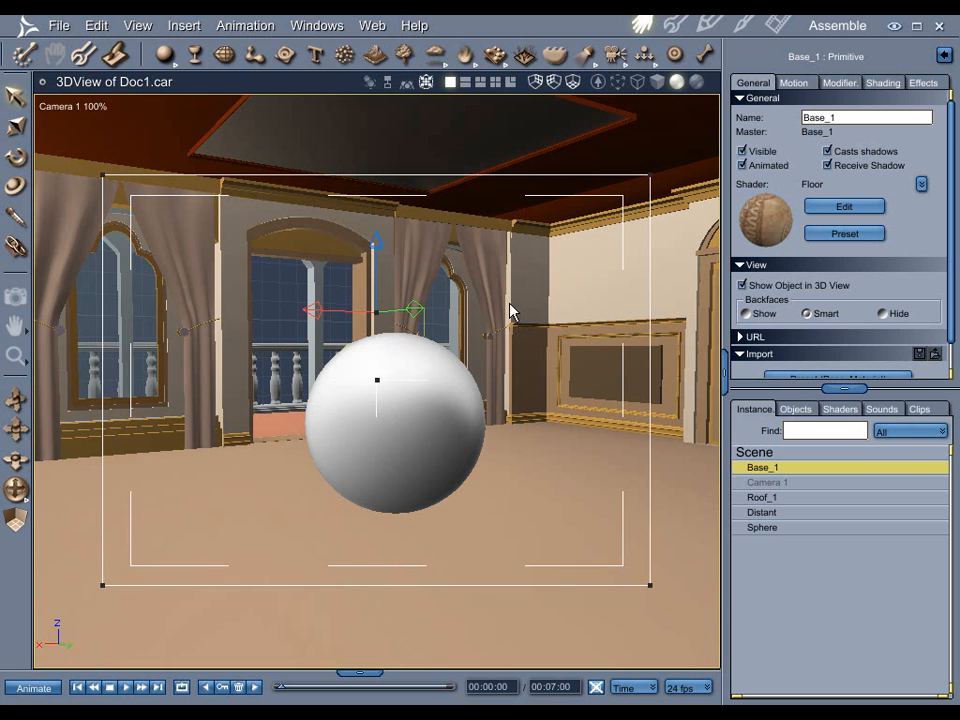
pyautogui.moveTo(532, 460)
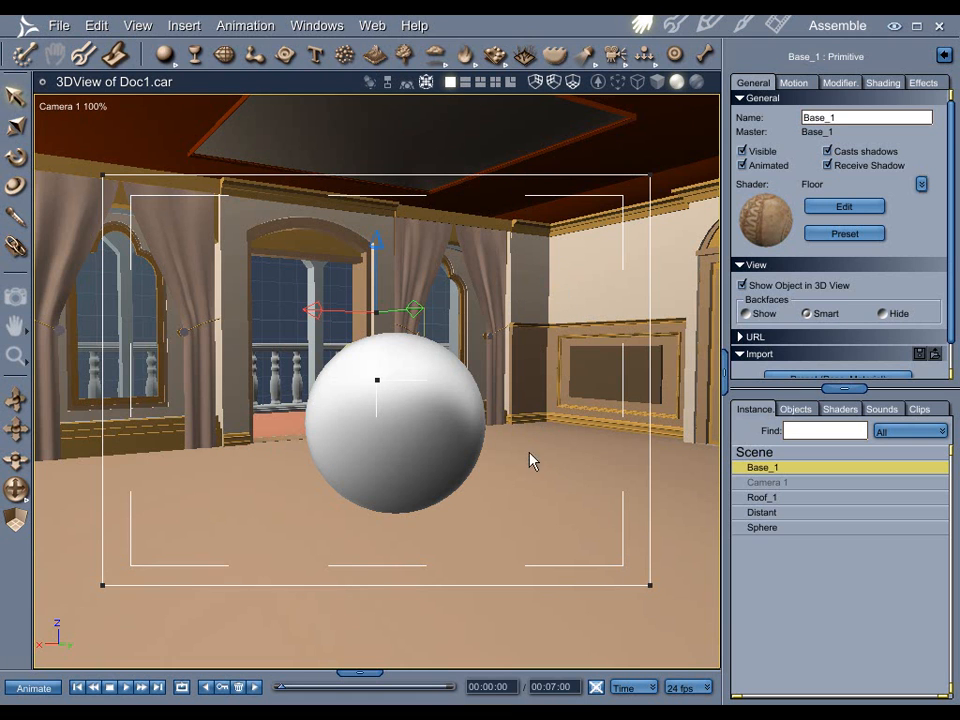
pyautogui.moveTo(436, 442)
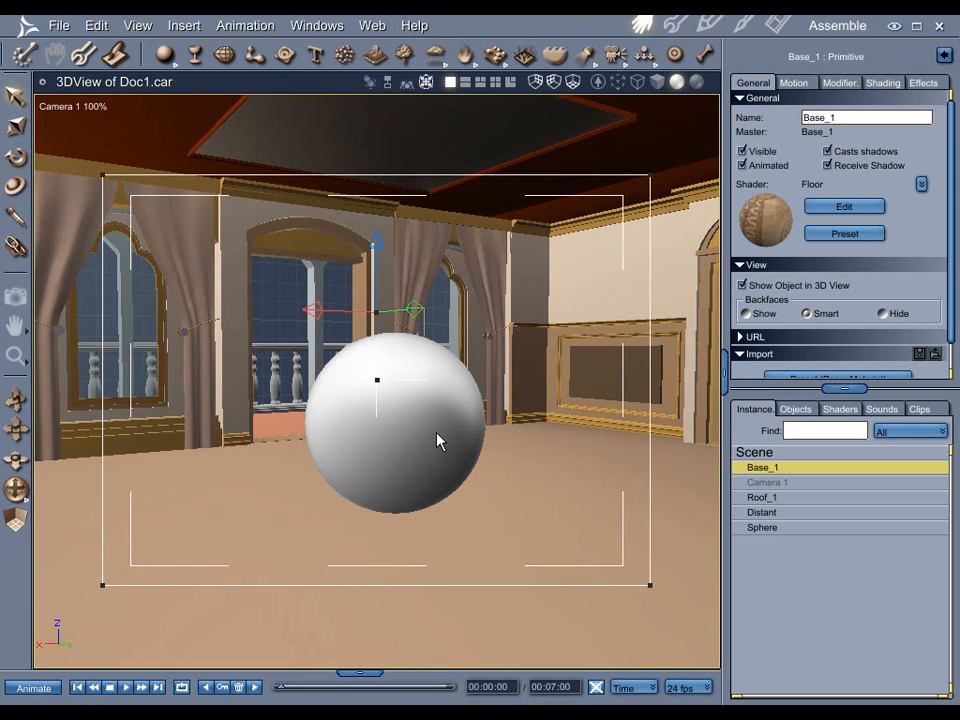
pyautogui.moveTo(434, 452)
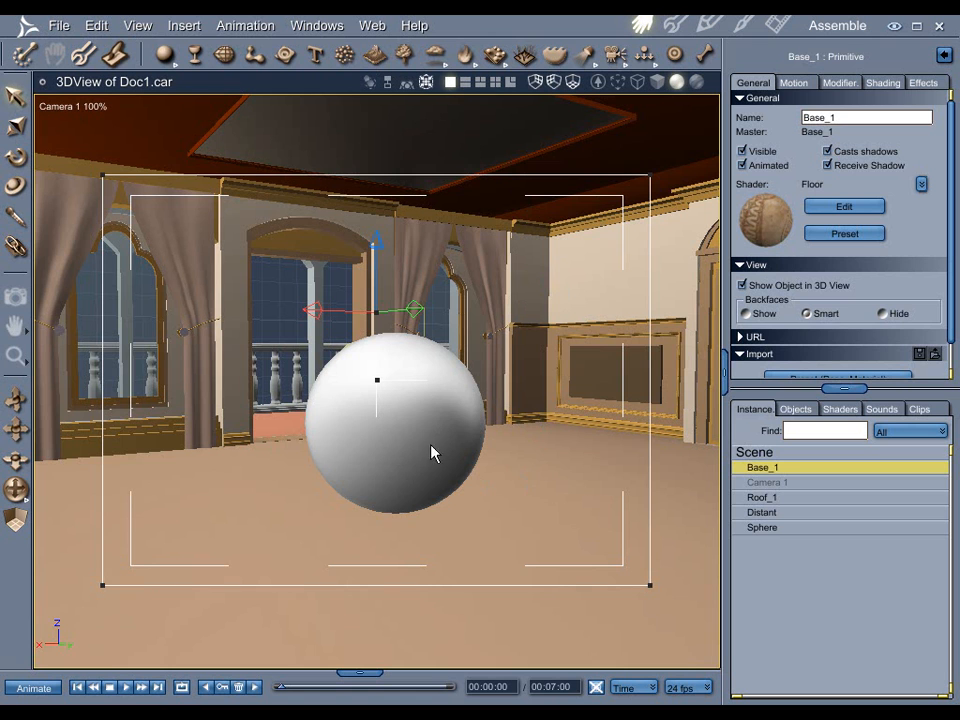
pyautogui.moveTo(298, 356)
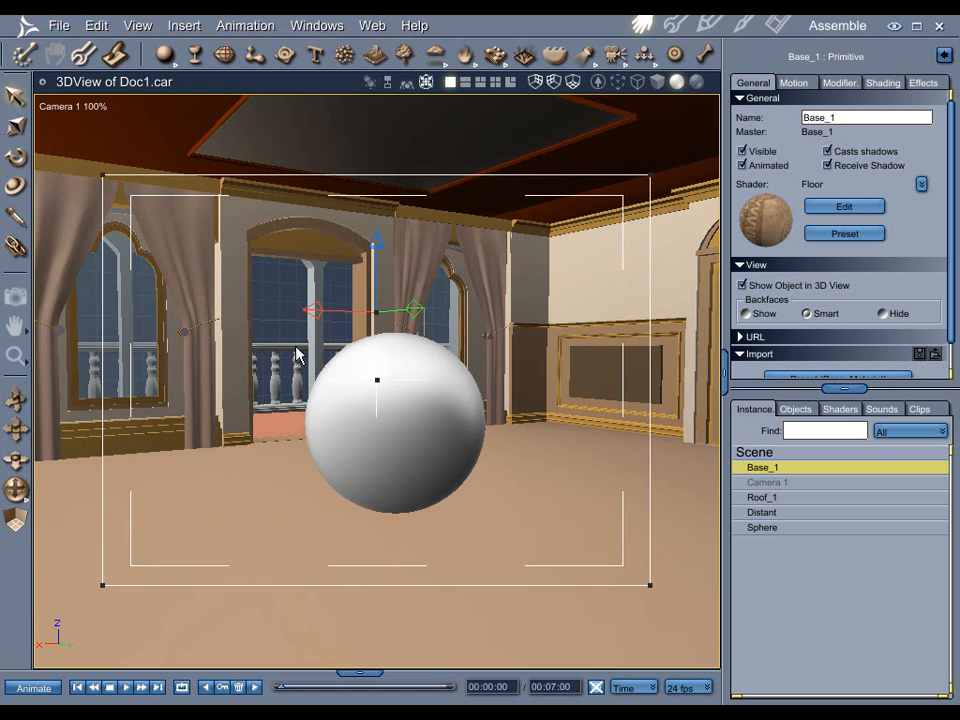
pyautogui.moveTo(770, 468)
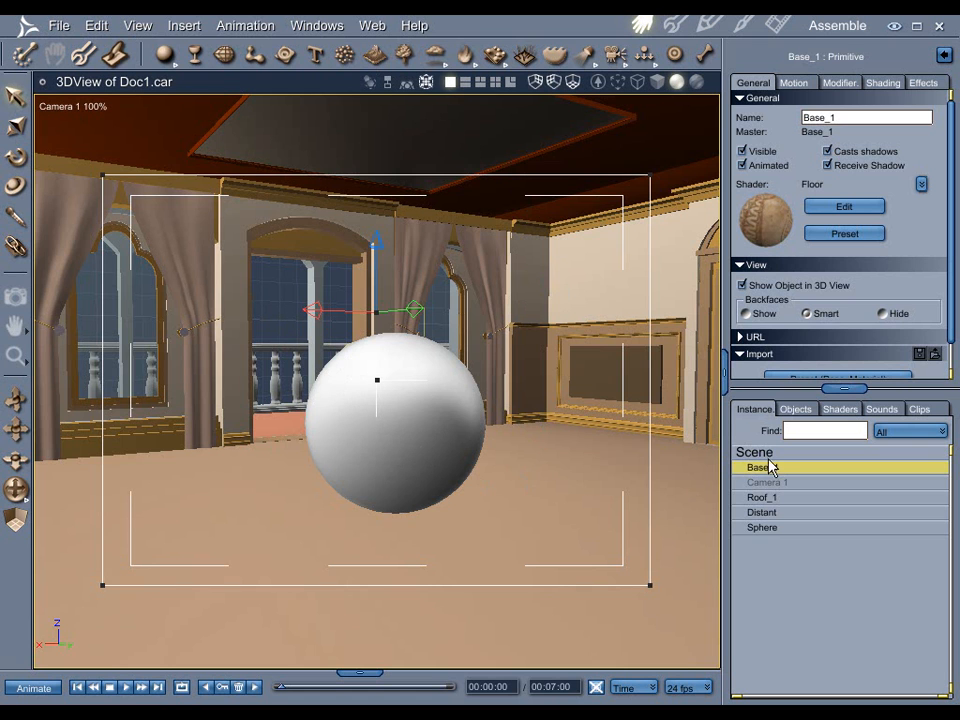
# - Show the Scene's effects with ambient brightness, no atmosphere and the HDRI background
pyautogui.click(756, 452)
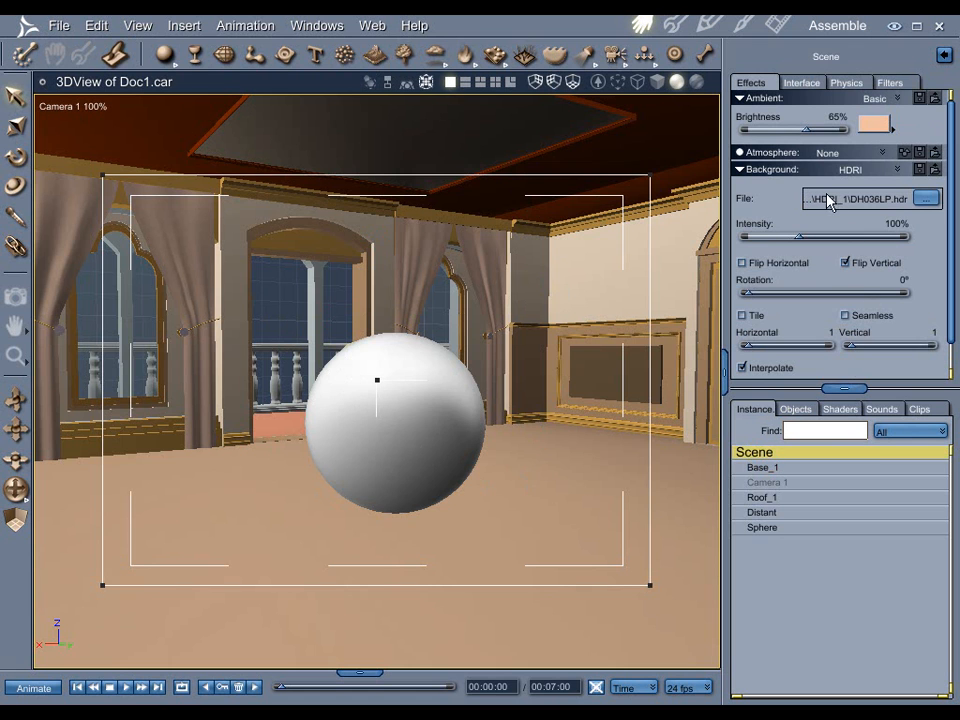
pyautogui.moveTo(850, 146)
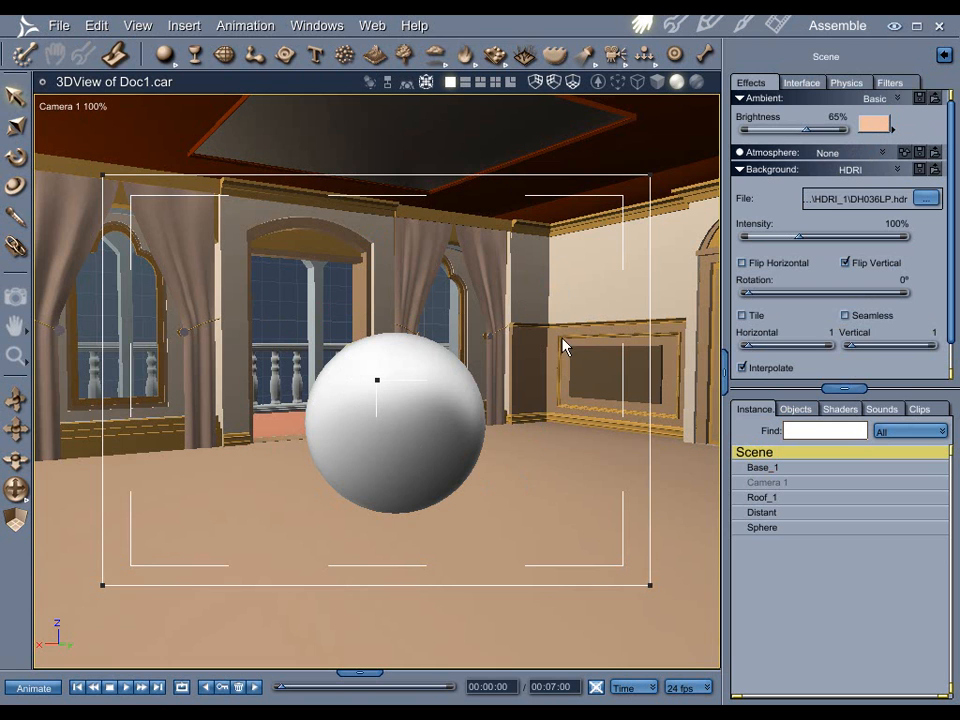
pyautogui.moveTo(484, 374)
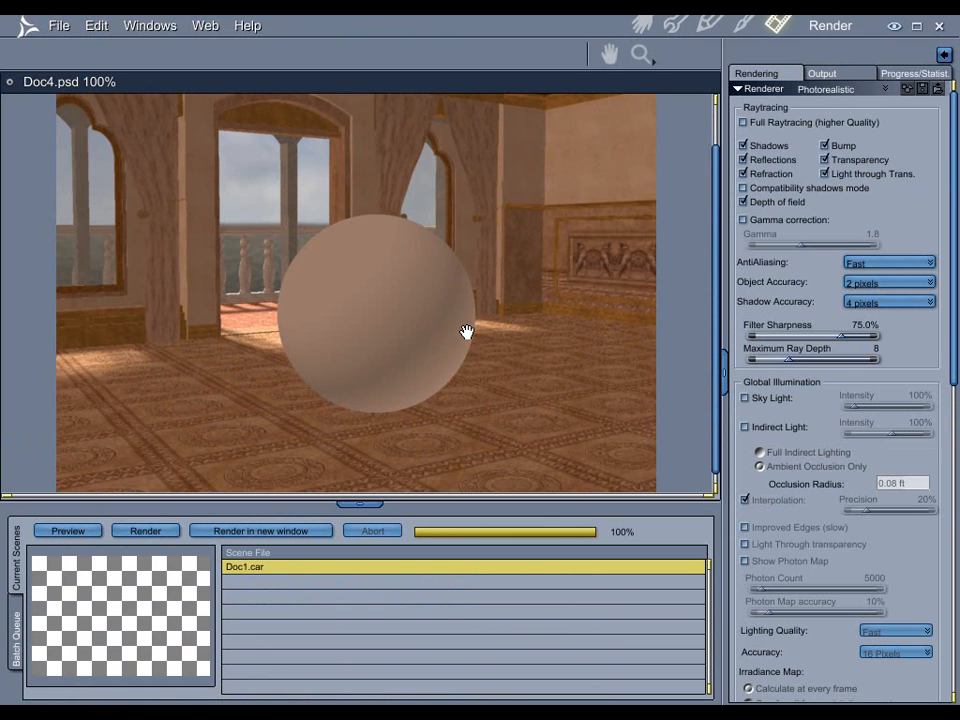
pyautogui.moveTo(528, 328)
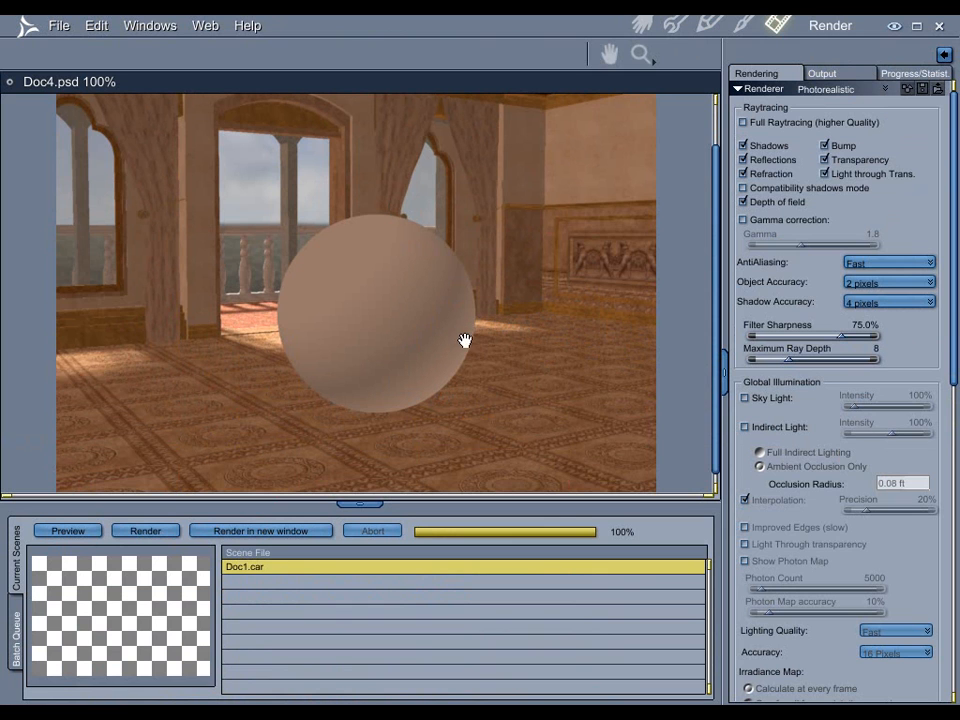
pyautogui.moveTo(488, 348)
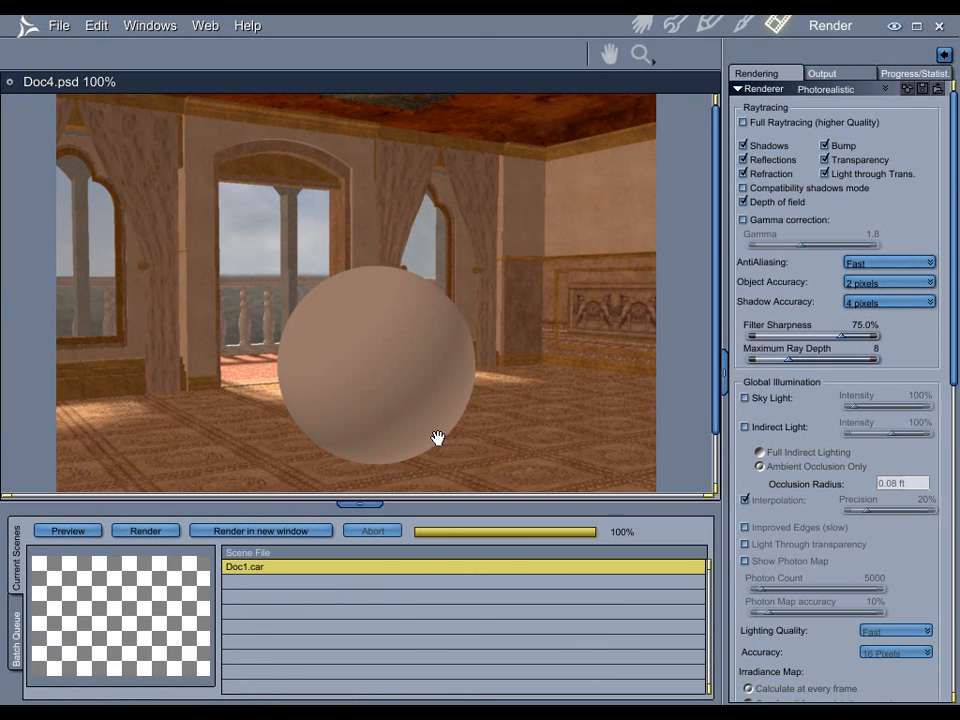
pyautogui.moveTo(364, 502); pyautogui.dragTo(364, 556)
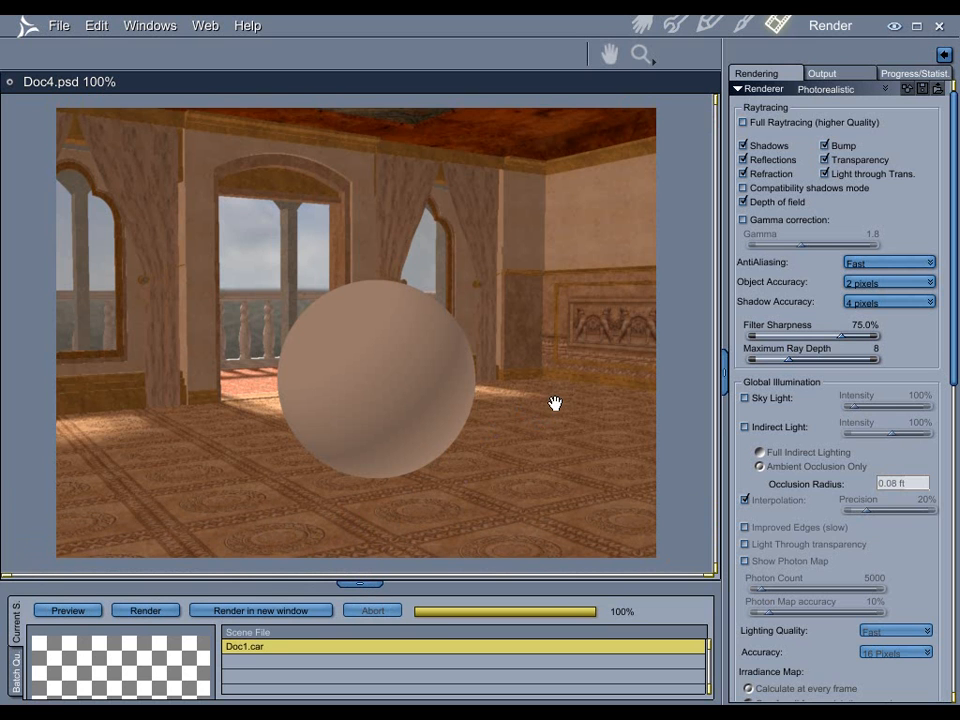
pyautogui.moveTo(560, 400)
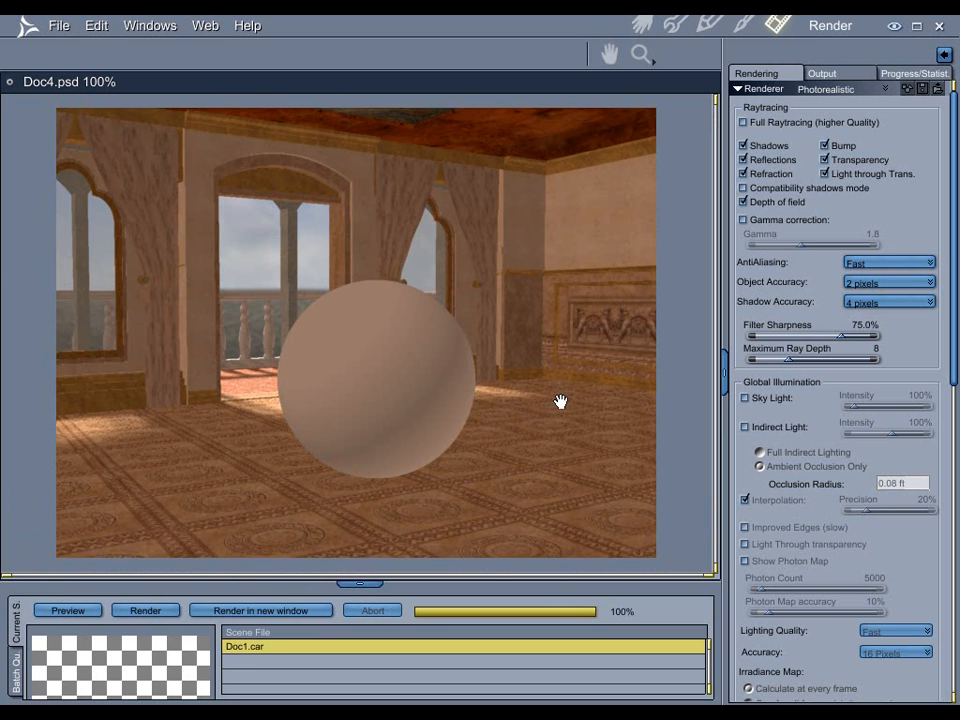
pyautogui.moveTo(410, 356)
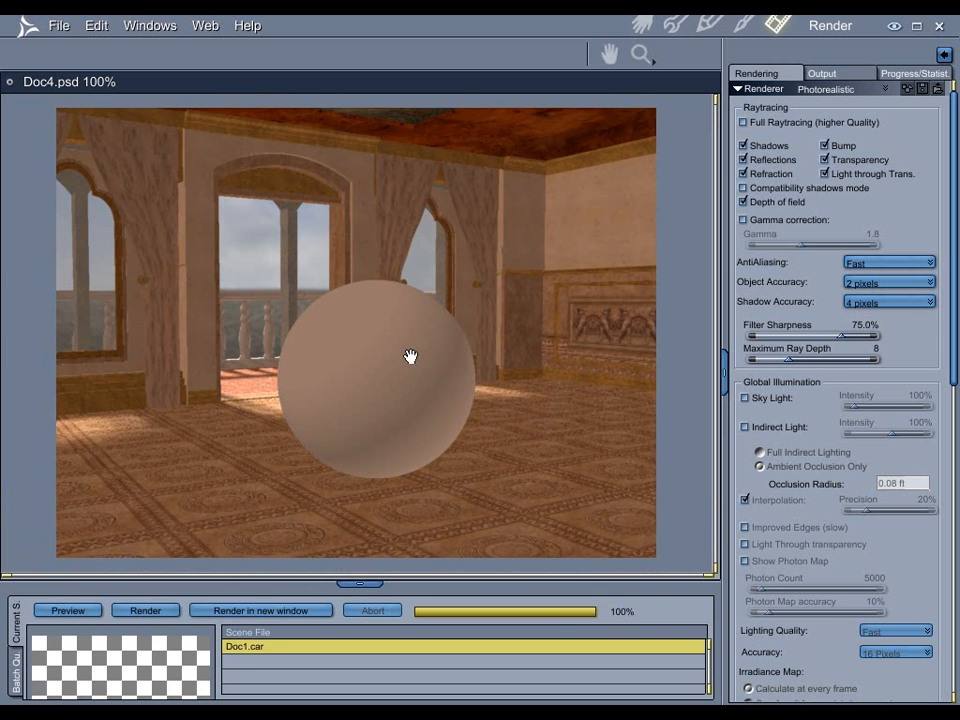
pyautogui.moveTo(504, 404)
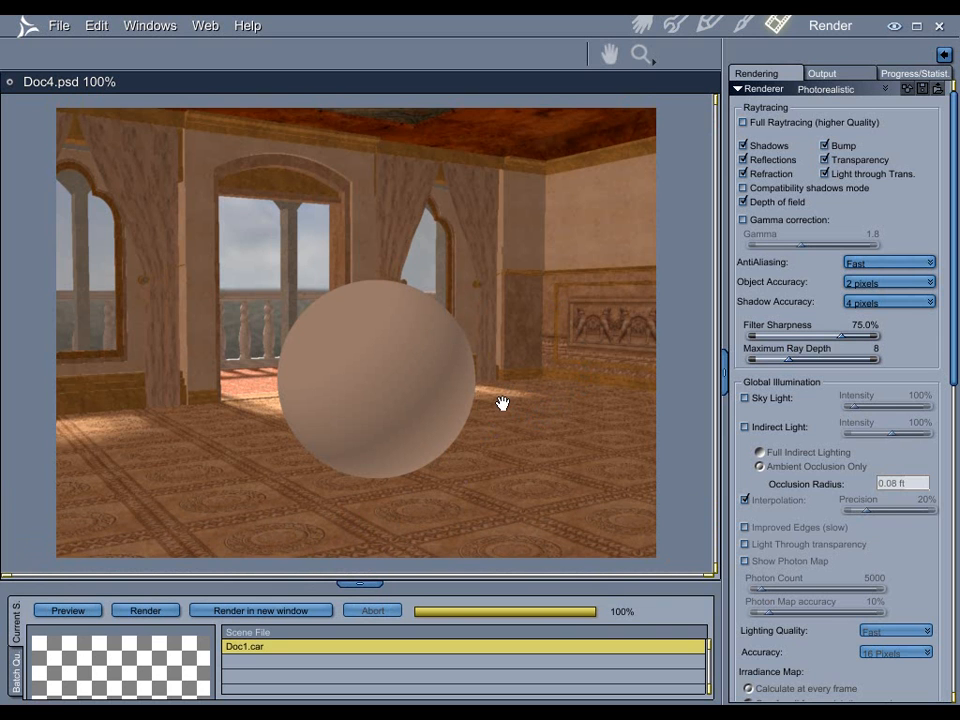
pyautogui.moveTo(532, 360)
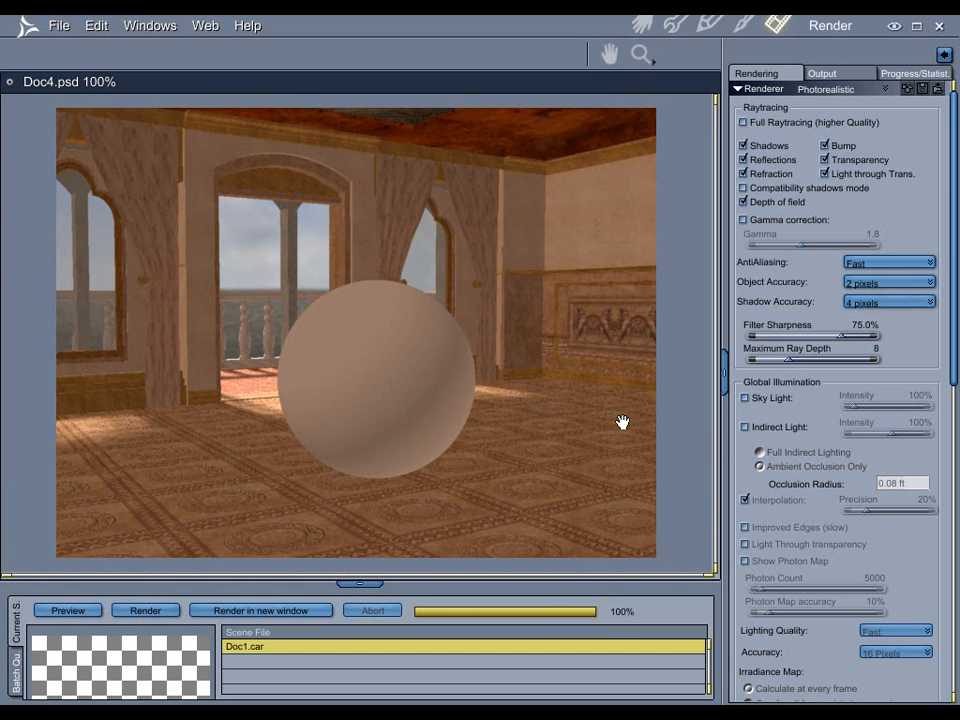
pyautogui.moveTo(610, 404)
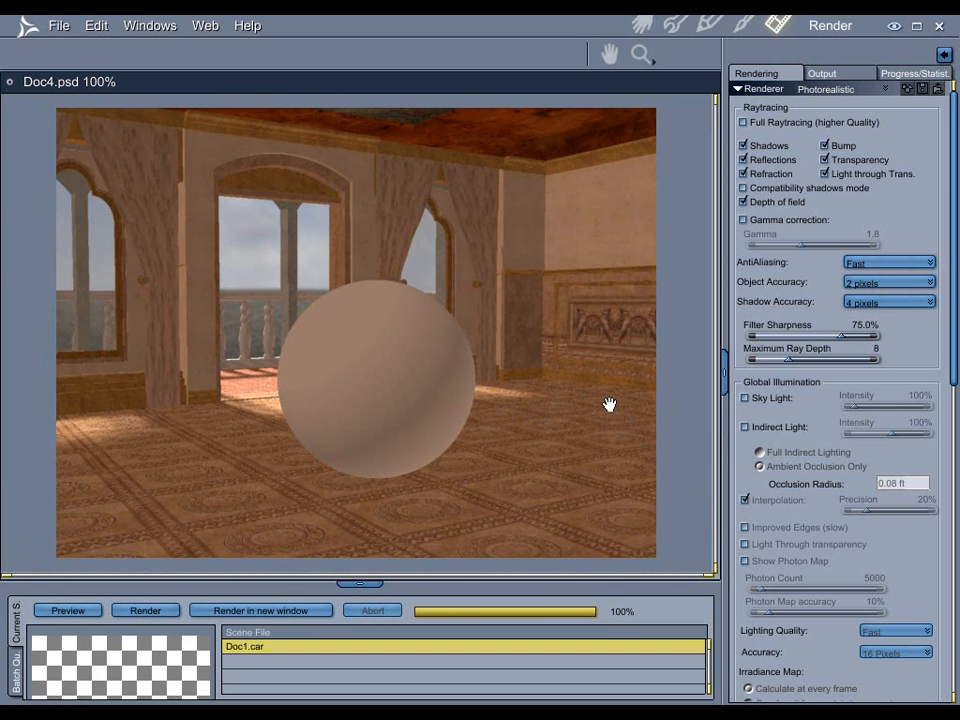
pyautogui.moveTo(566, 364)
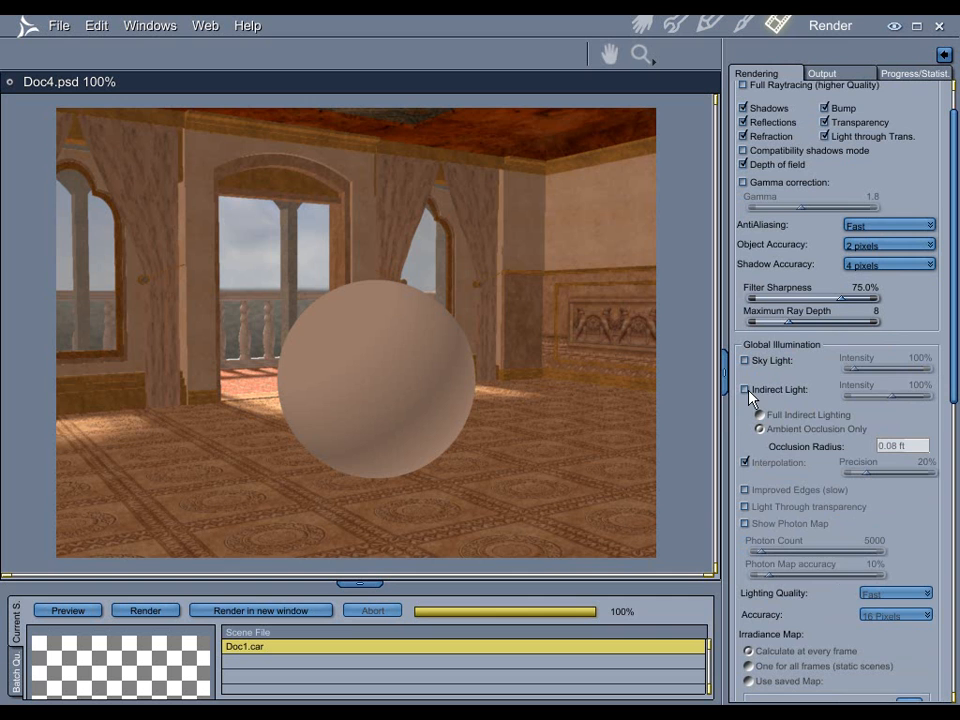
# - Enable Indirect Light as Ambient Occlusion Only with a 2.00 ft occlusion radius
pyautogui.click(744, 388)
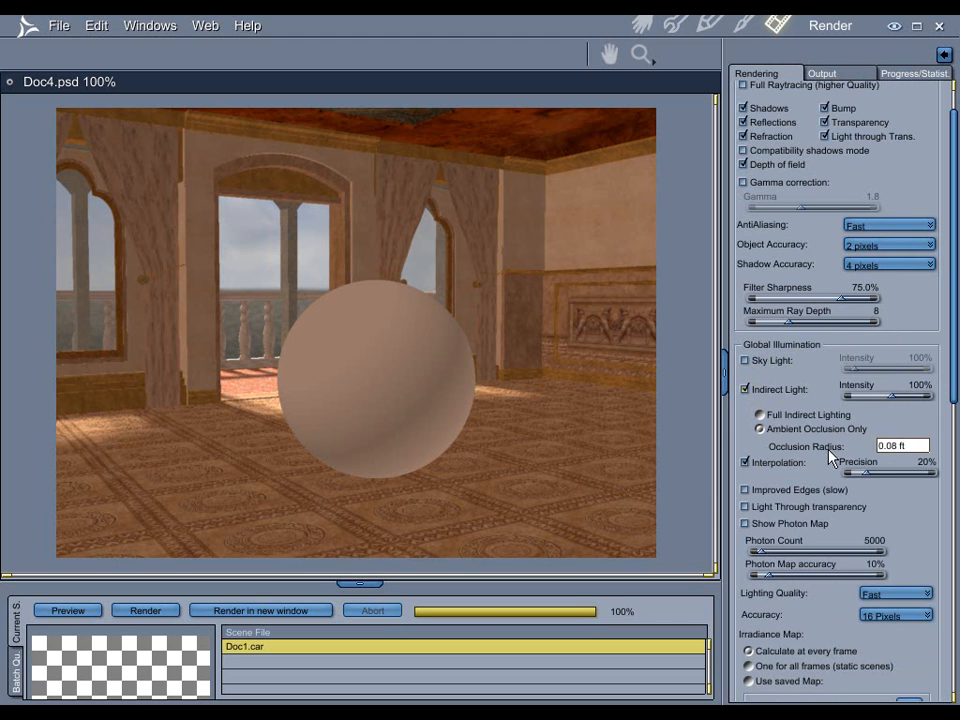
pyautogui.click(900, 446)
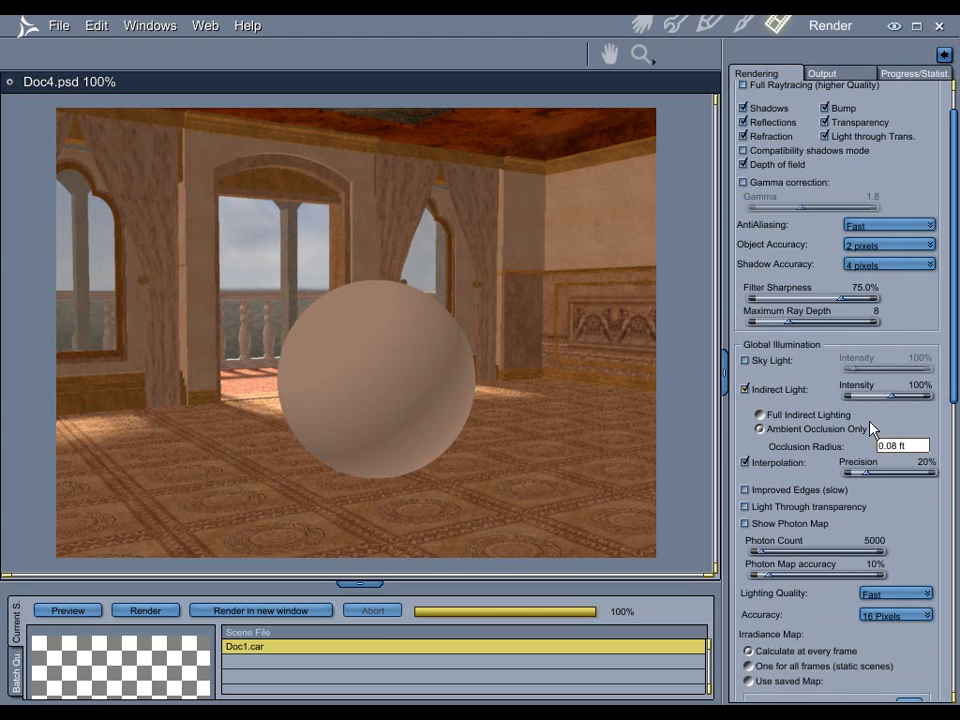
pyautogui.moveTo(738, 414)
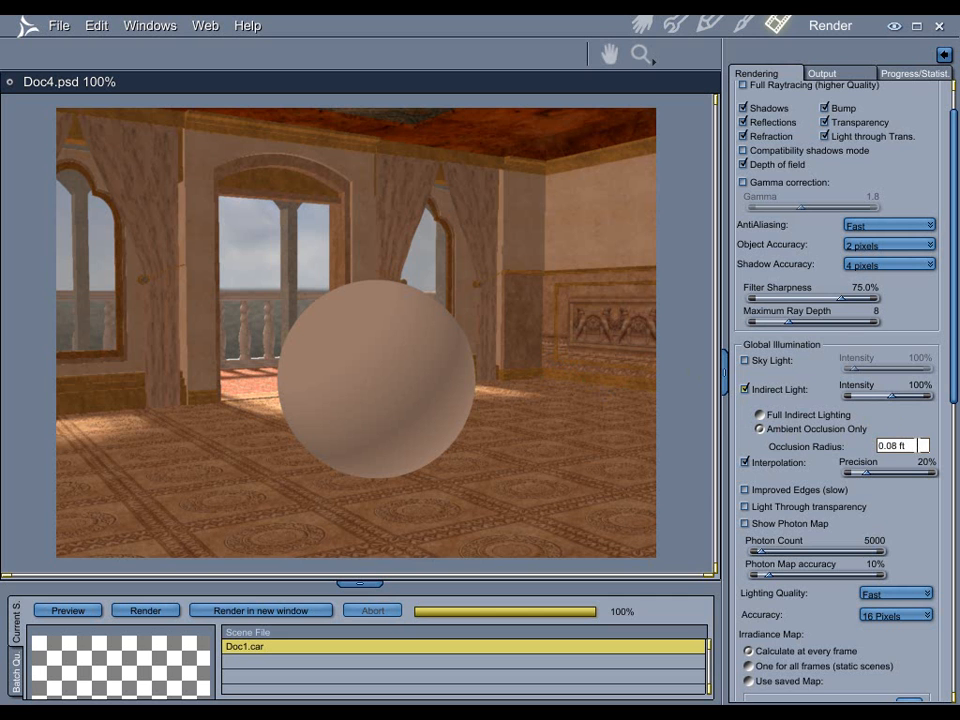
pyautogui.click(900, 444)
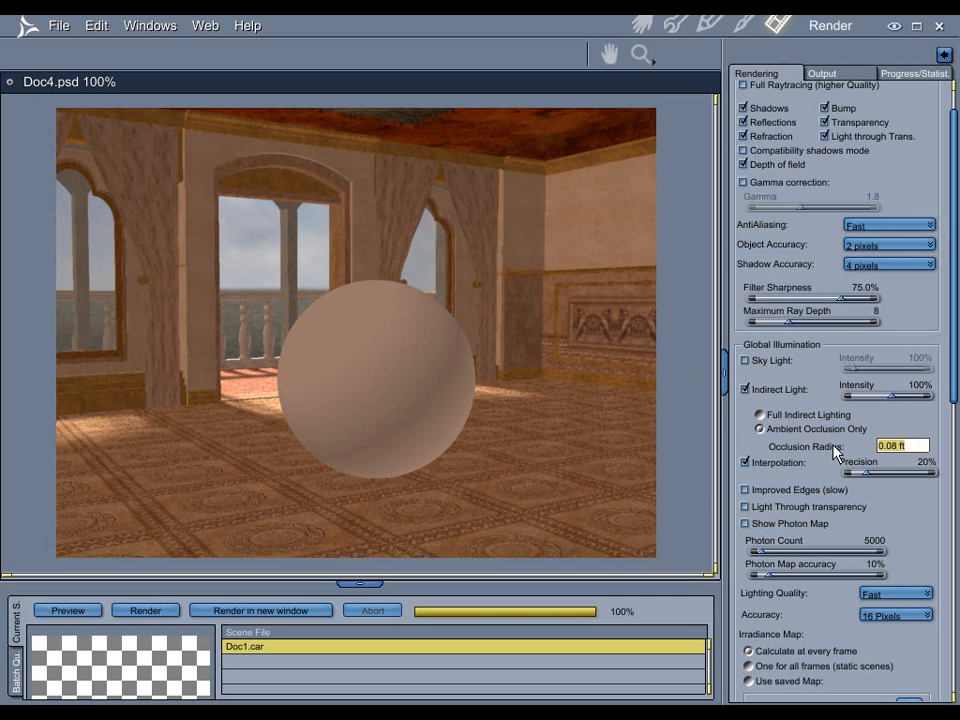
pyautogui.write('2.00 ft')
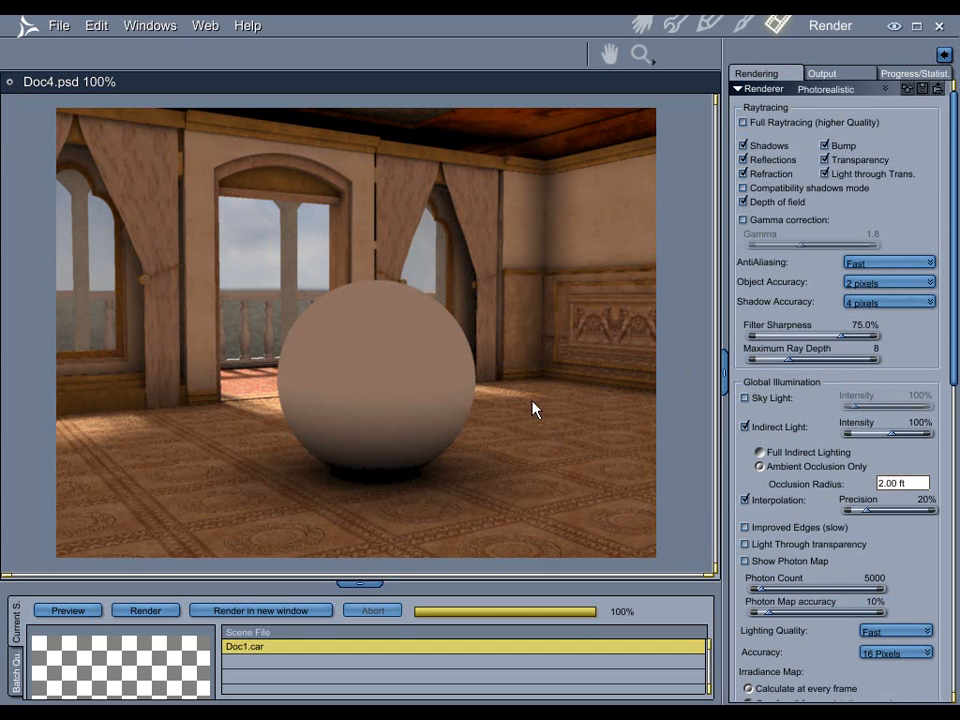
pyautogui.moveTo(520, 332)
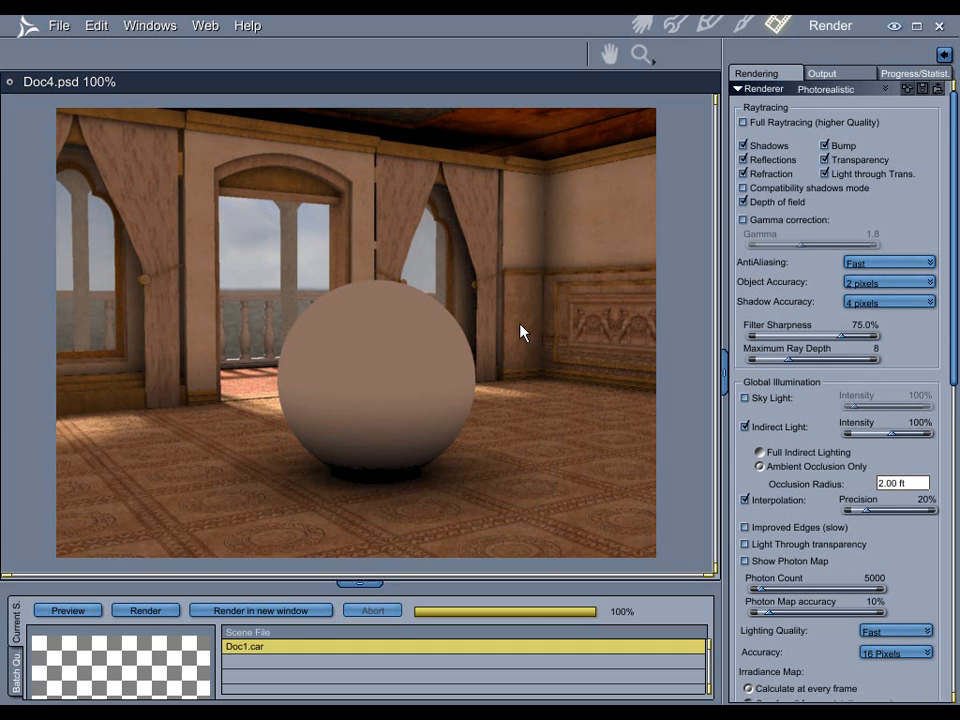
pyautogui.moveTo(528, 256)
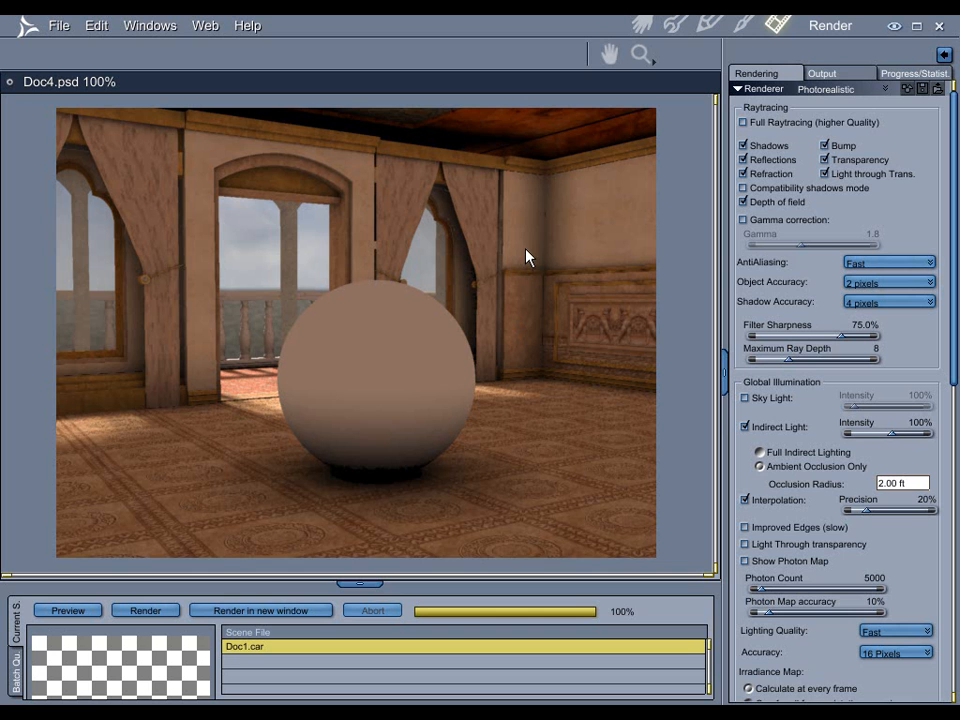
pyautogui.moveTo(458, 312)
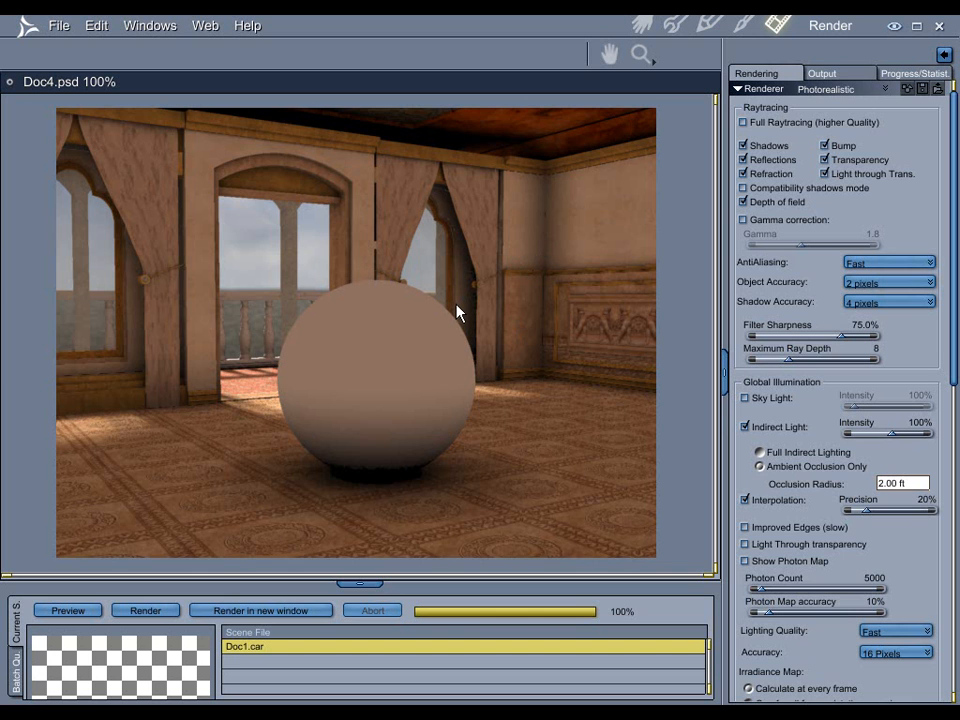
pyautogui.moveTo(558, 250)
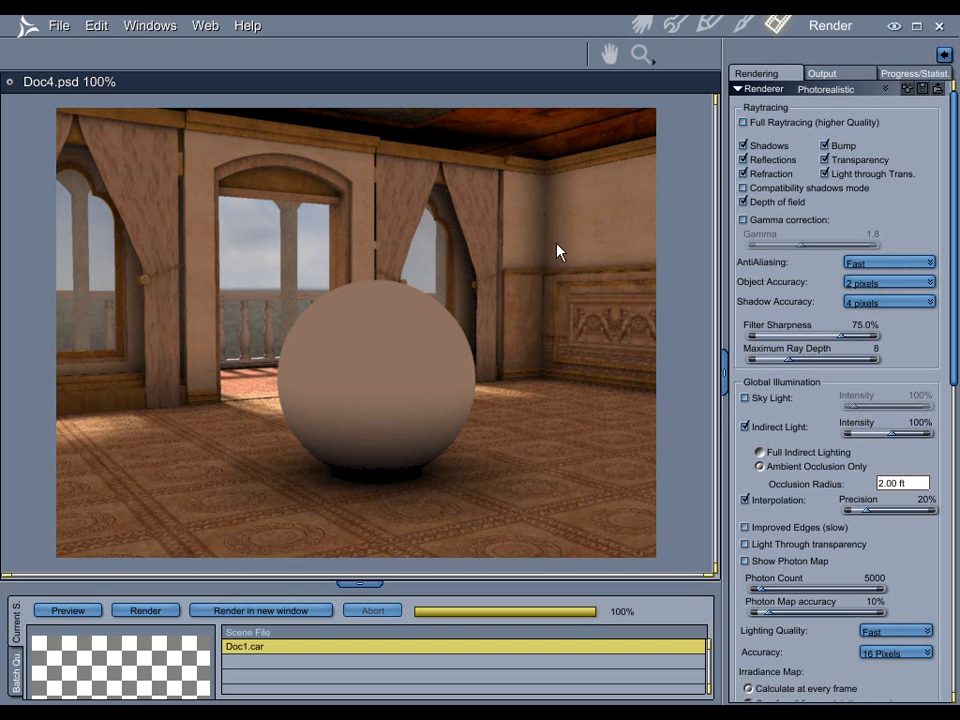
pyautogui.moveTo(530, 256)
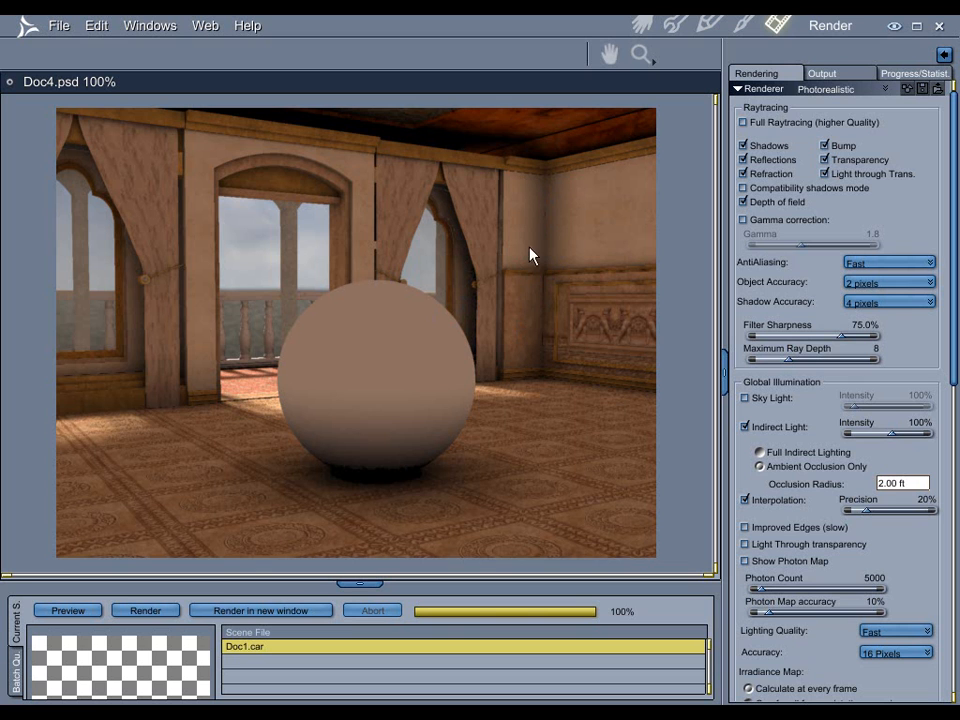
pyautogui.moveTo(448, 450)
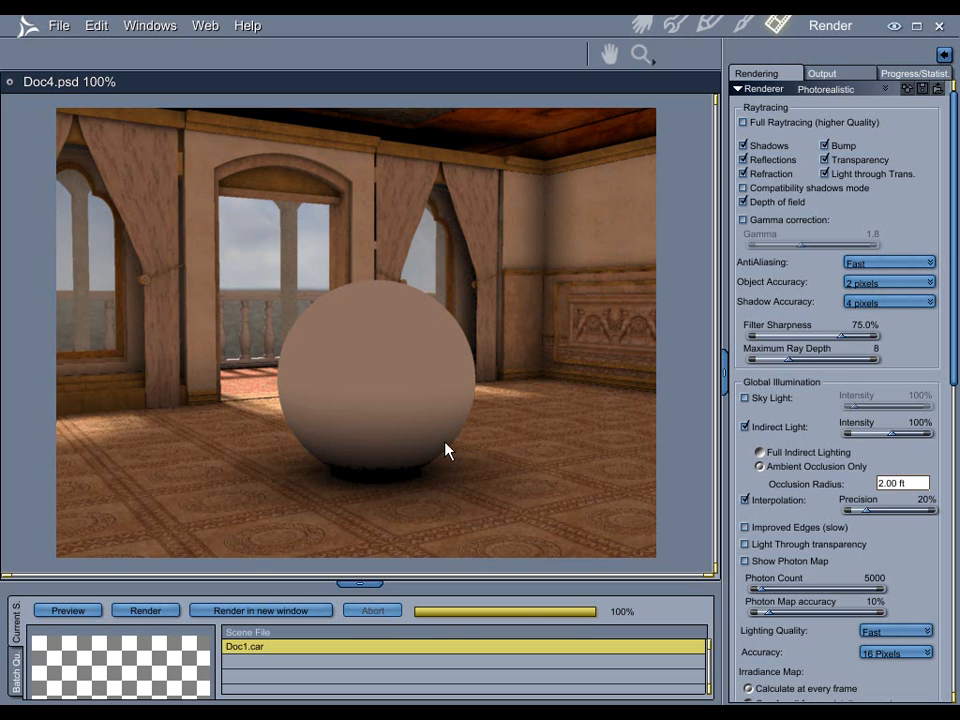
pyautogui.moveTo(336, 470)
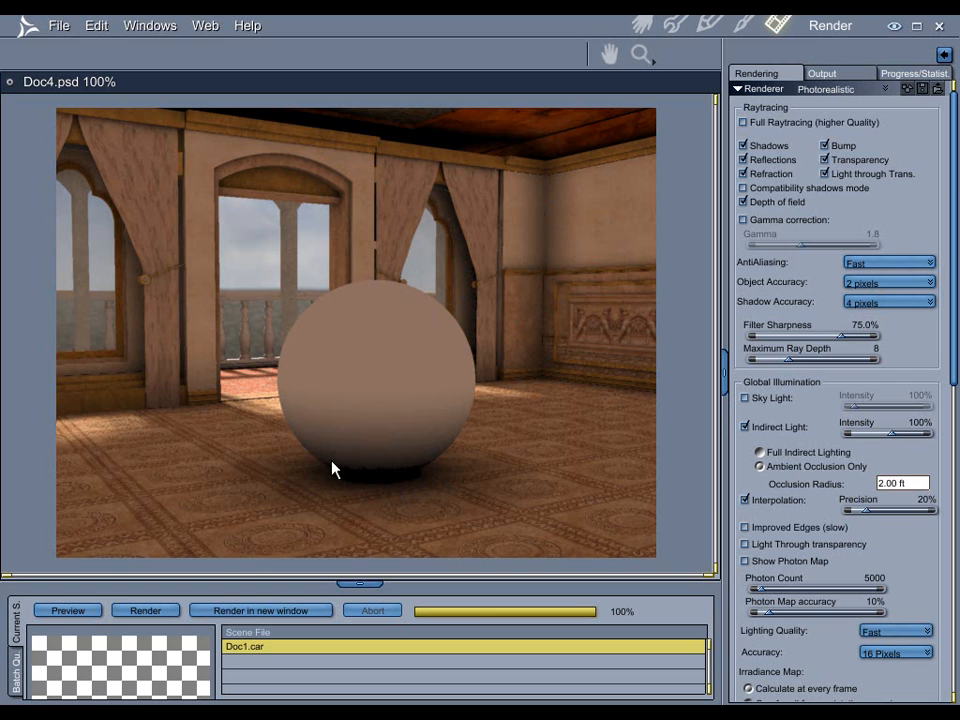
pyautogui.moveTo(460, 472)
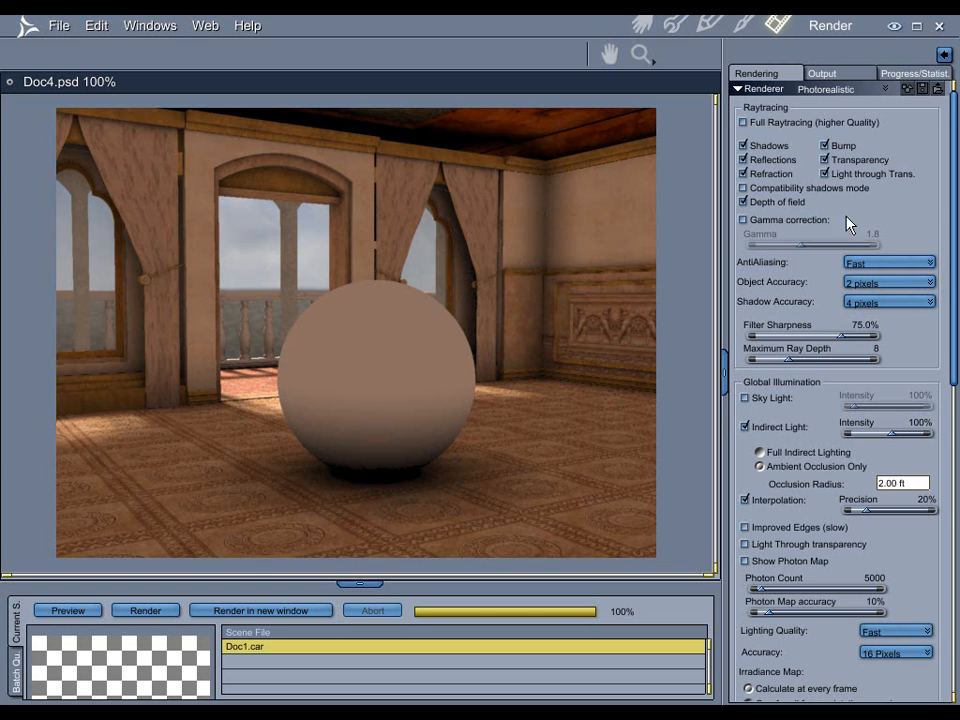
# - Check the render progress and statistics, then return to the Rendering settings
pyautogui.click(912, 72)
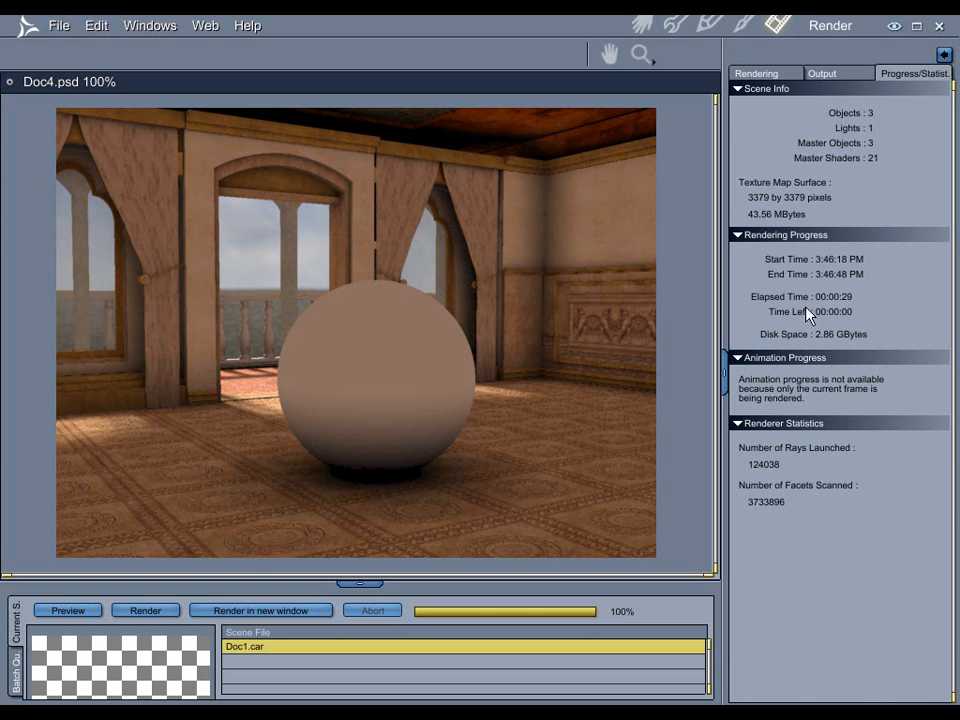
pyautogui.moveTo(768, 270)
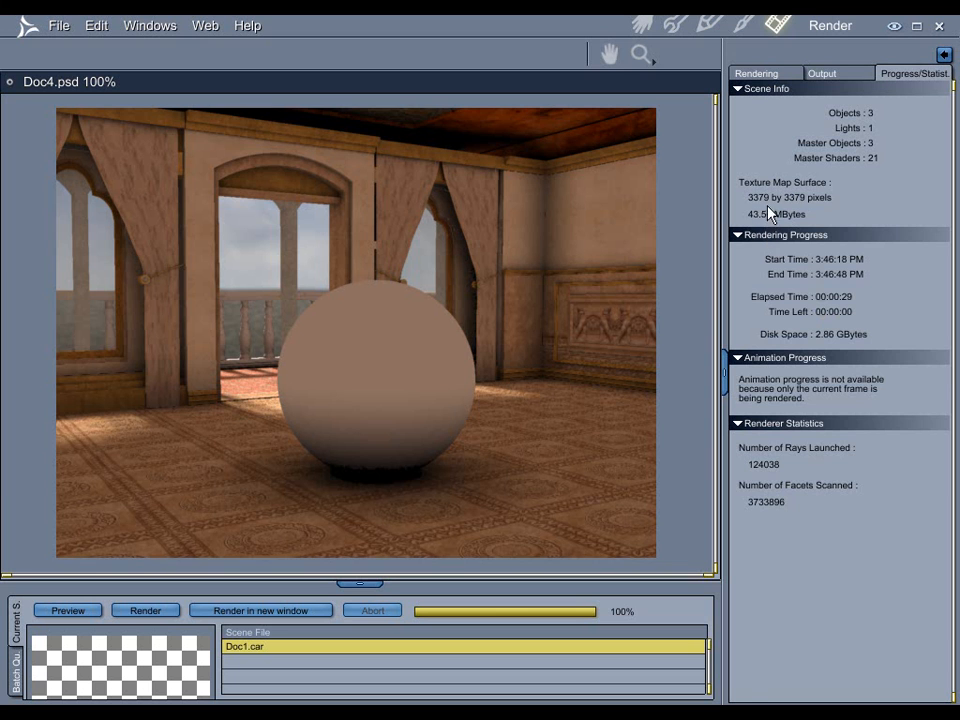
pyautogui.click(756, 72)
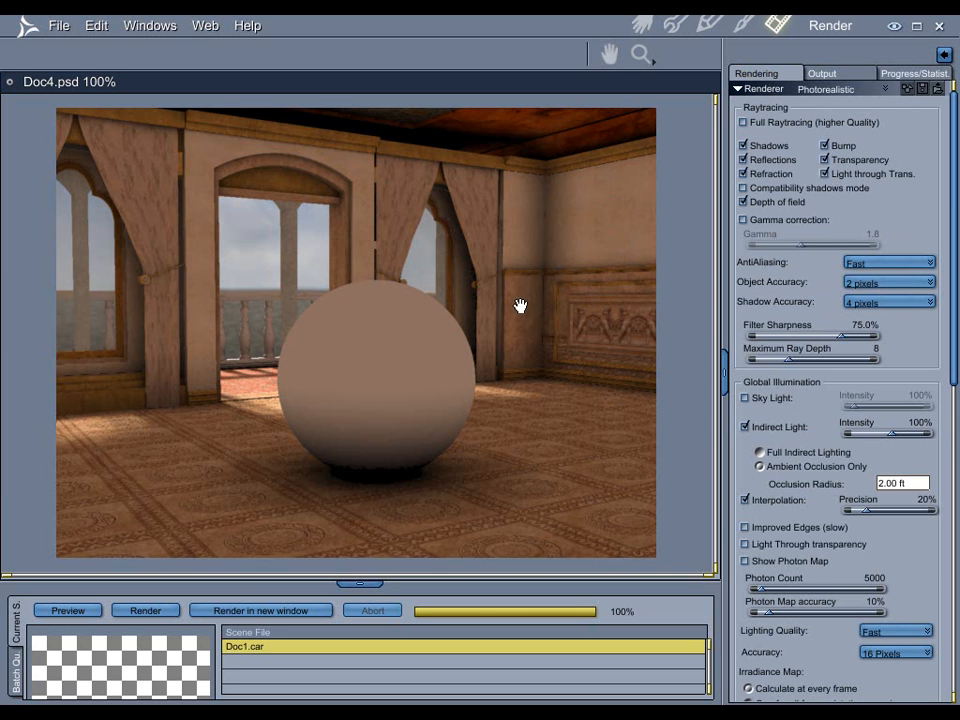
pyautogui.moveTo(548, 230)
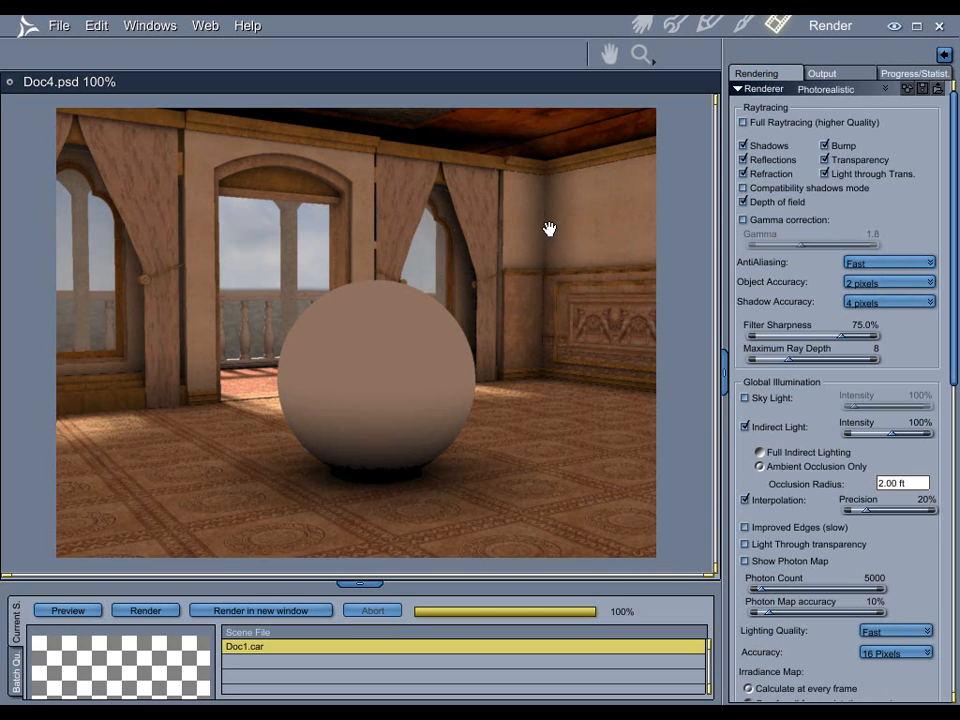
pyautogui.moveTo(540, 390)
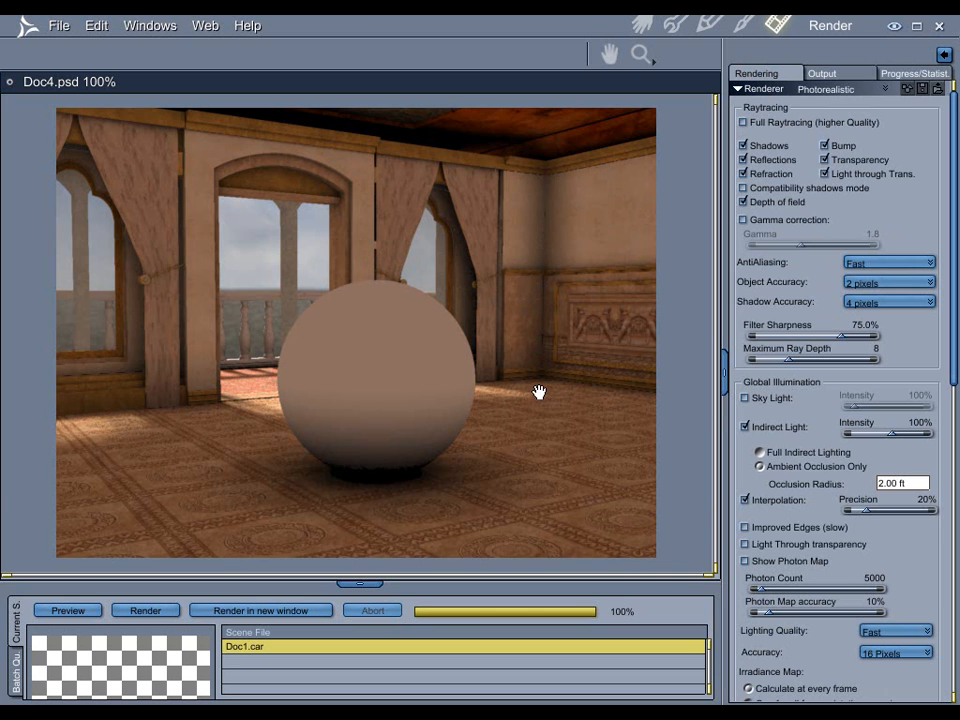
pyautogui.moveTo(494, 444)
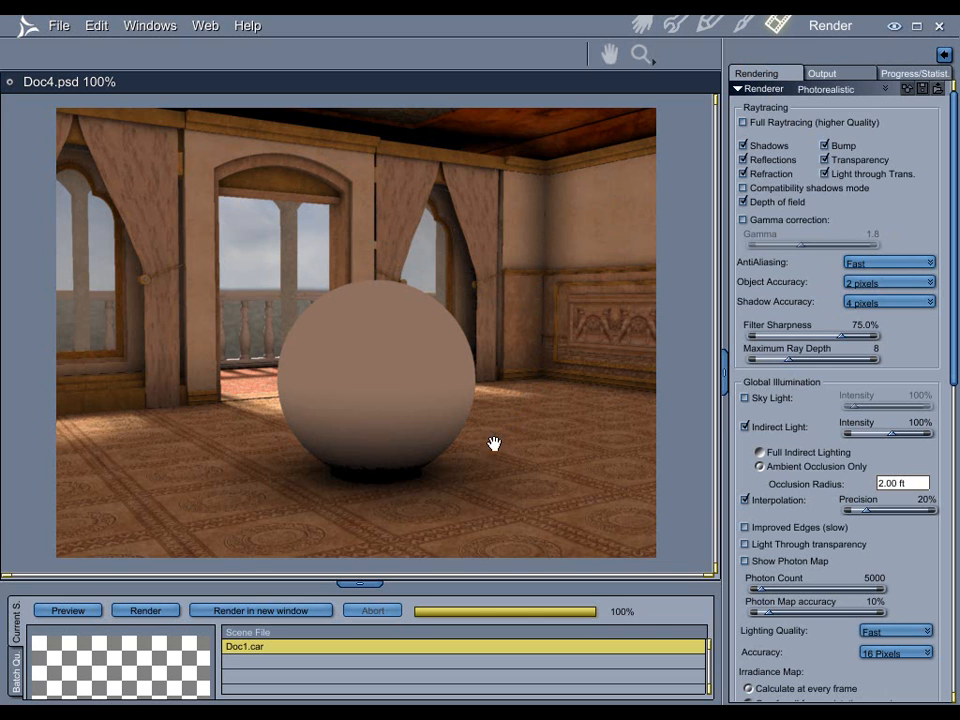
pyautogui.moveTo(516, 432)
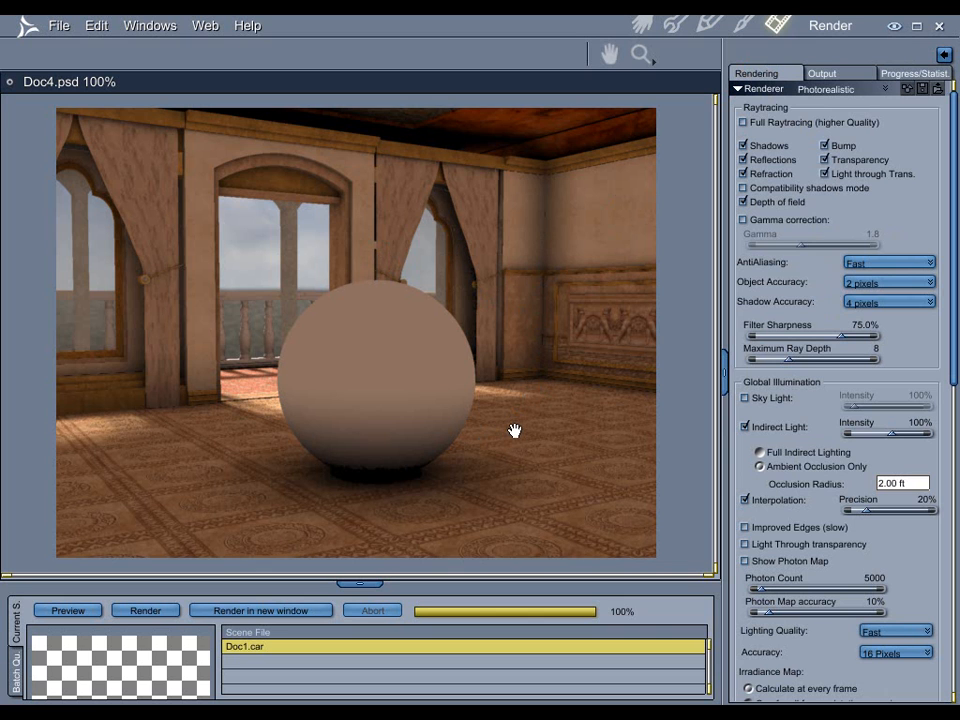
pyautogui.moveTo(540, 296)
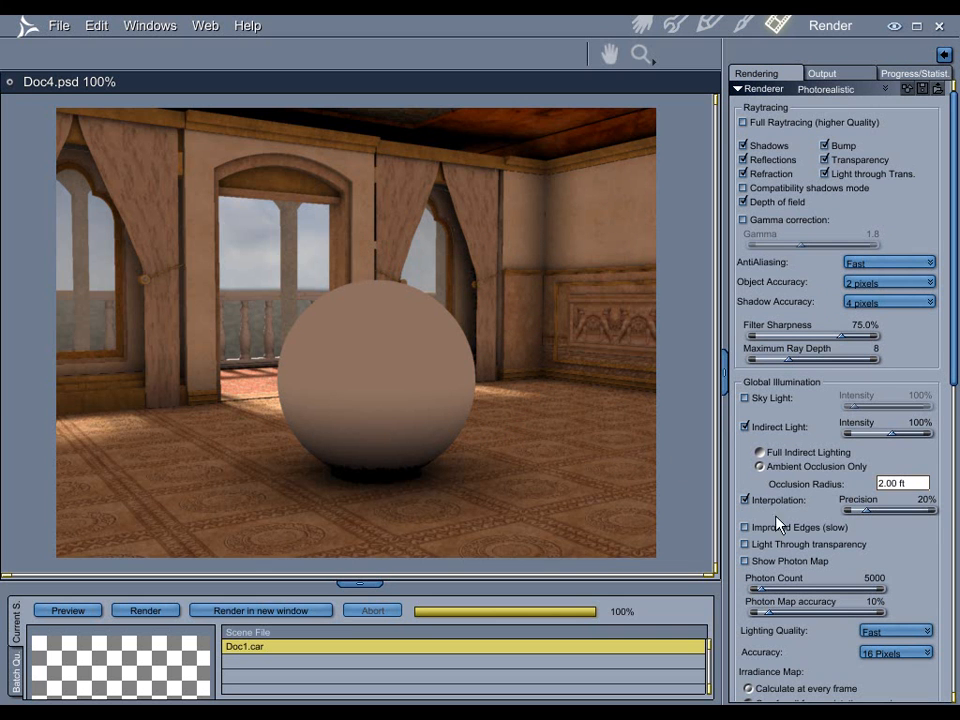
pyautogui.moveTo(812, 480)
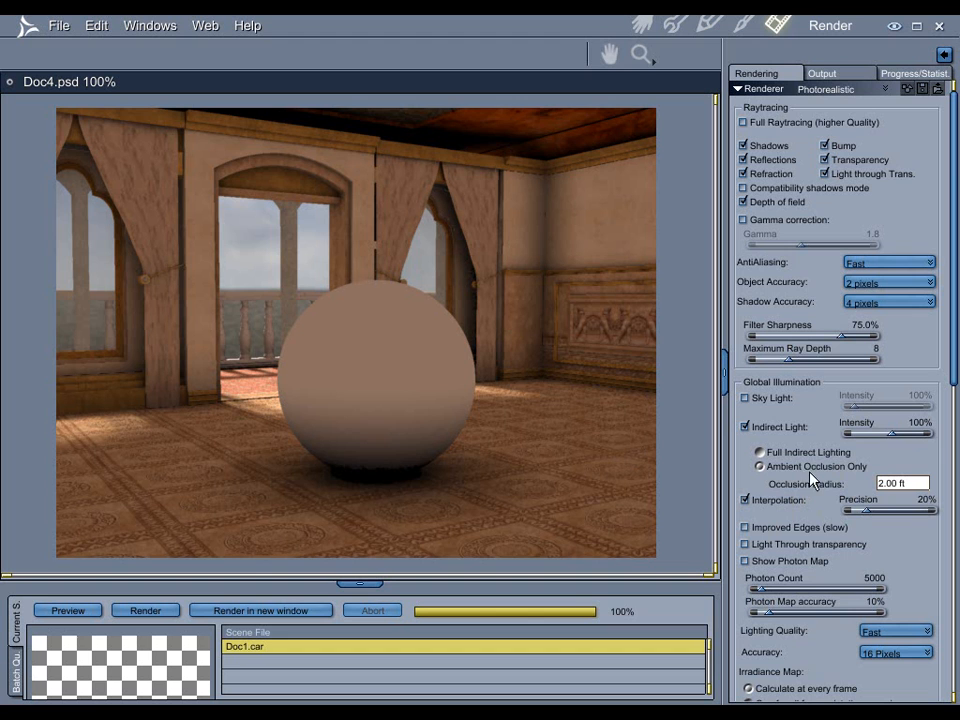
pyautogui.moveTo(584, 304)
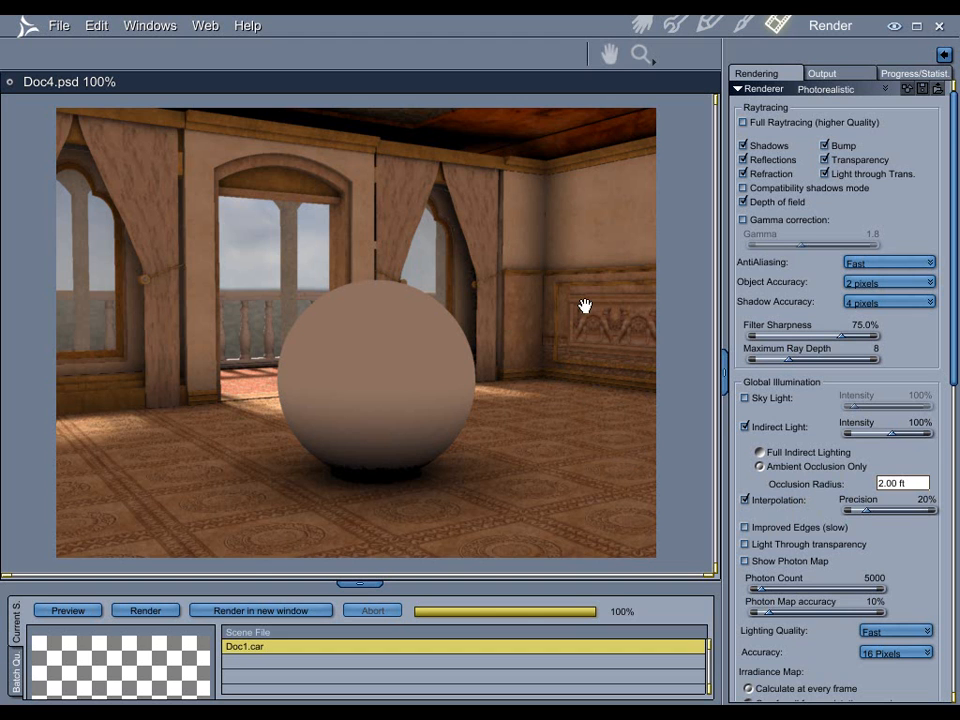
pyautogui.moveTo(562, 340)
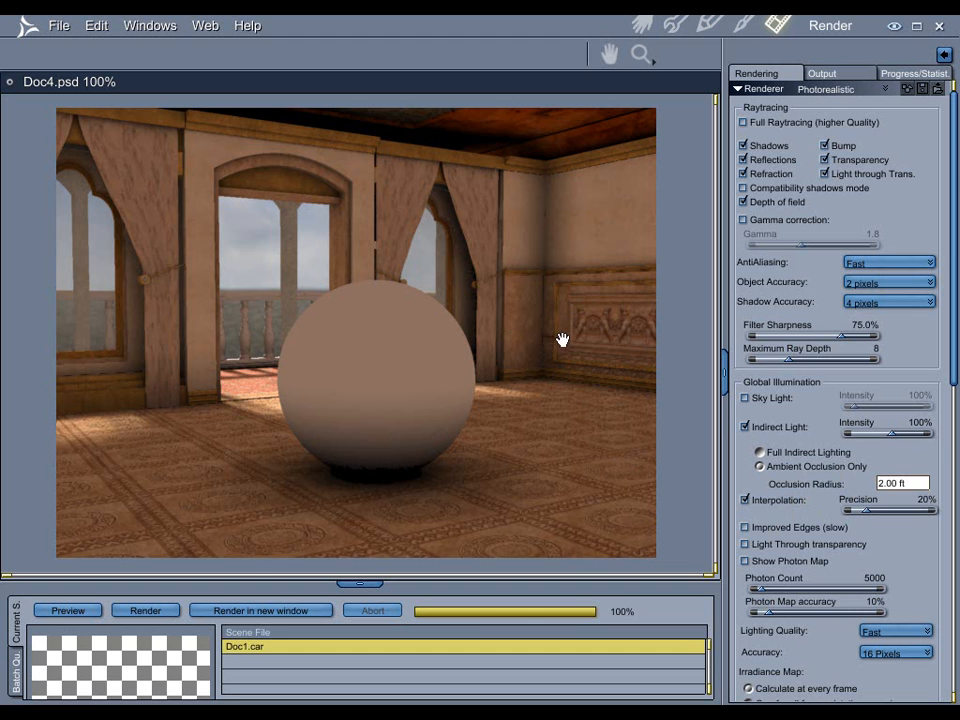
pyautogui.moveTo(512, 384)
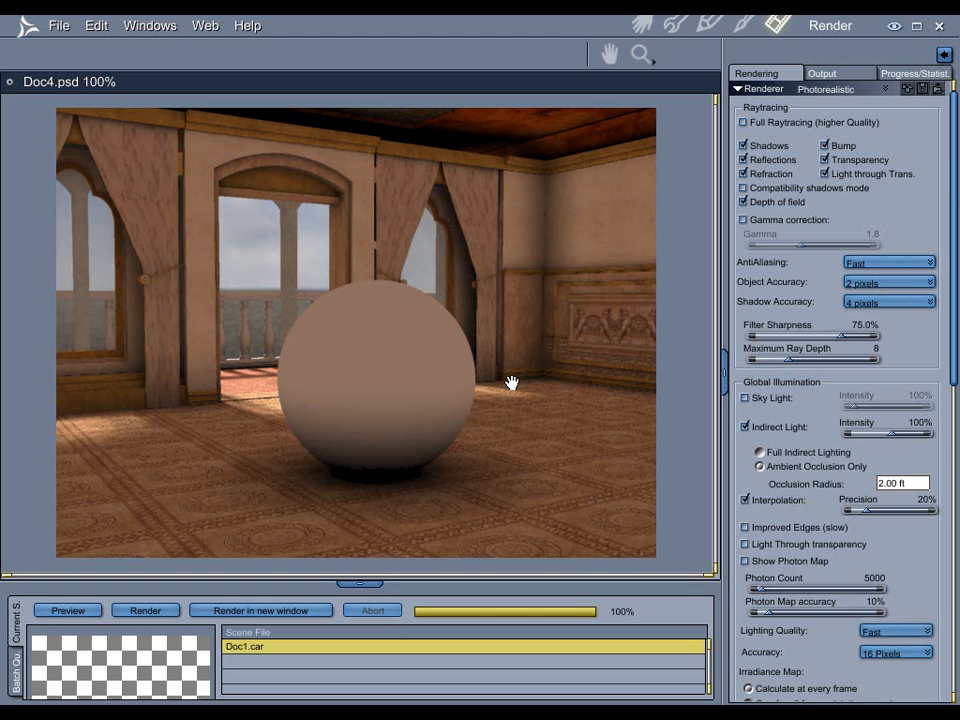
pyautogui.moveTo(660, 406)
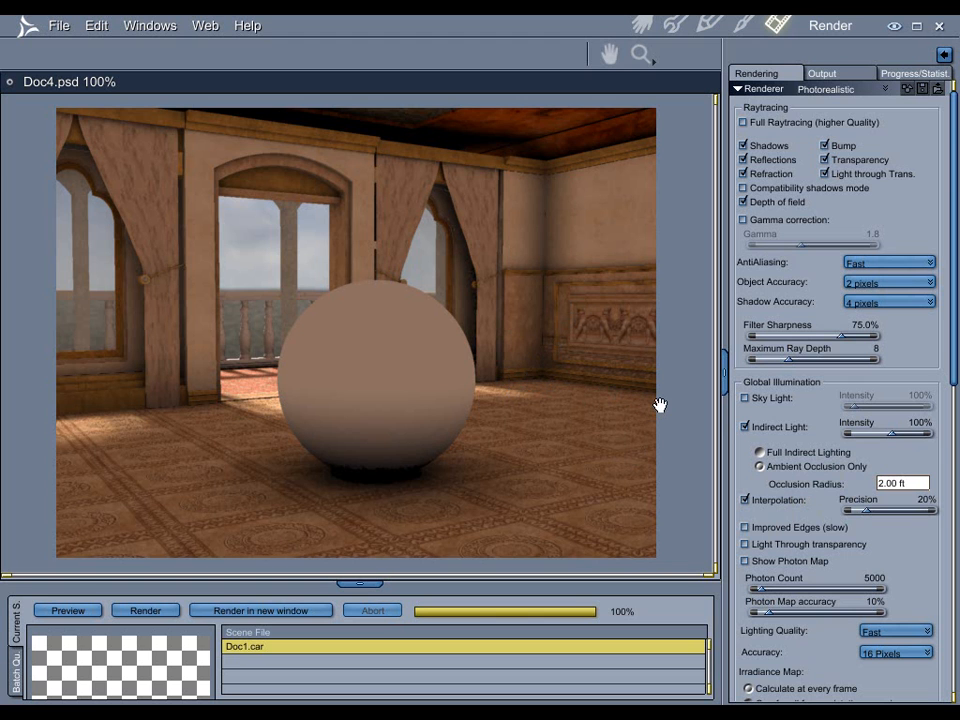
pyautogui.moveTo(456, 388)
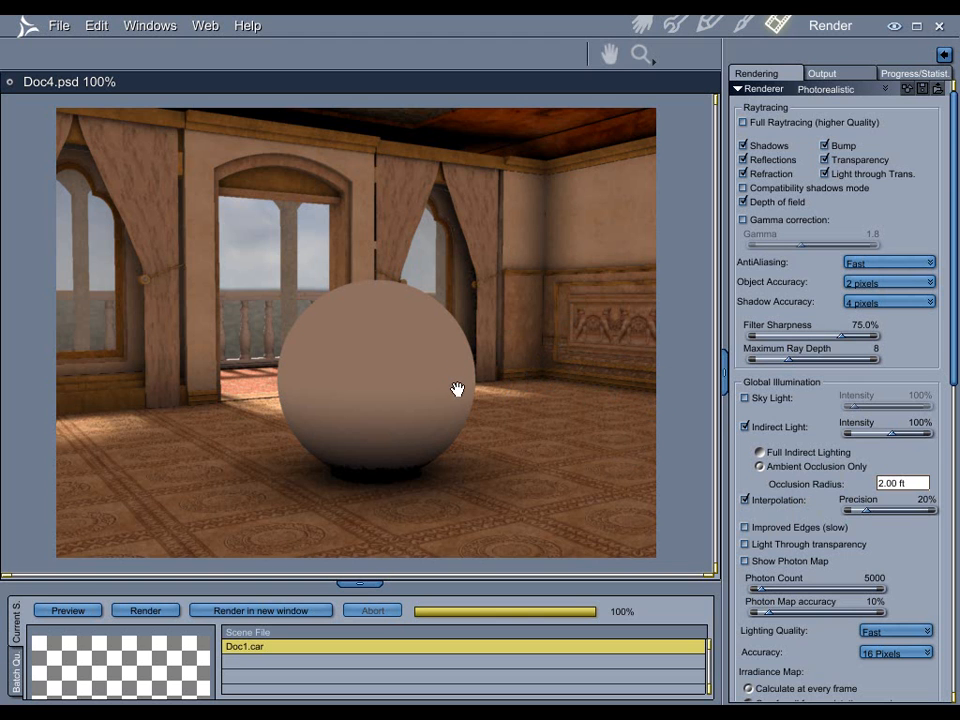
pyautogui.moveTo(424, 372)
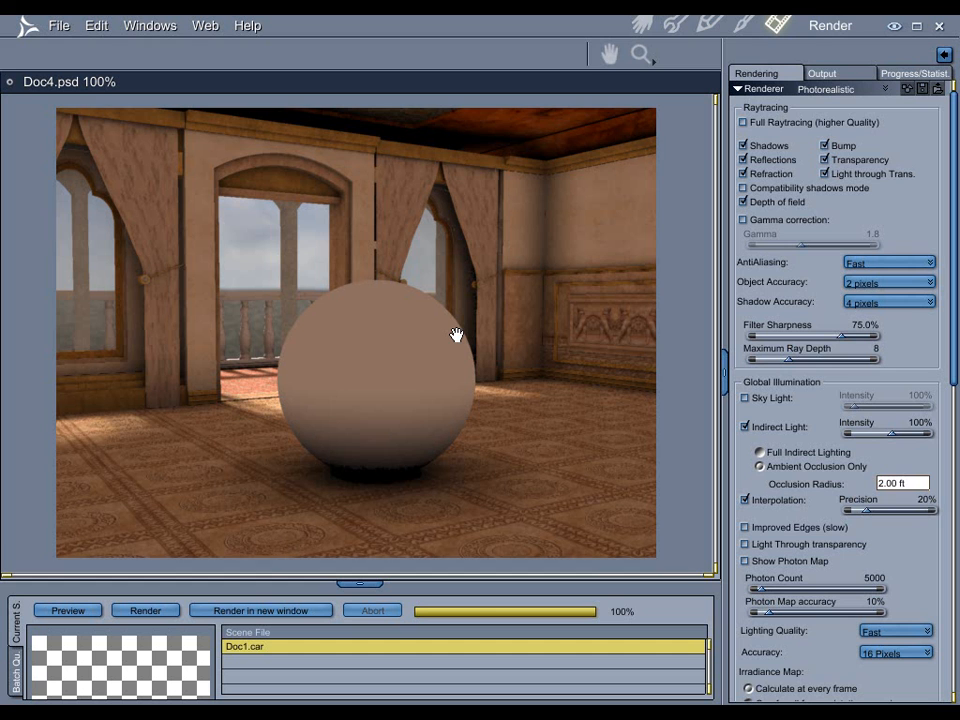
# - Add an Ambient Occlusion multi-pass layer in the render Output settings
pyautogui.click(822, 72)
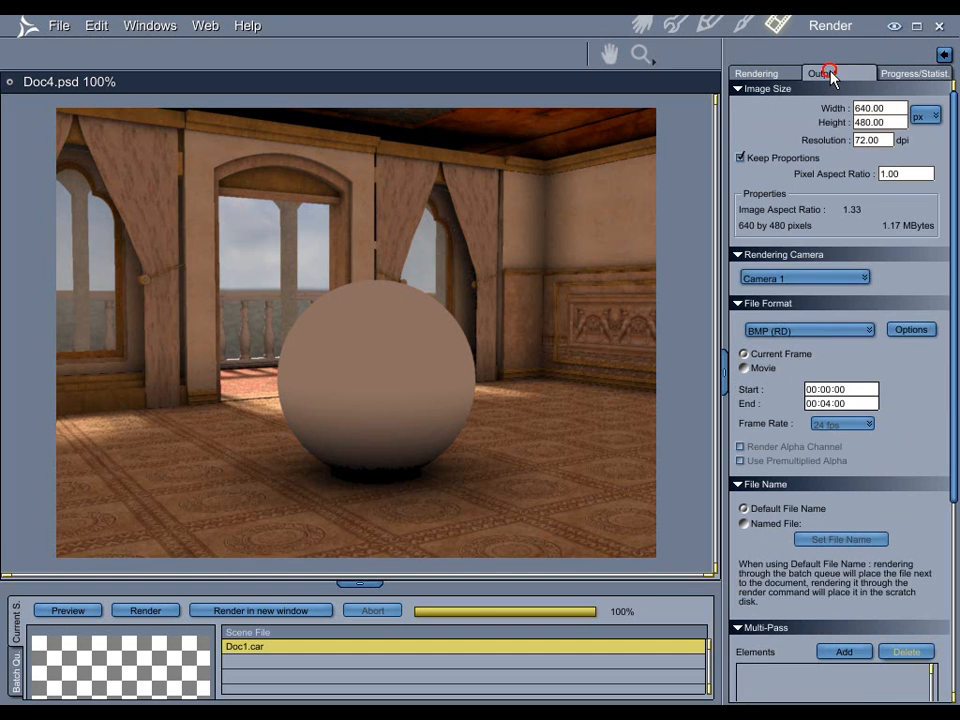
pyautogui.scroll(-3)
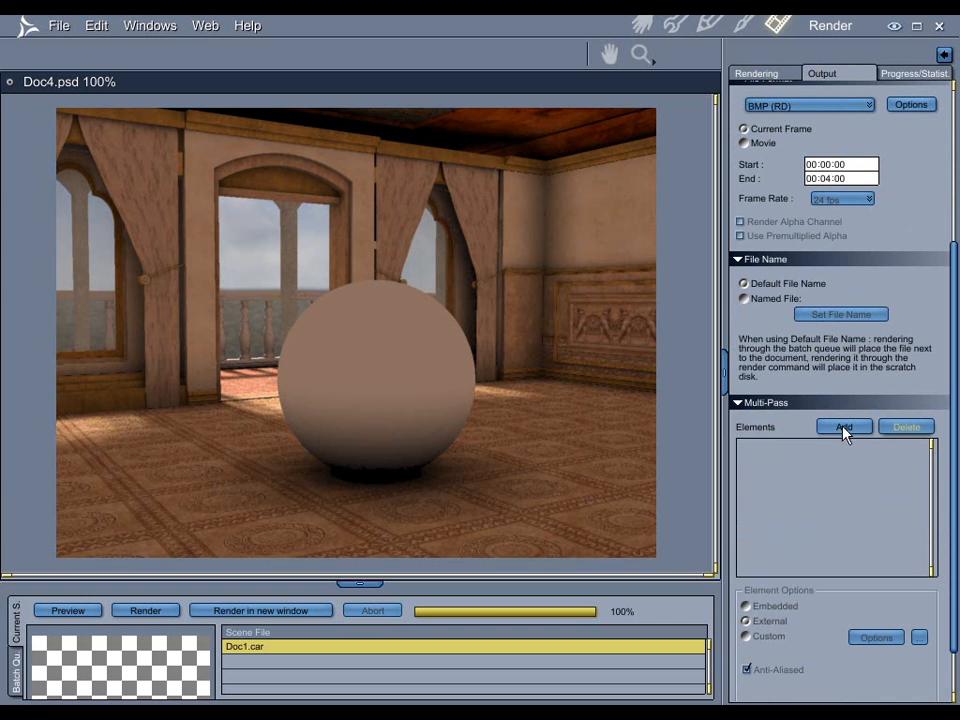
pyautogui.click(844, 428)
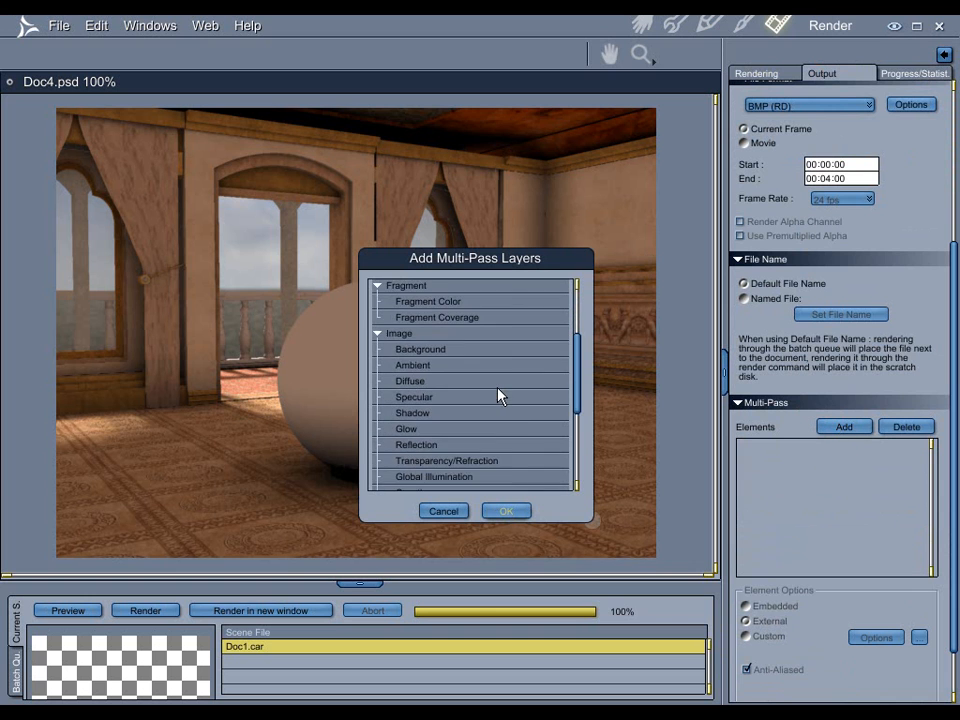
pyautogui.scroll(-3)
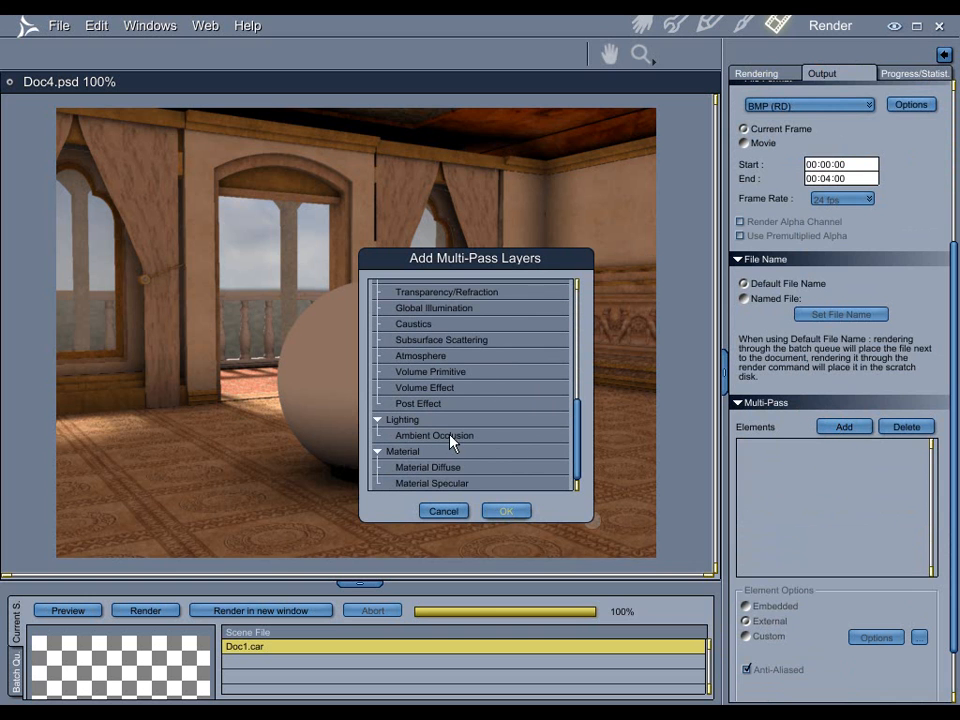
pyautogui.click(506, 512)
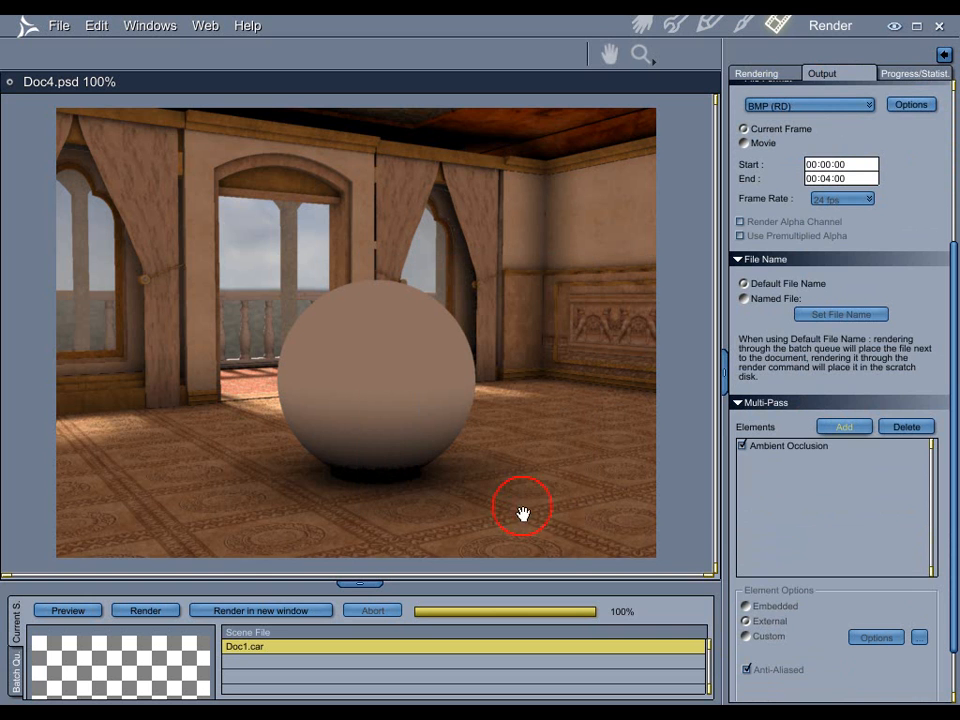
pyautogui.moveTo(772, 478)
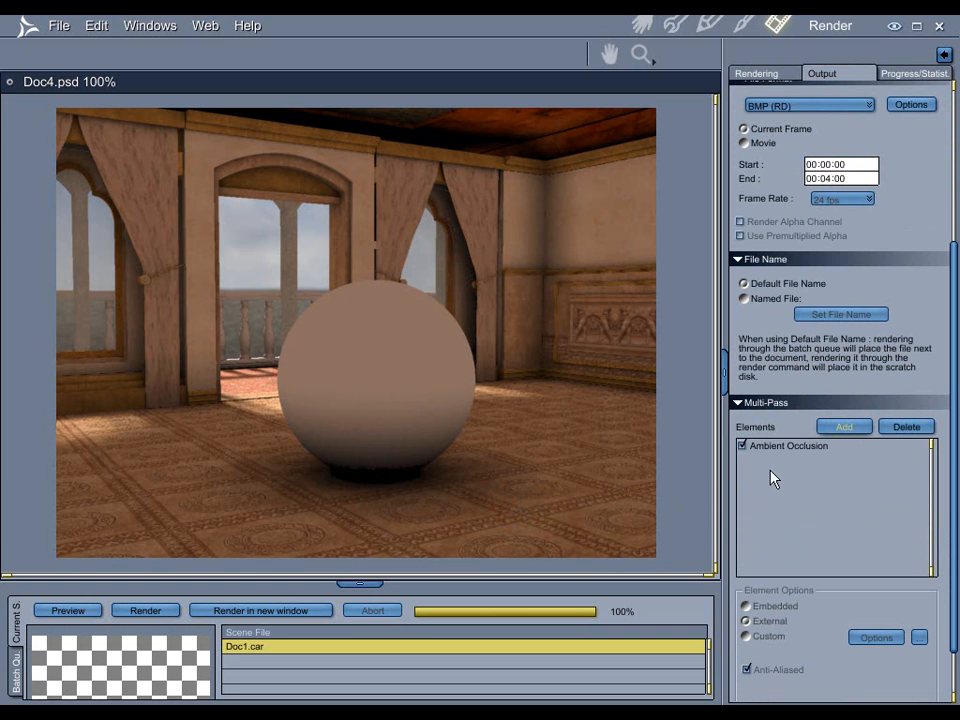
pyautogui.moveTo(772, 470)
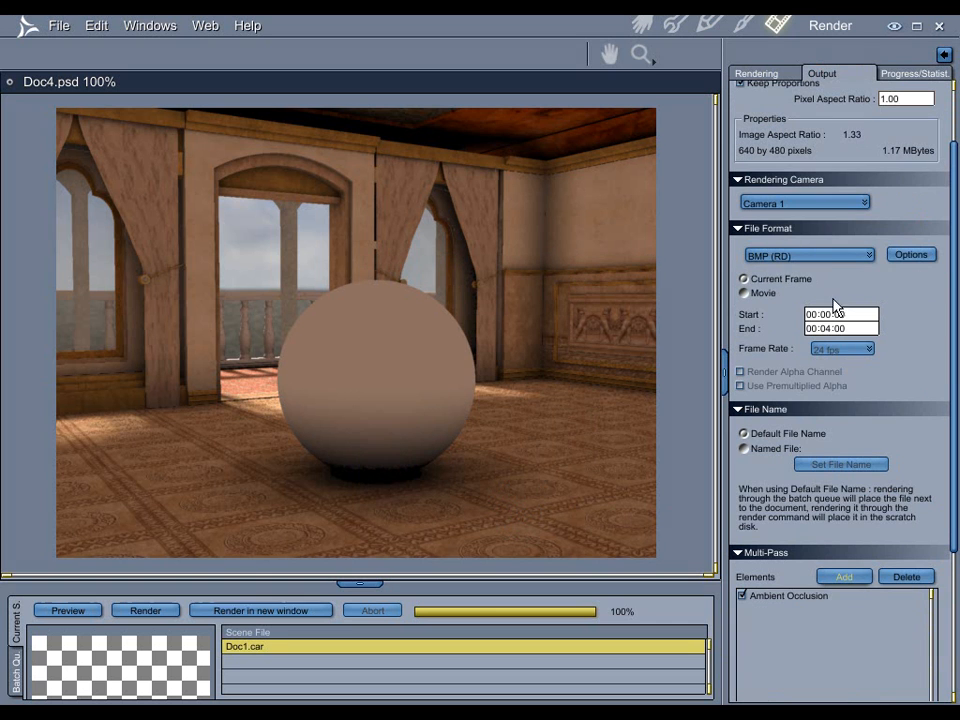
# - Save renders as Photoshop files with an alpha channel and premultiplied alpha
pyautogui.click(808, 256)
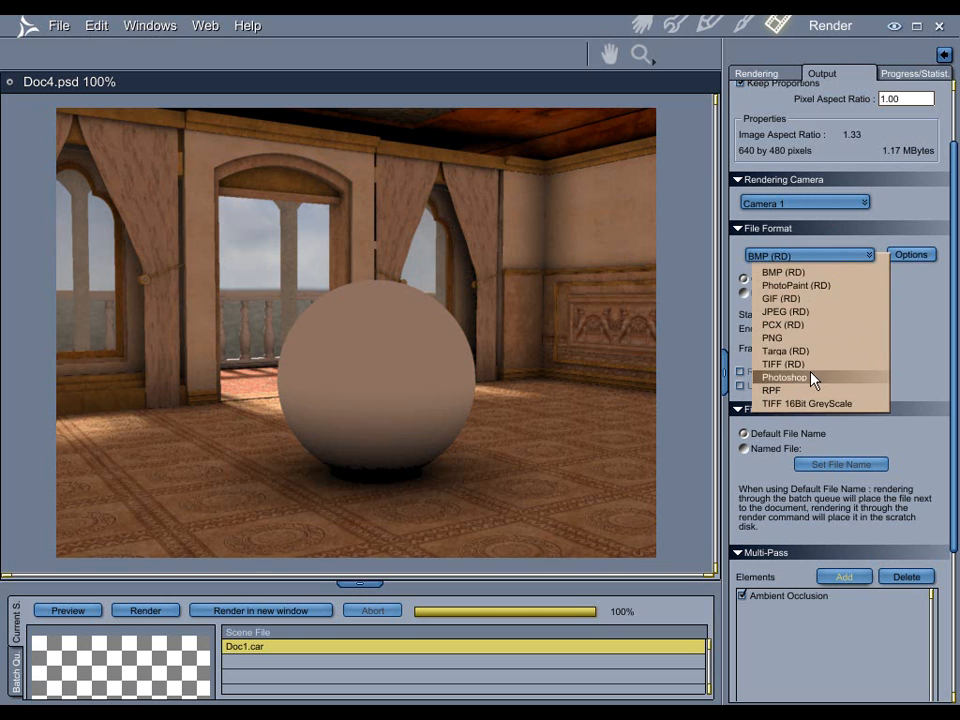
pyautogui.click(784, 376)
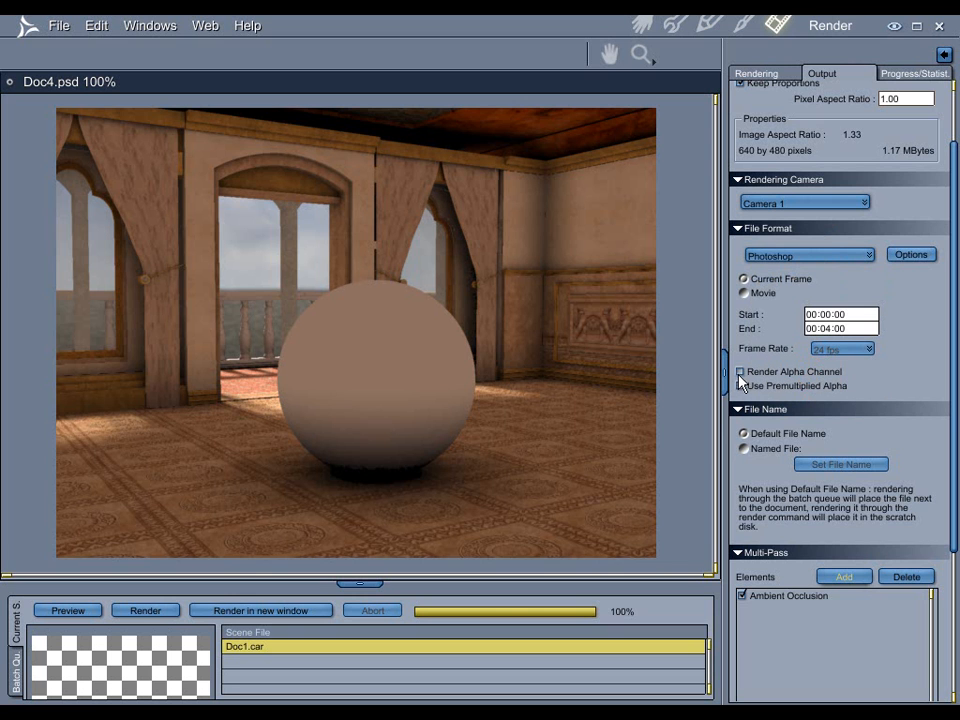
pyautogui.click(742, 370)
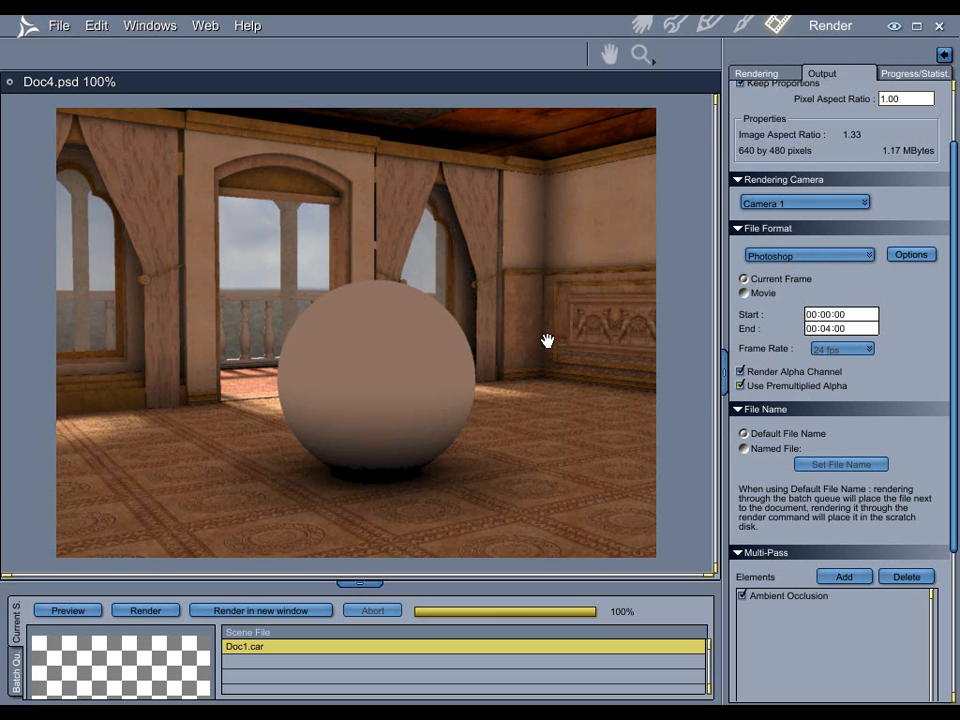
pyautogui.moveTo(132, 244)
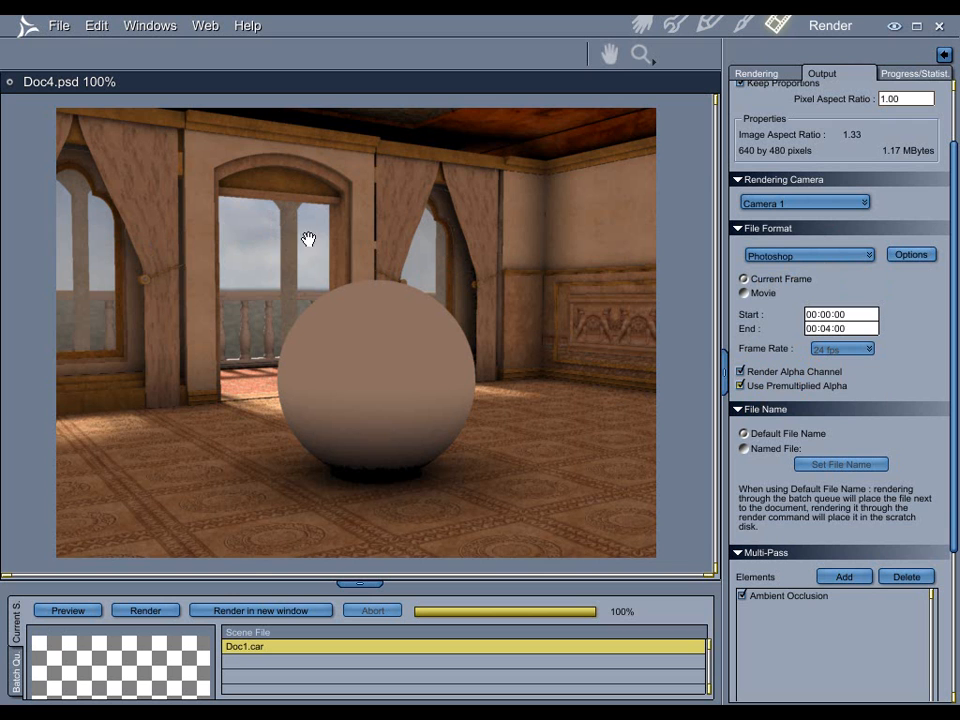
pyautogui.moveTo(336, 266)
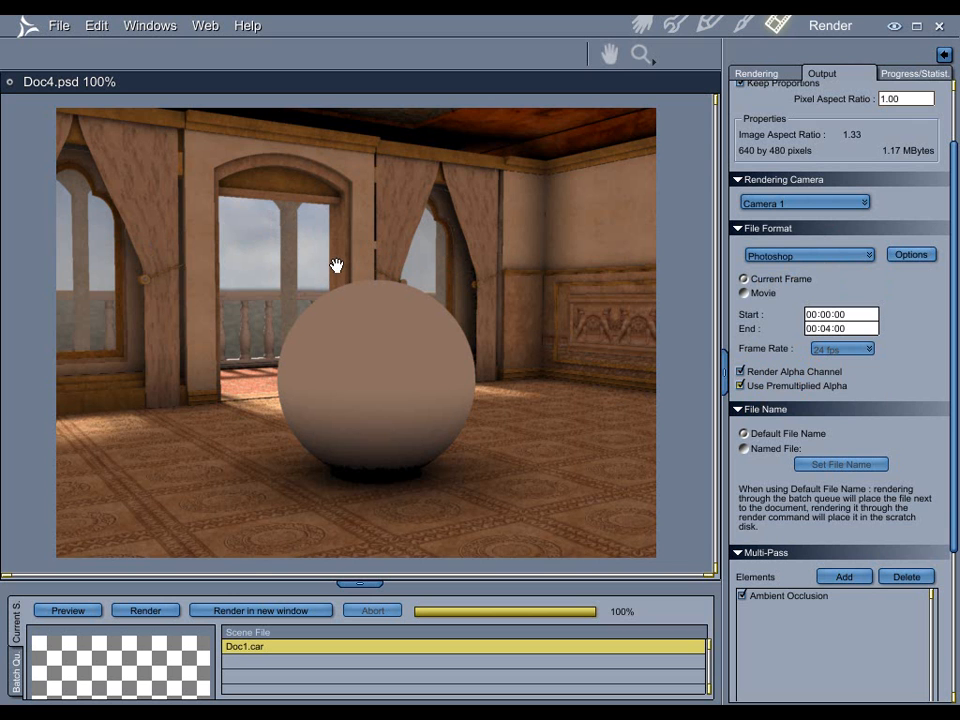
pyautogui.moveTo(528, 268)
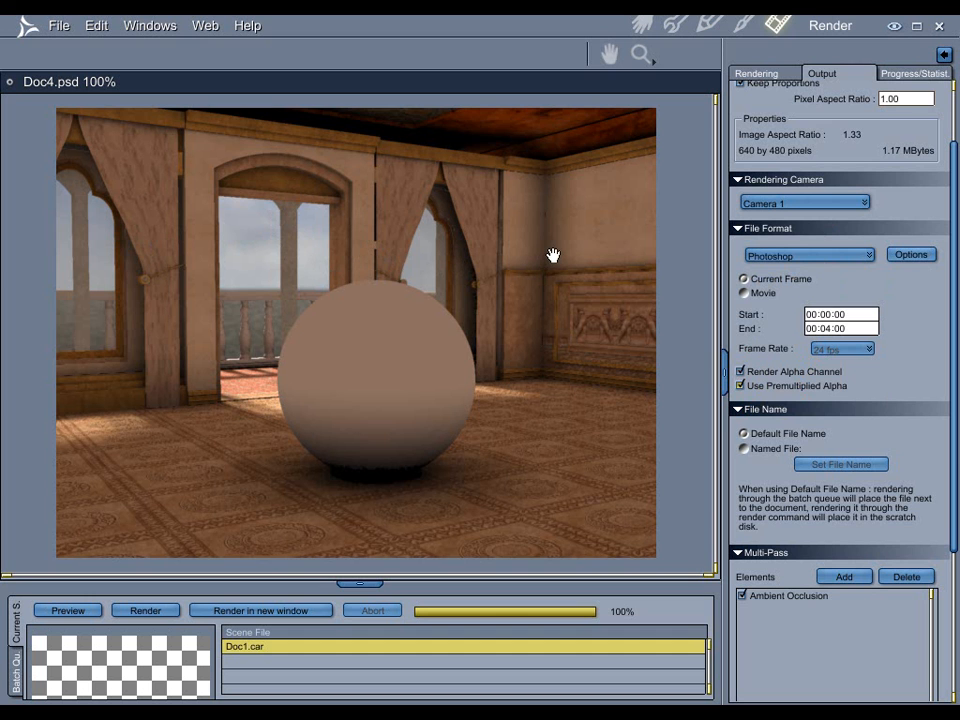
pyautogui.click(756, 72)
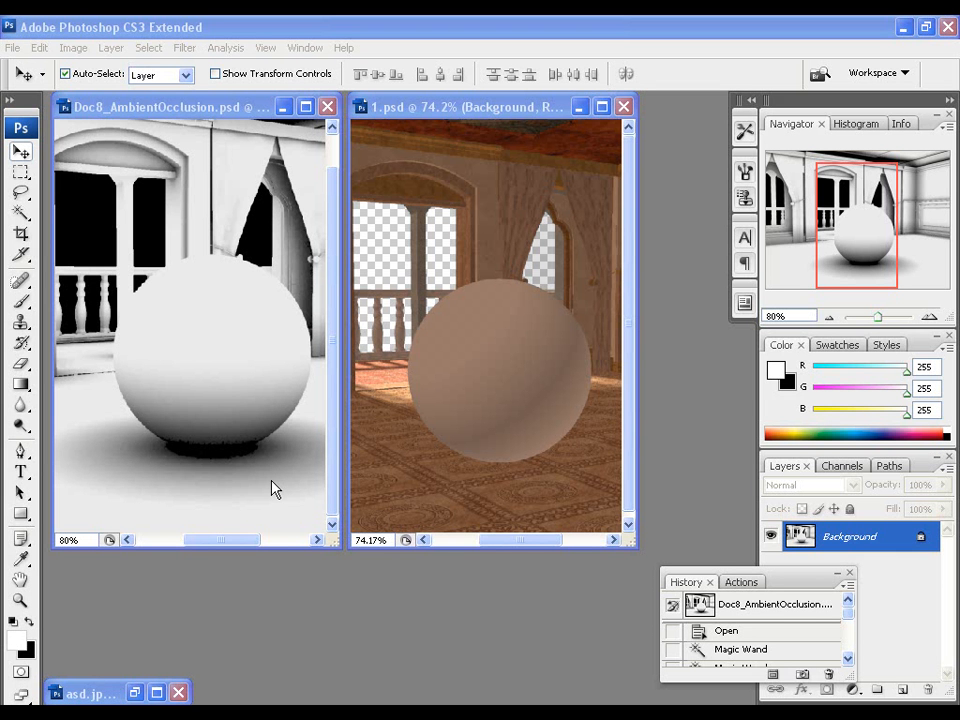
pyautogui.moveTo(240, 224)
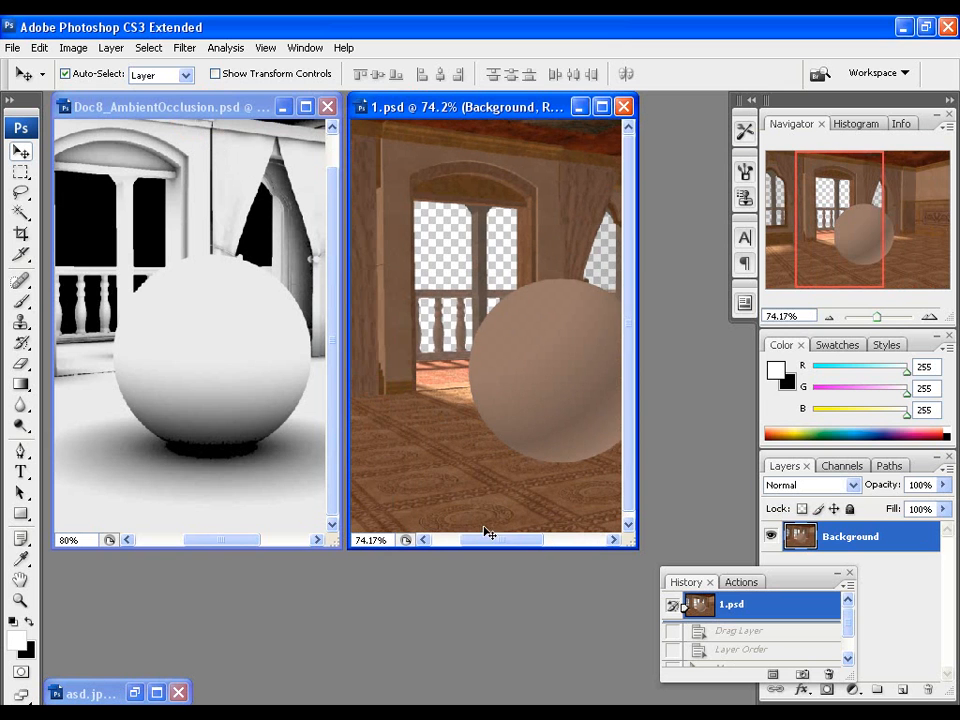
pyautogui.moveTo(164, 240)
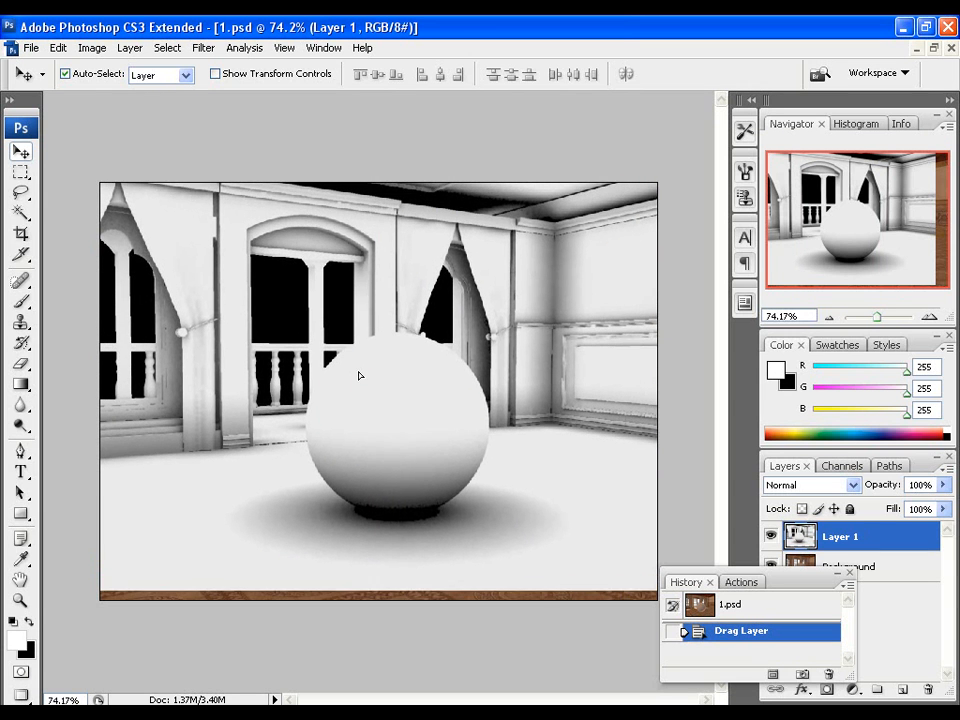
# - Align the ambient occlusion layer over the room render in 1.psd
pyautogui.moveTo(360, 376); pyautogui.dragTo(378, 400)
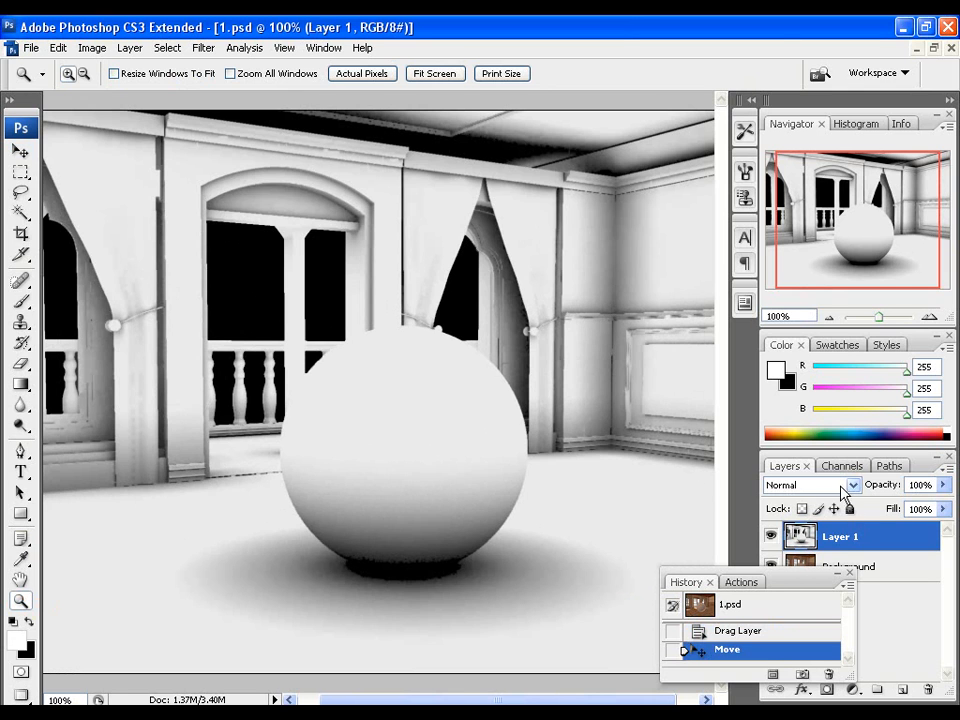
# - Set Layer 1's blend mode to Multiply so the occlusion darkens the render
pyautogui.click(852, 486)
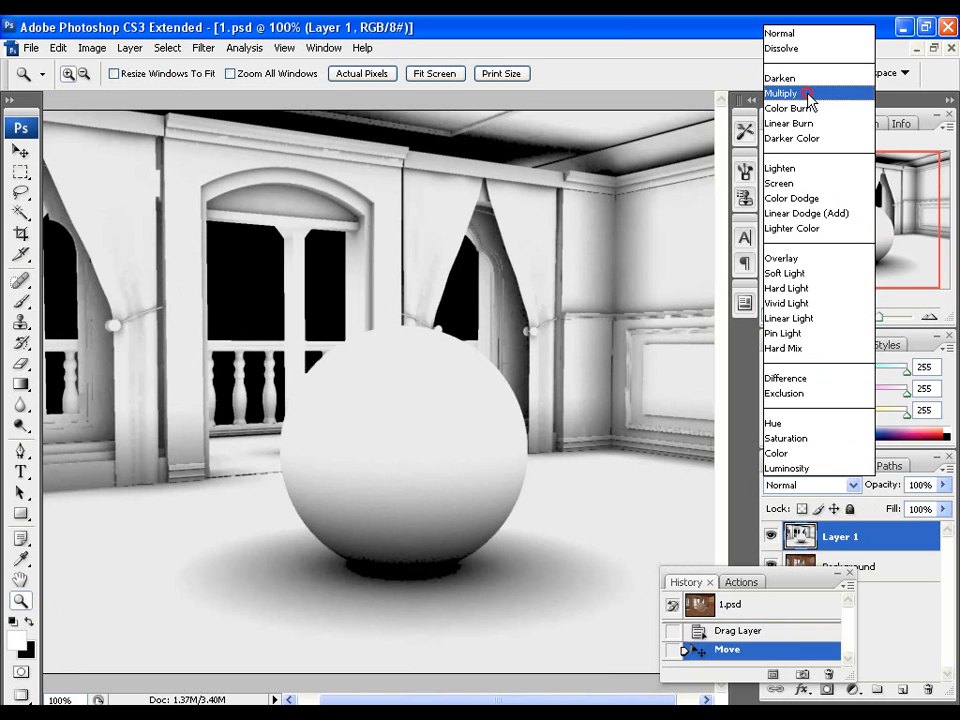
pyautogui.click(782, 92)
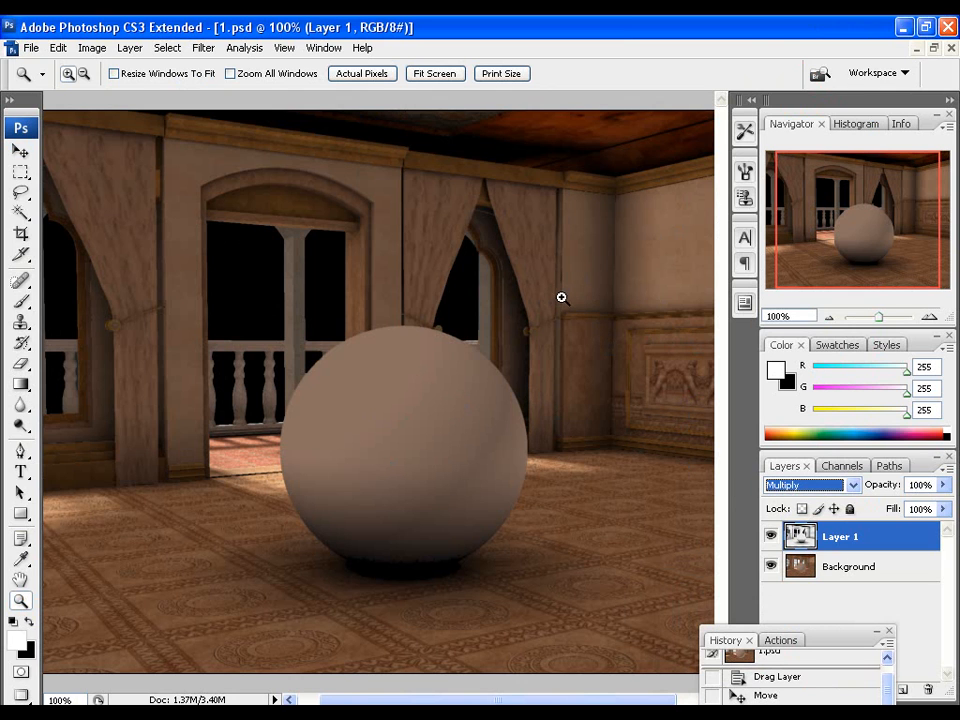
pyautogui.moveTo(556, 328)
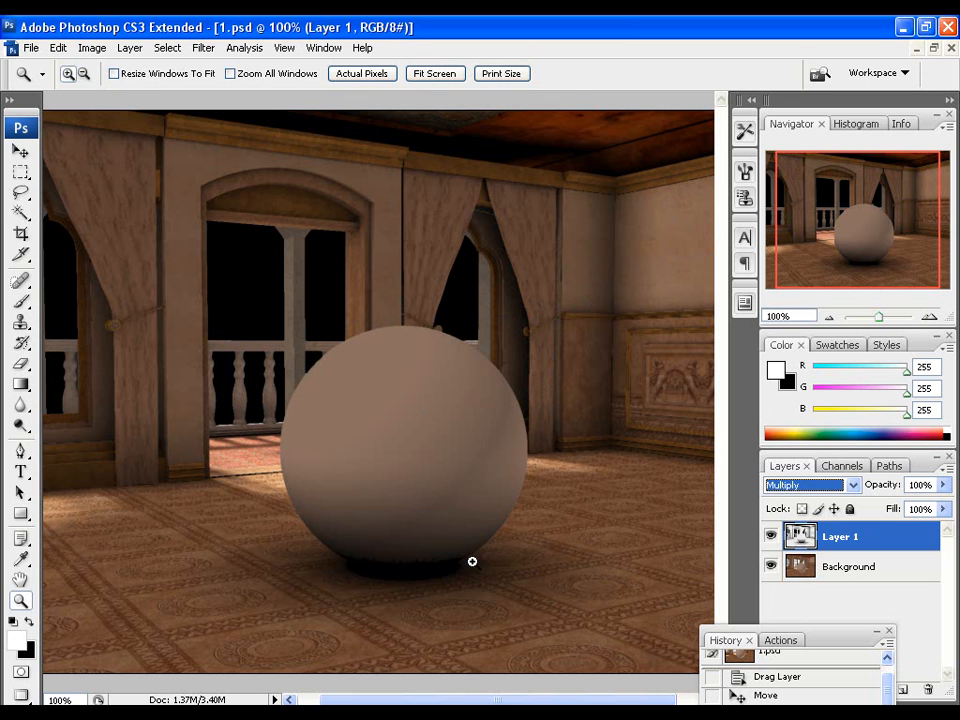
pyautogui.moveTo(710, 458)
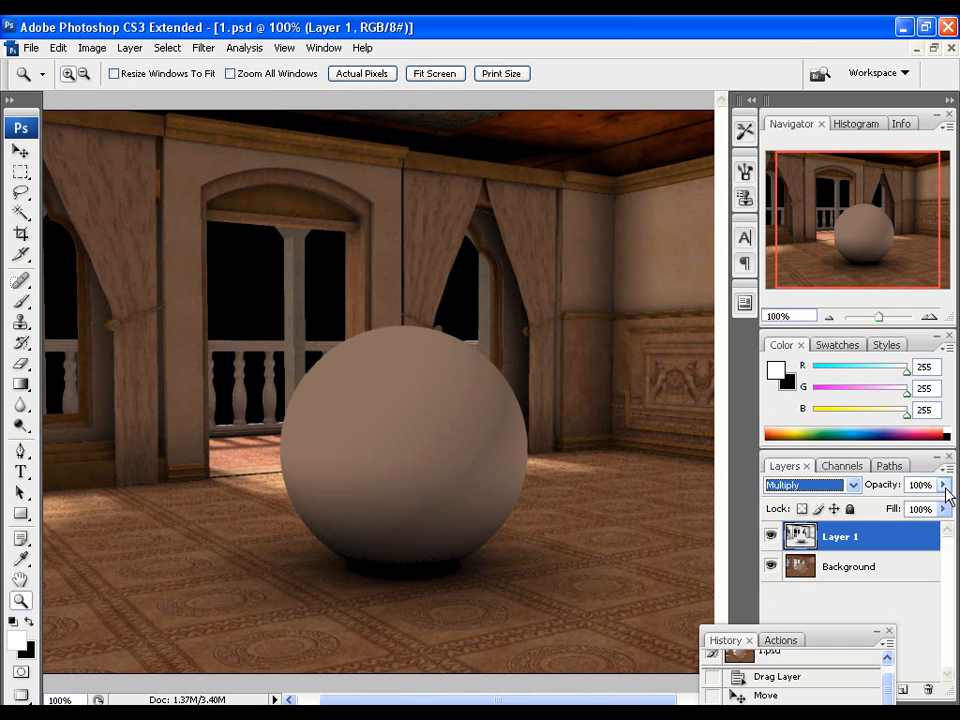
# - Raise the multiplied occlusion layer's opacity to 90%
pyautogui.click(942, 486)
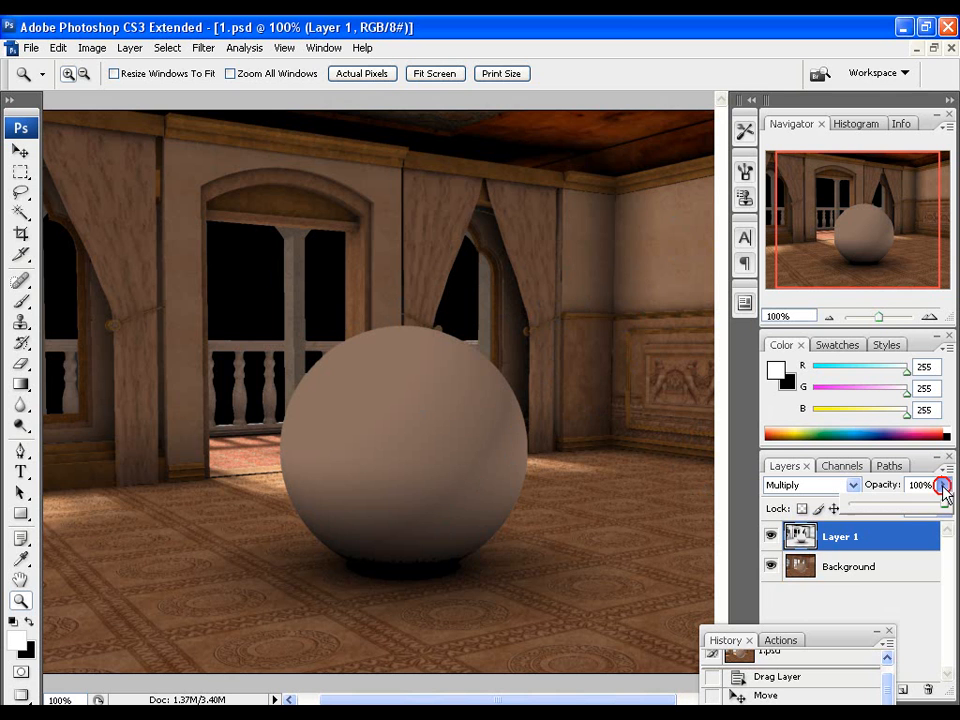
pyautogui.moveTo(942, 486); pyautogui.dragTo(904, 504)
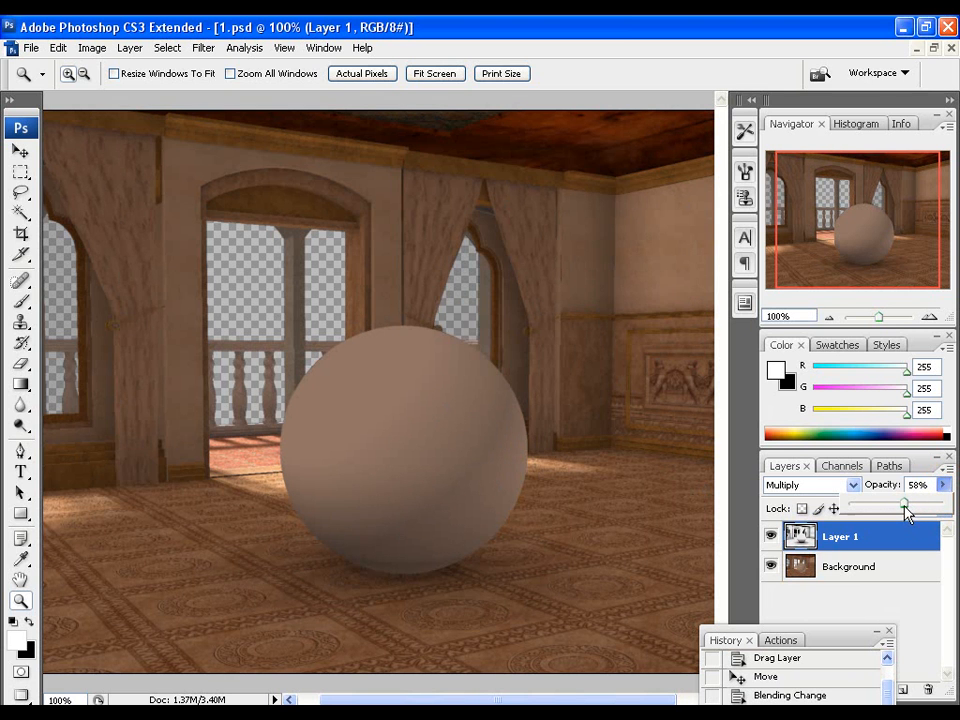
pyautogui.moveTo(904, 508); pyautogui.dragTo(924, 508)
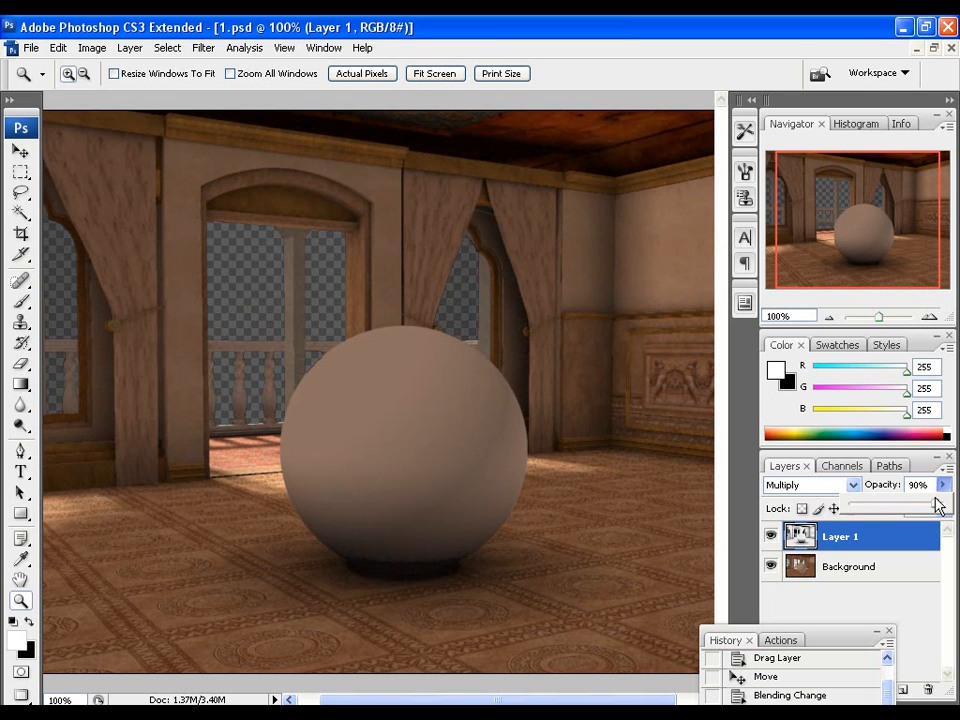
pyautogui.click(204, 48)
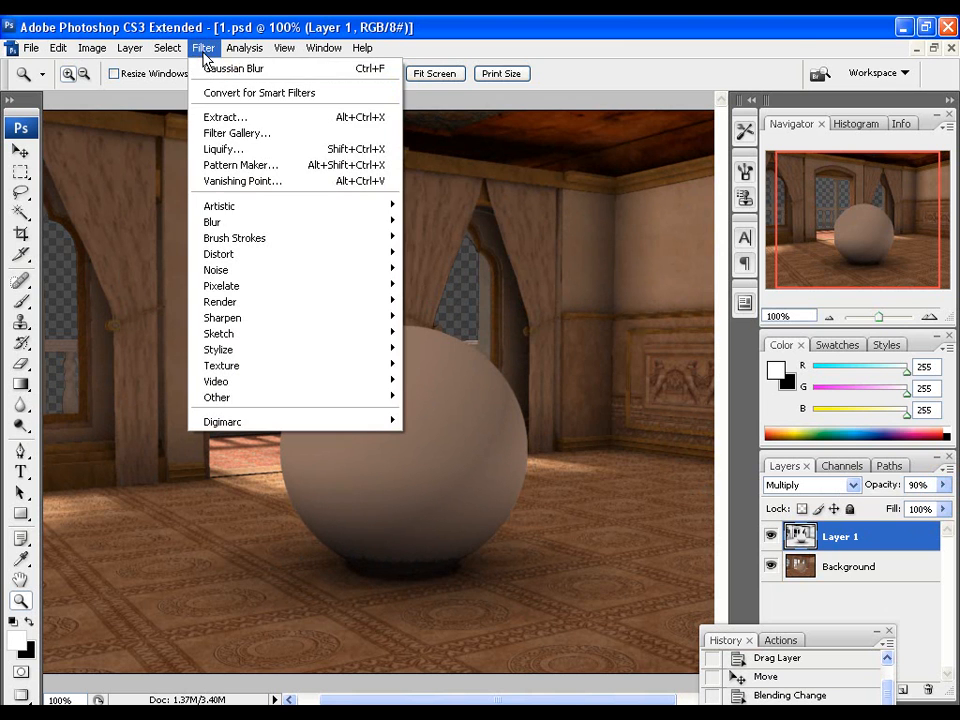
pyautogui.moveTo(212, 220)
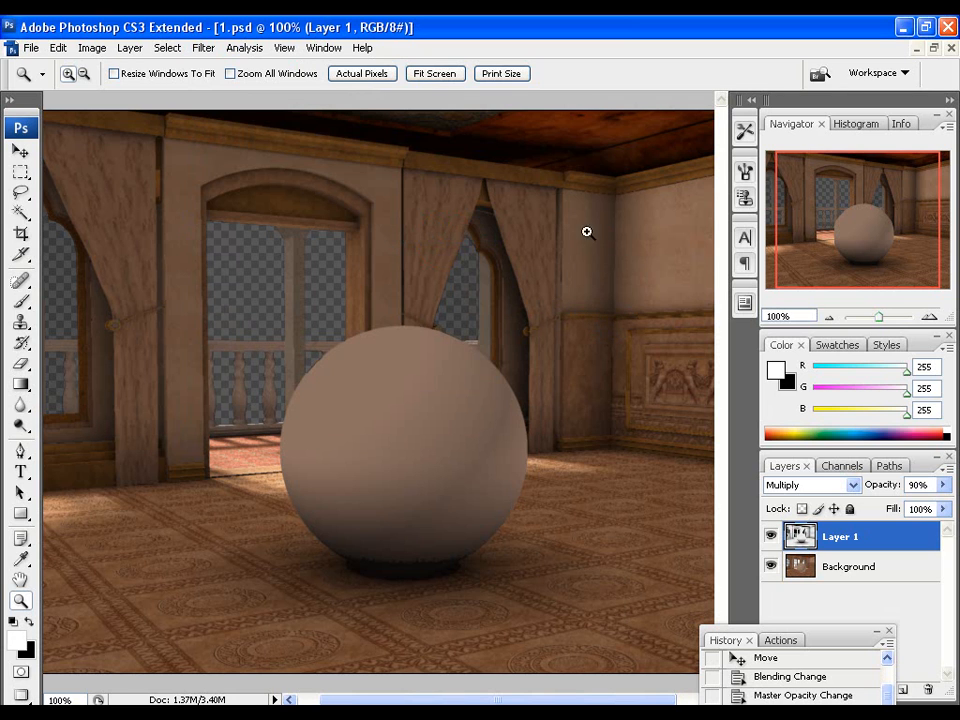
pyautogui.moveTo(648, 252)
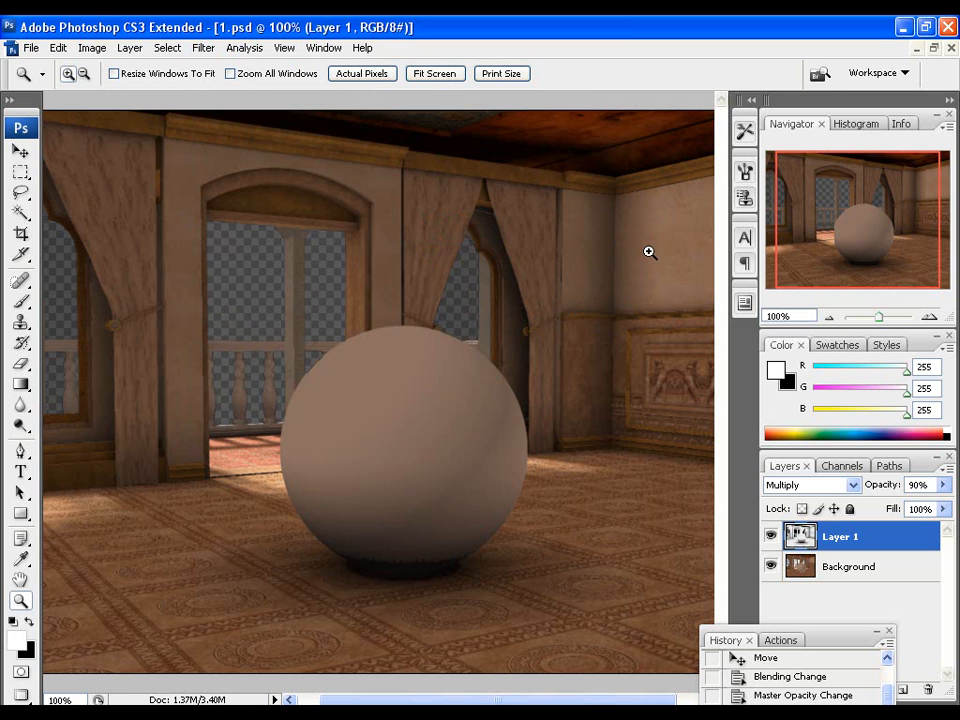
pyautogui.moveTo(672, 272)
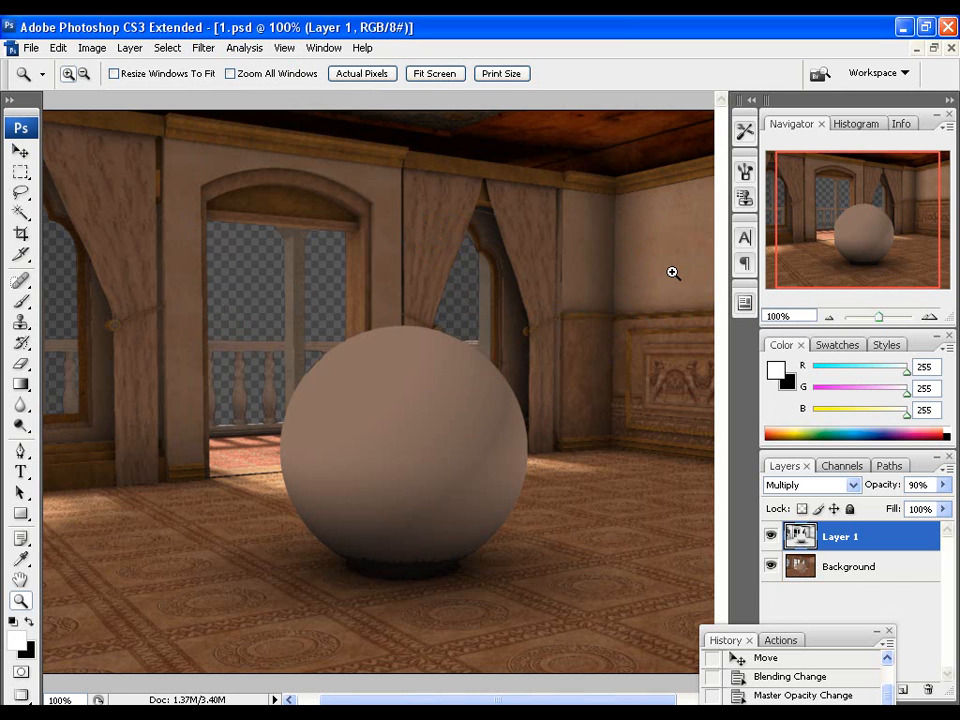
pyautogui.moveTo(36, 408)
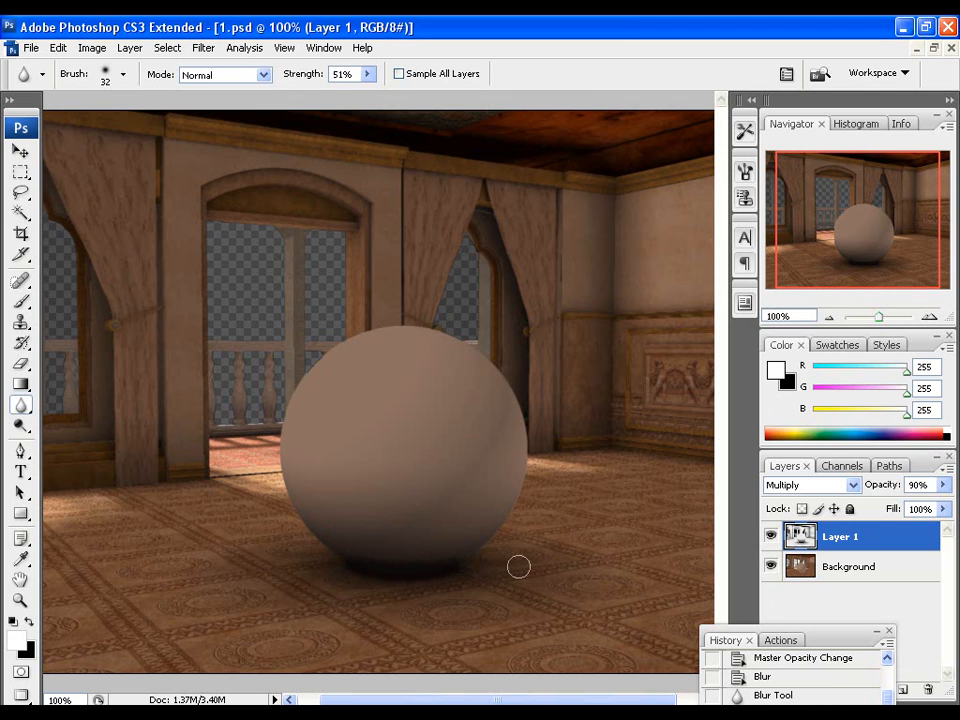
pyautogui.moveTo(510, 530)
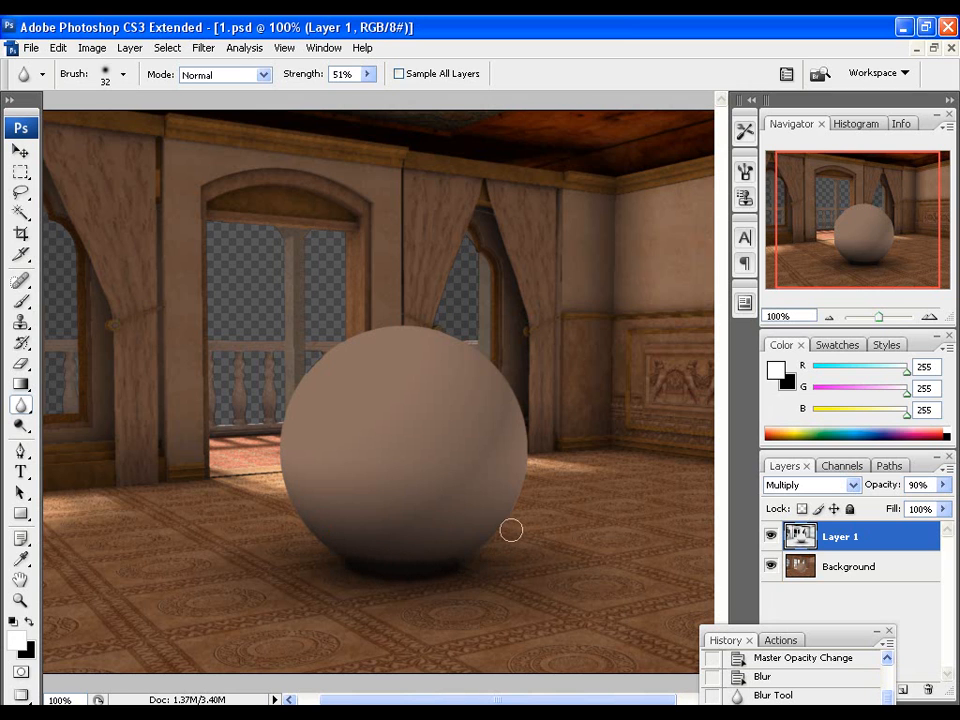
pyautogui.moveTo(580, 372)
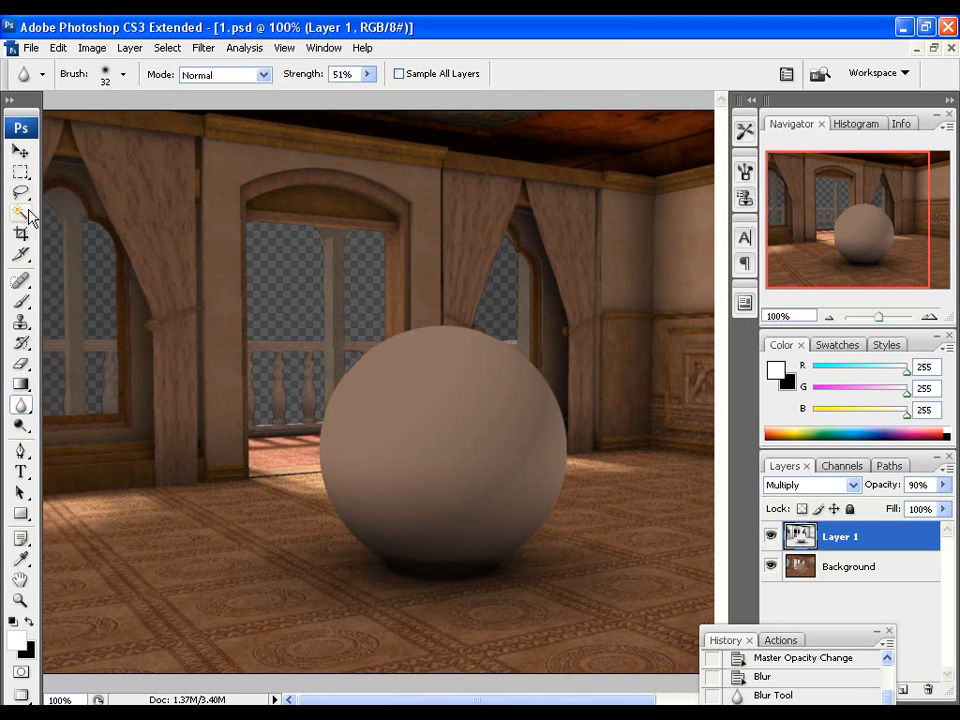
# - Select the left window's transparent panes with the Magic Wand, adding to selection
pyautogui.click(20, 212)
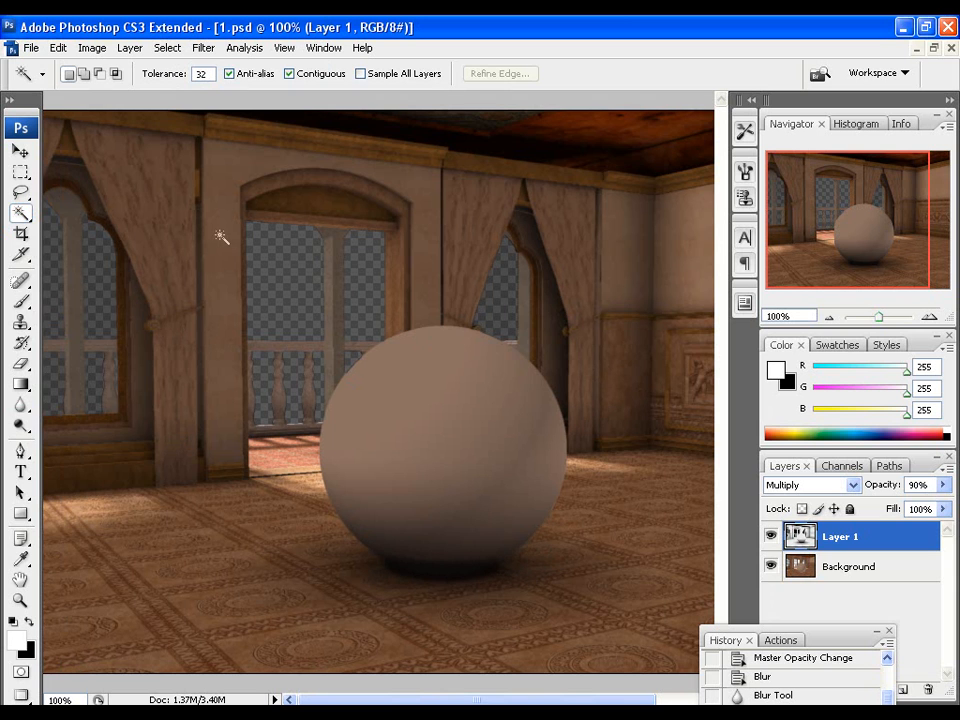
pyautogui.moveTo(208, 318)
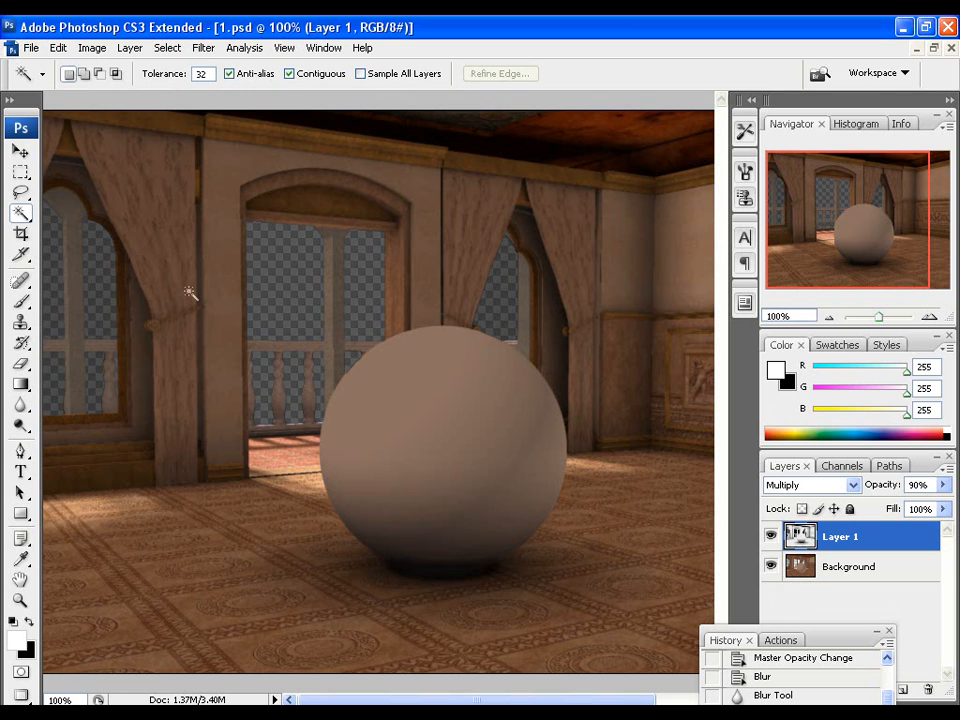
pyautogui.moveTo(62, 298)
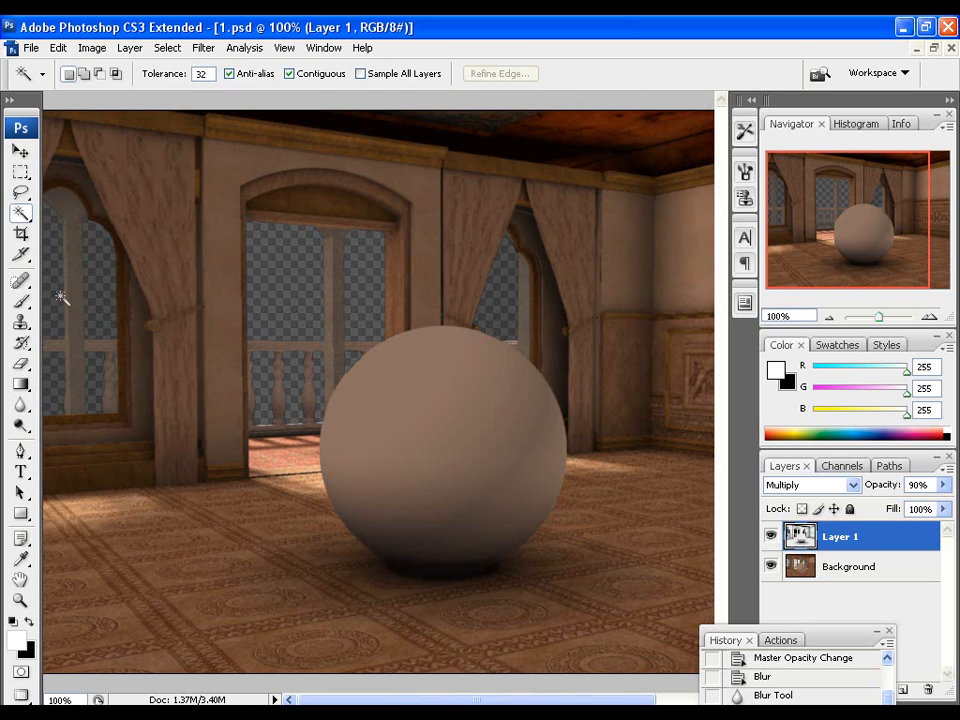
pyautogui.moveTo(58, 304)
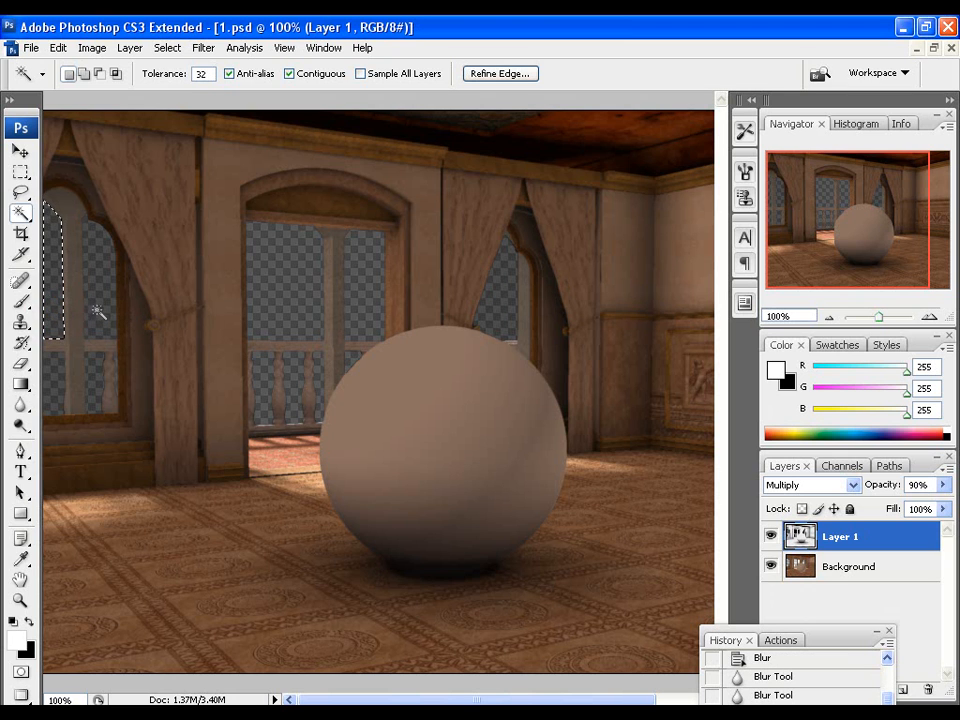
pyautogui.click(56, 378)
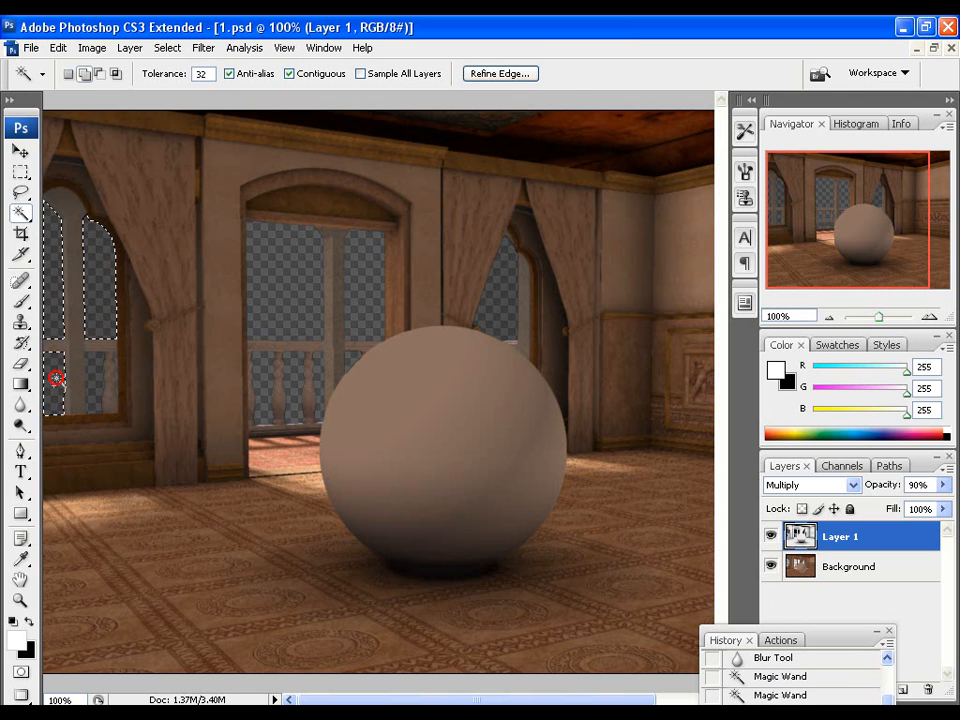
pyautogui.click(366, 290)
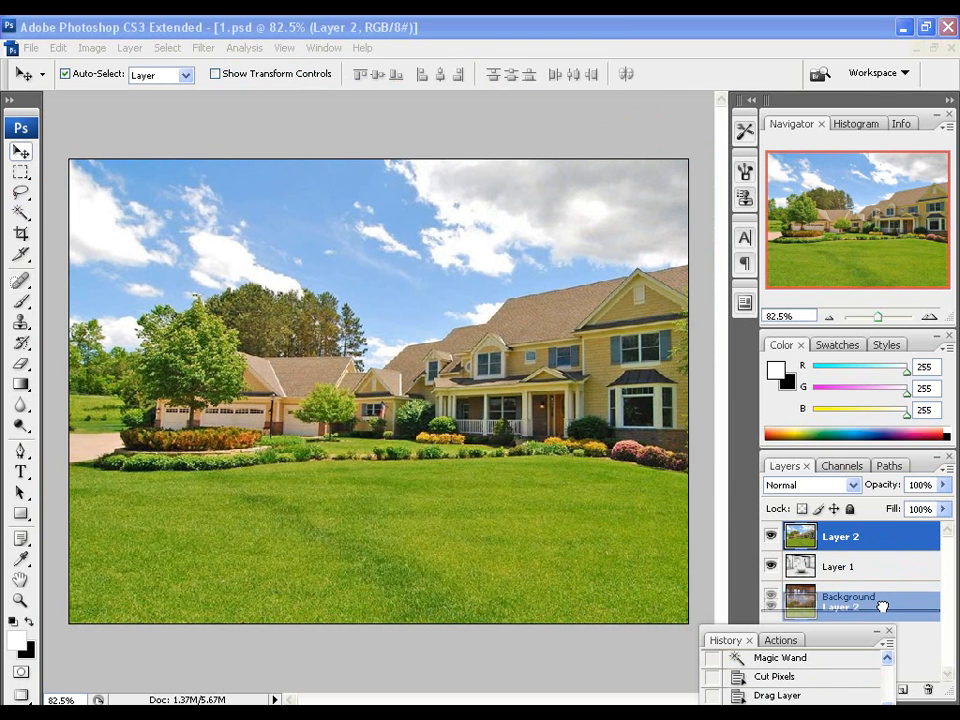
# - Move the backyard photo Layer 2 below the room render in the Layers panel
pyautogui.moveTo(840, 606); pyautogui.dragTo(840, 596)
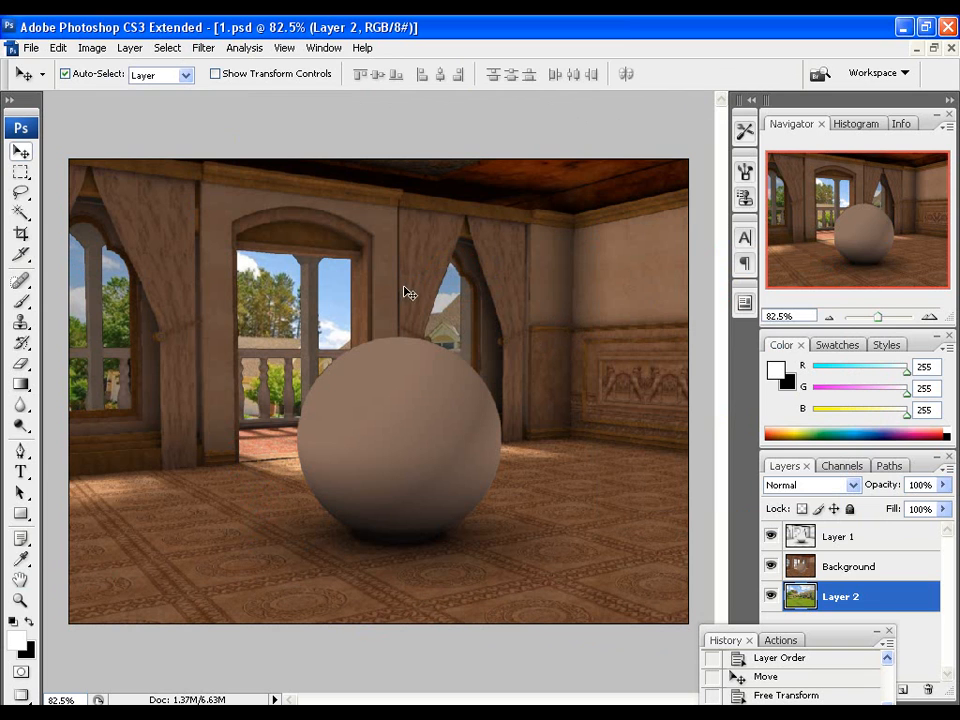
pyautogui.moveTo(616, 296)
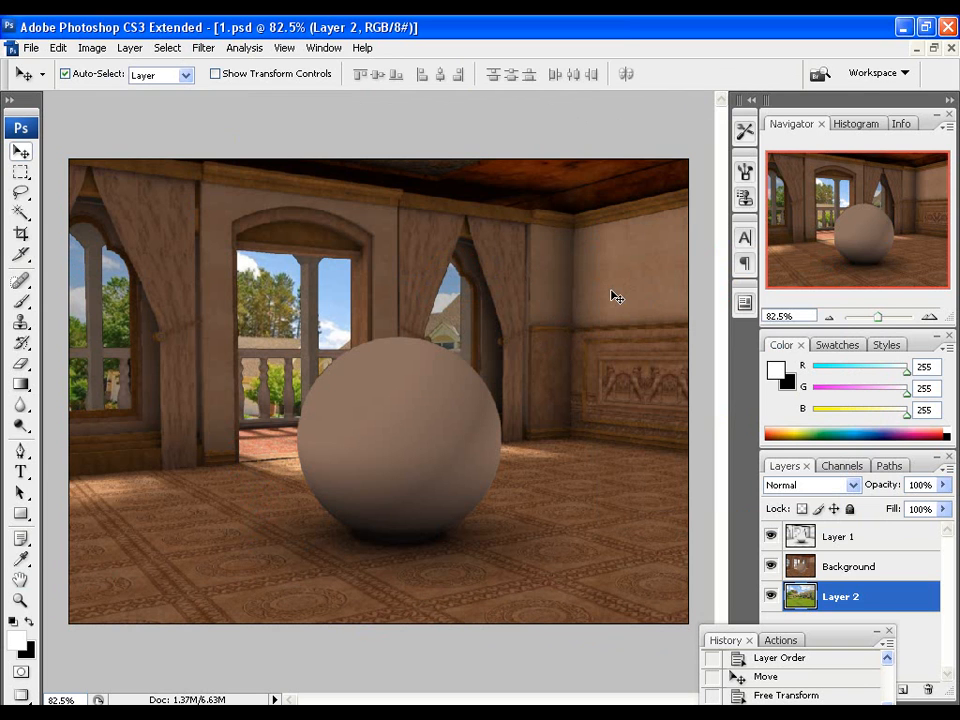
pyautogui.moveTo(528, 348)
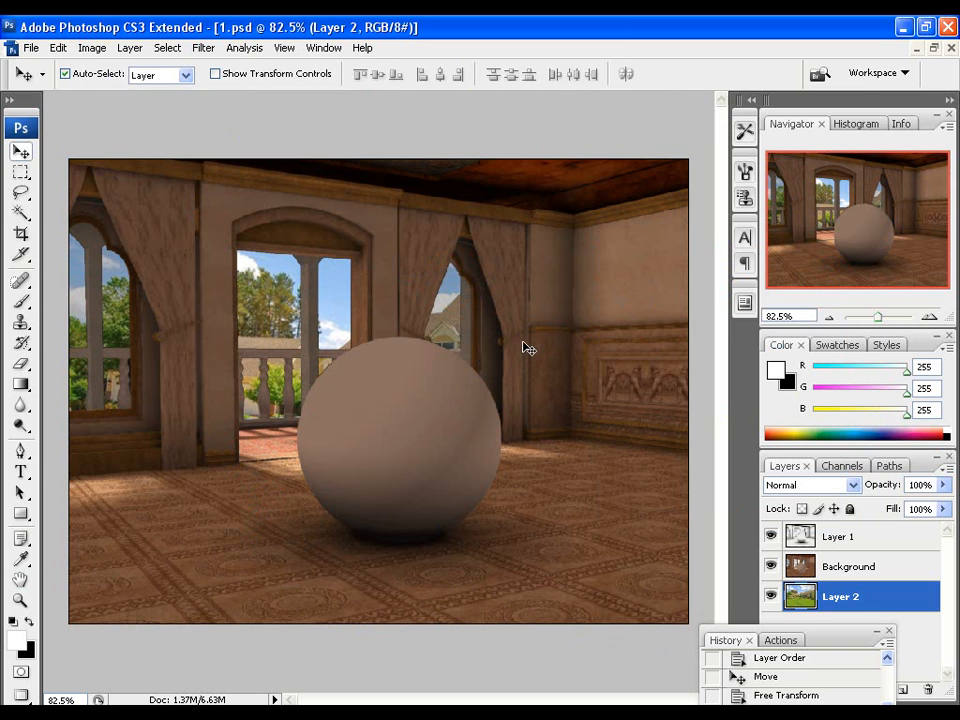
pyautogui.moveTo(540, 340)
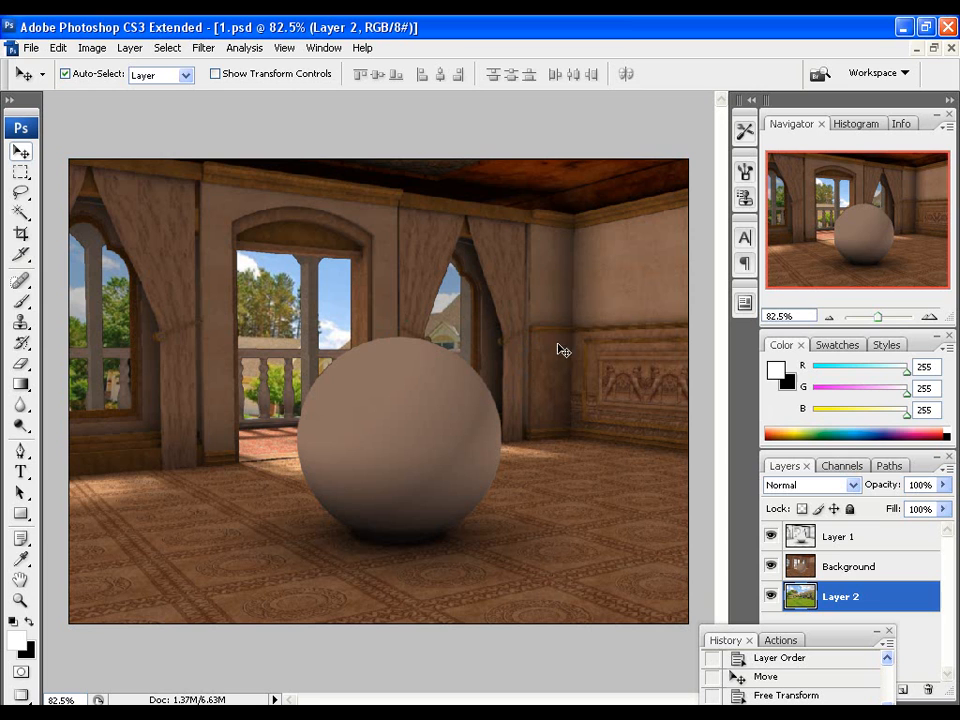
pyautogui.moveTo(574, 322)
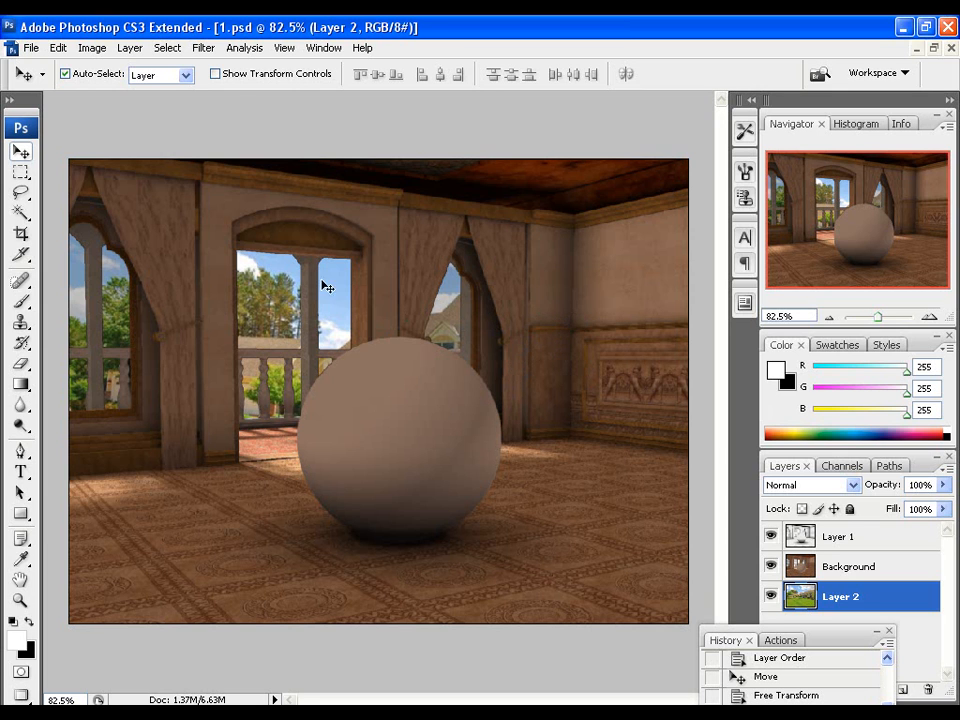
pyautogui.moveTo(512, 328)
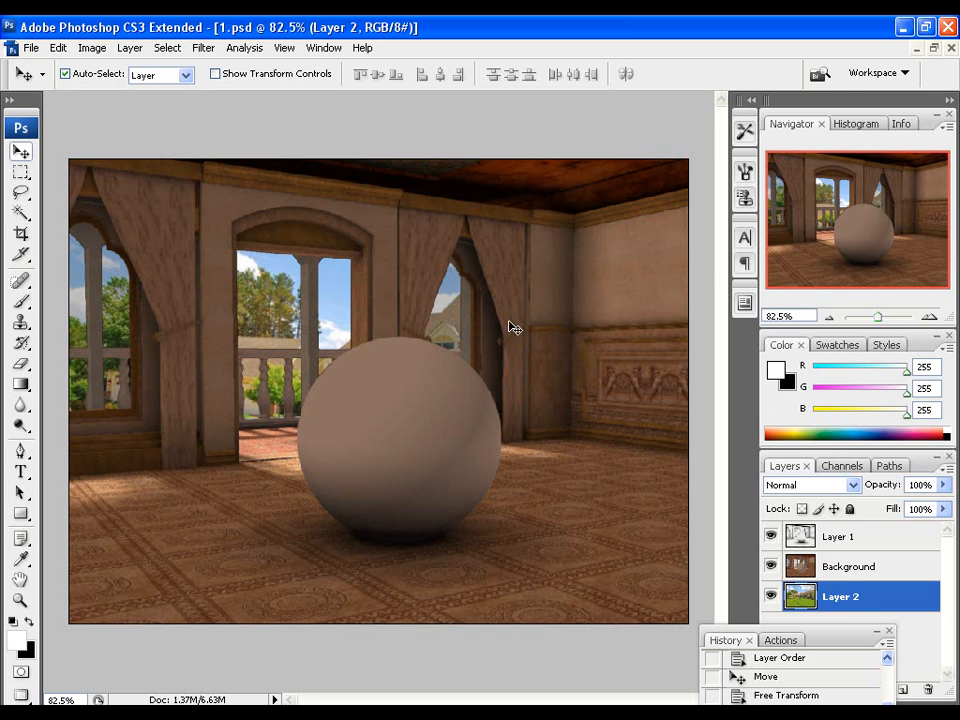
pyautogui.moveTo(476, 330)
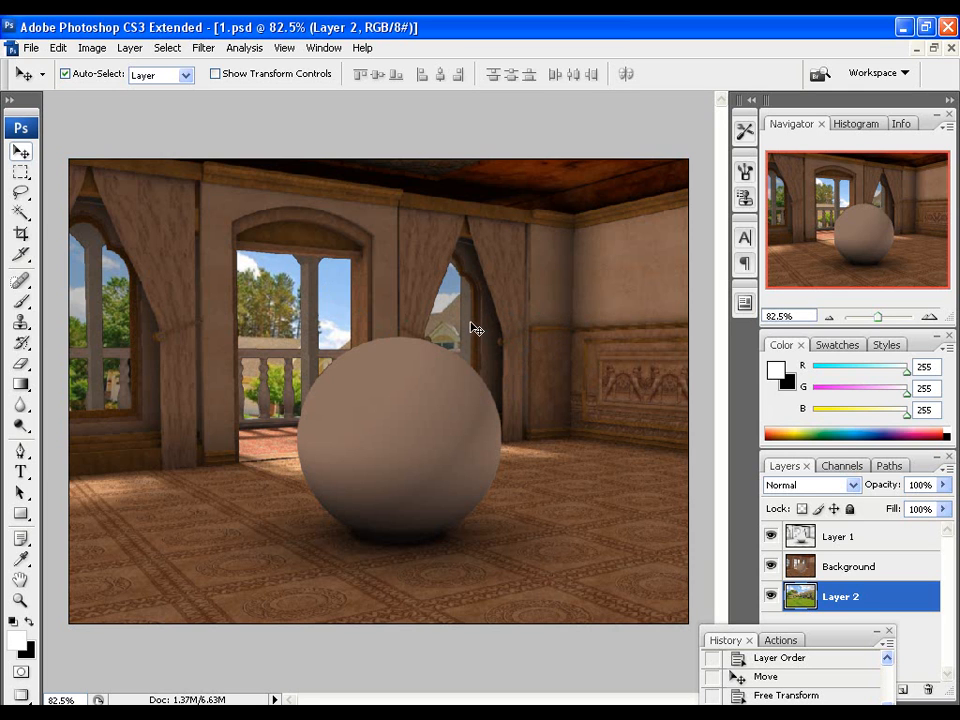
pyautogui.moveTo(556, 316)
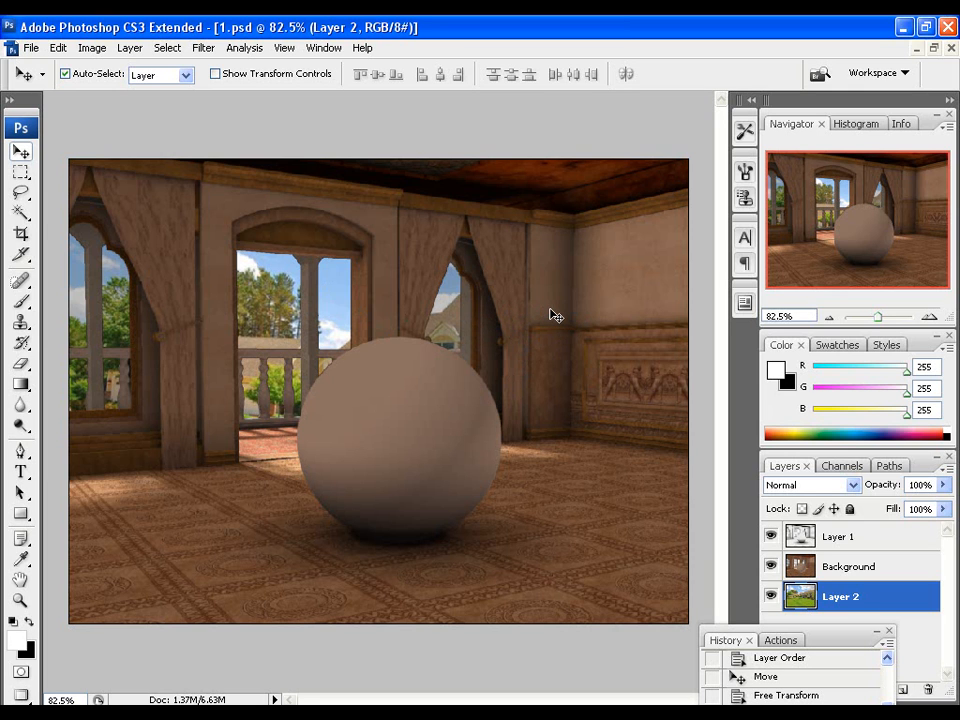
pyautogui.moveTo(504, 292)
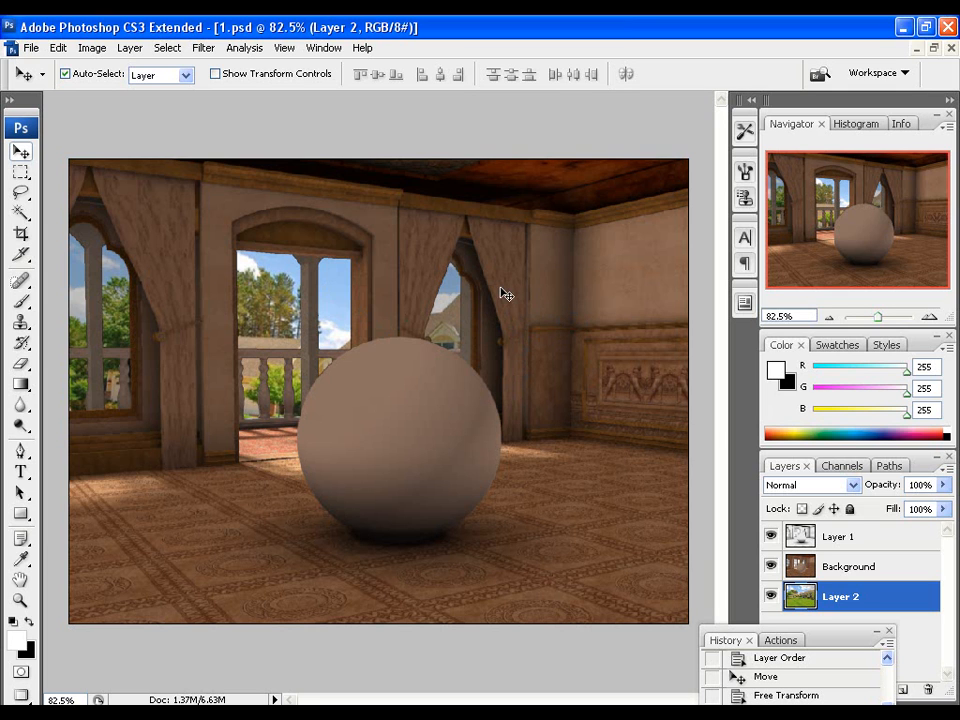
pyautogui.moveTo(520, 280)
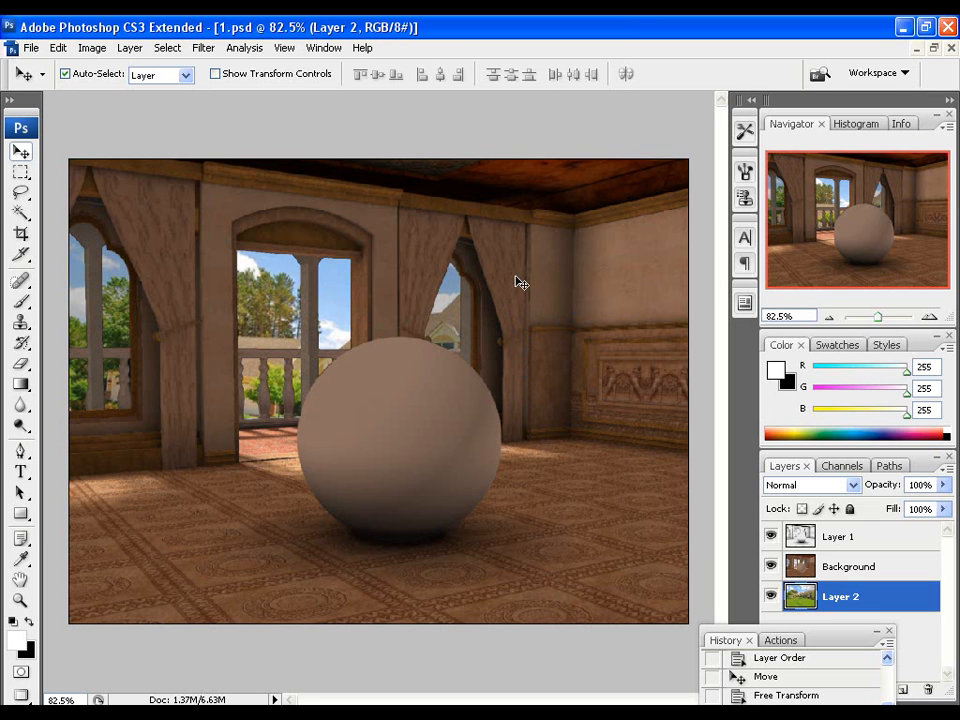
pyautogui.moveTo(296, 262)
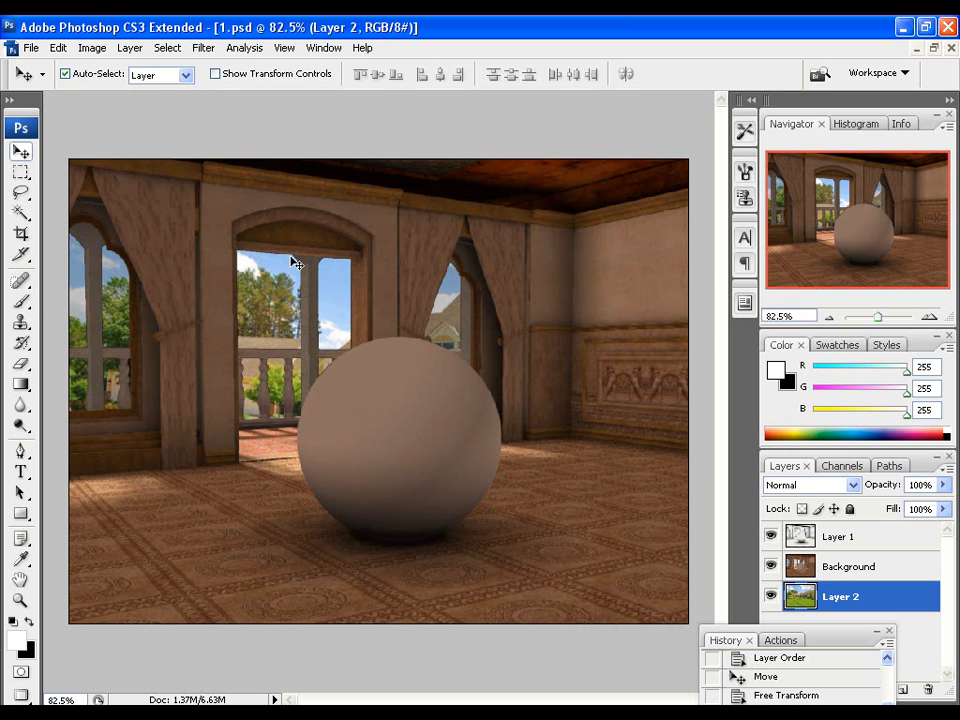
pyautogui.moveTo(310, 316)
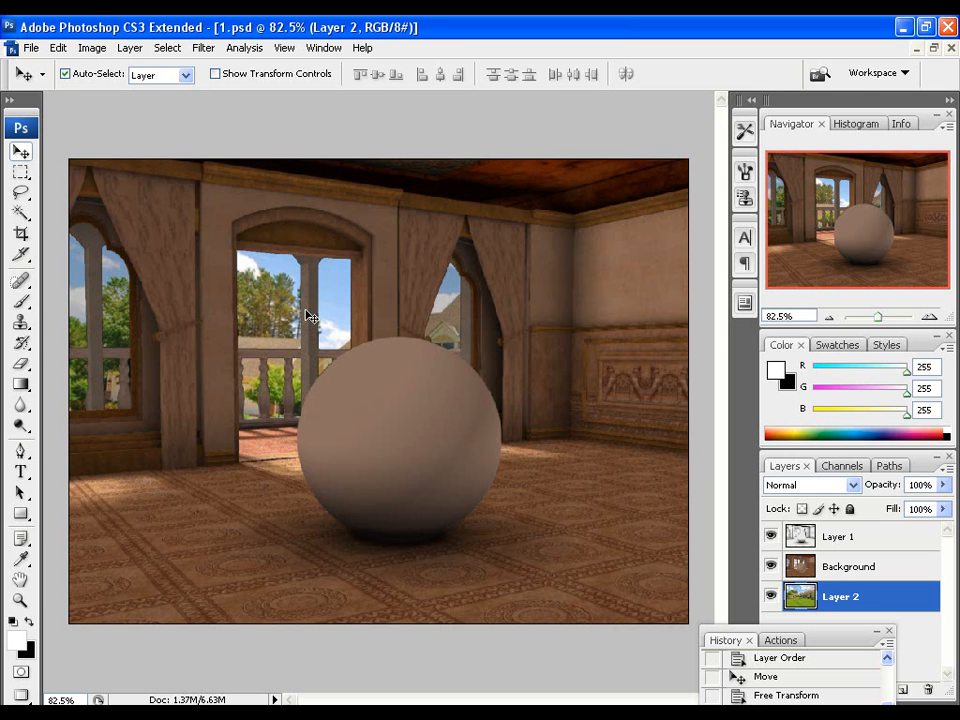